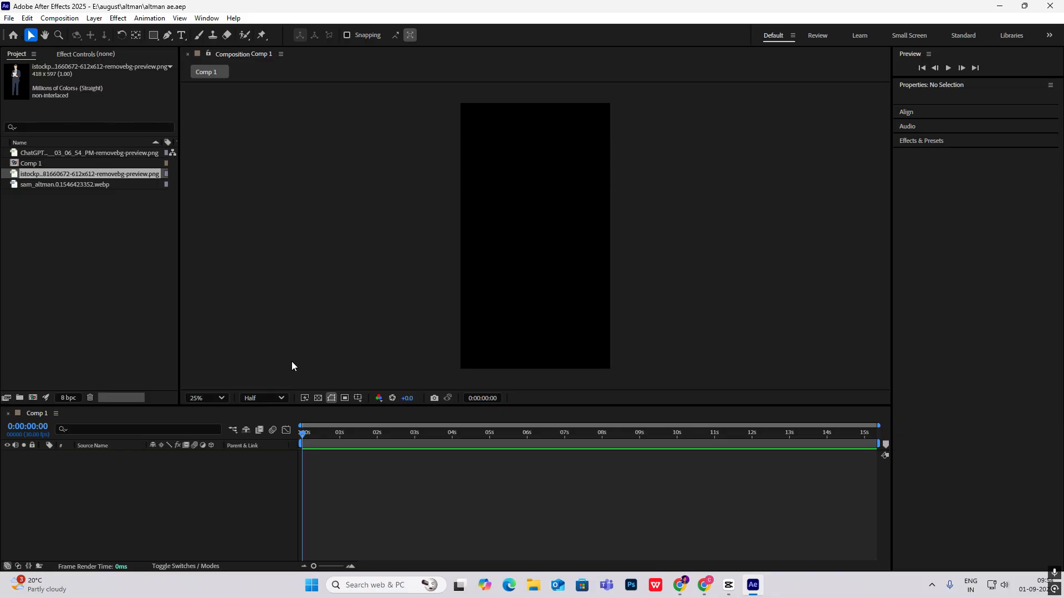
{"action": "mouse_move", "coordinate": [375, 412]}
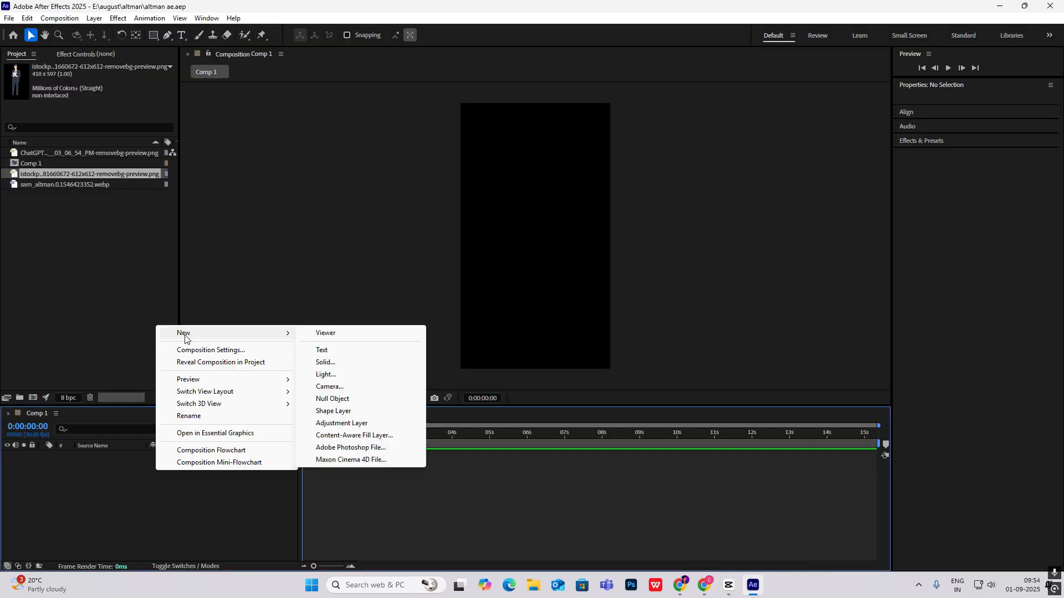
- Add an off-white F6F6F6 solid background layer, then check the CapCut reference video
{"action": "left_click", "coordinate": [325, 361]}
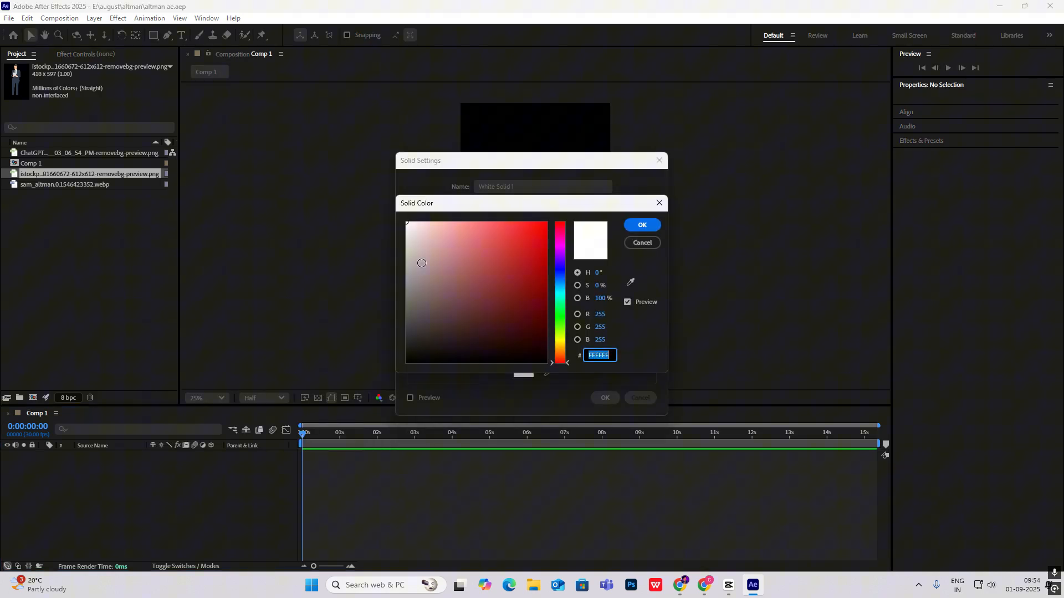
{"action": "left_click", "coordinate": [407, 226]}
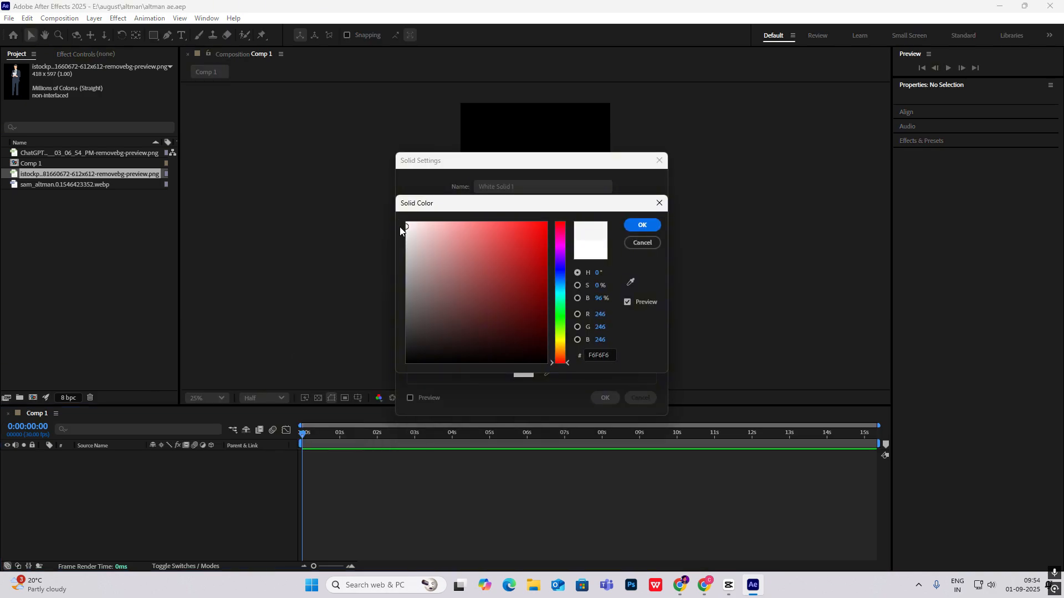
{"action": "left_click", "coordinate": [641, 224]}
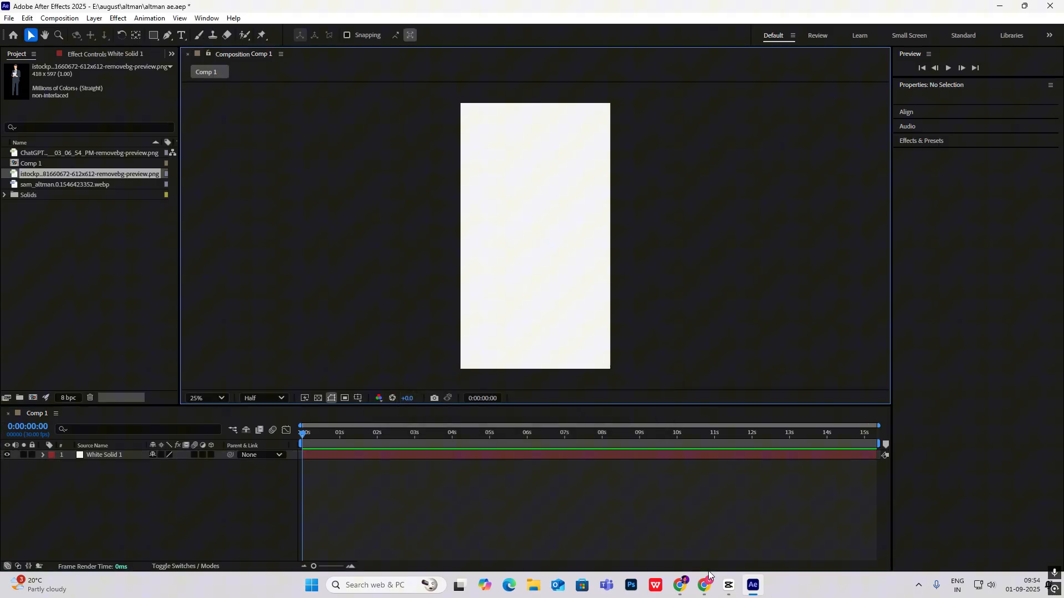
{"action": "left_click", "coordinate": [727, 585]}
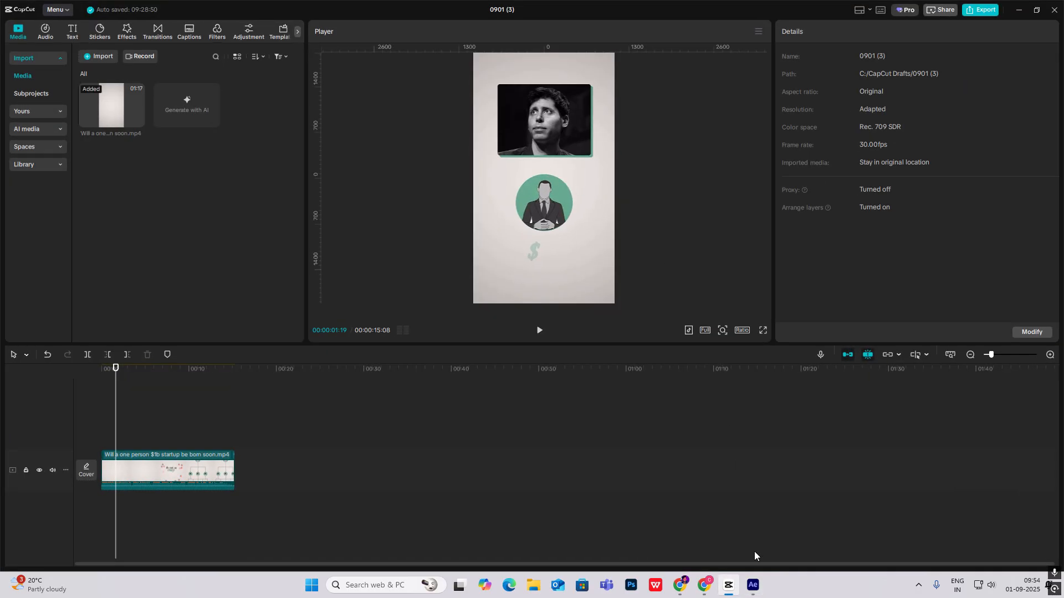
- Switch between the CapCut reference video and the After Effects project's effects search
{"action": "left_click", "coordinate": [751, 585]}
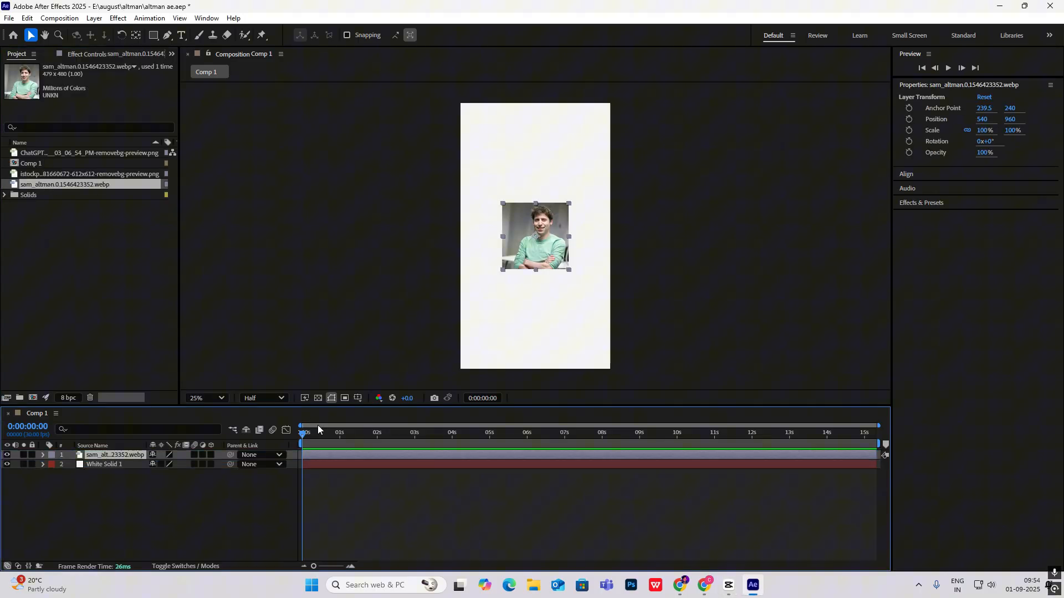
{"action": "left_click", "coordinate": [727, 585]}
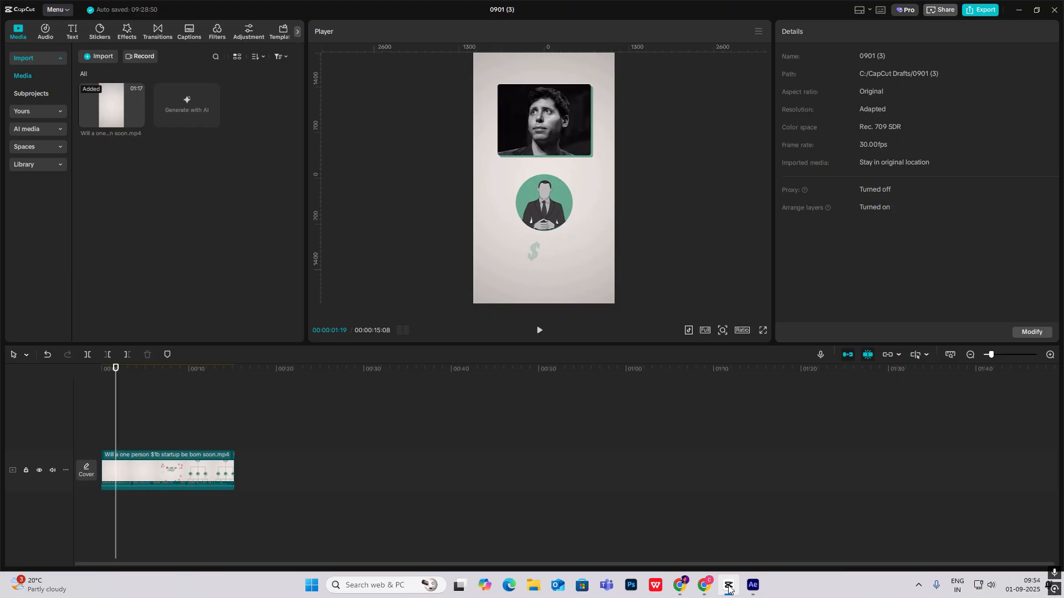
{"action": "left_click", "coordinate": [728, 589]}
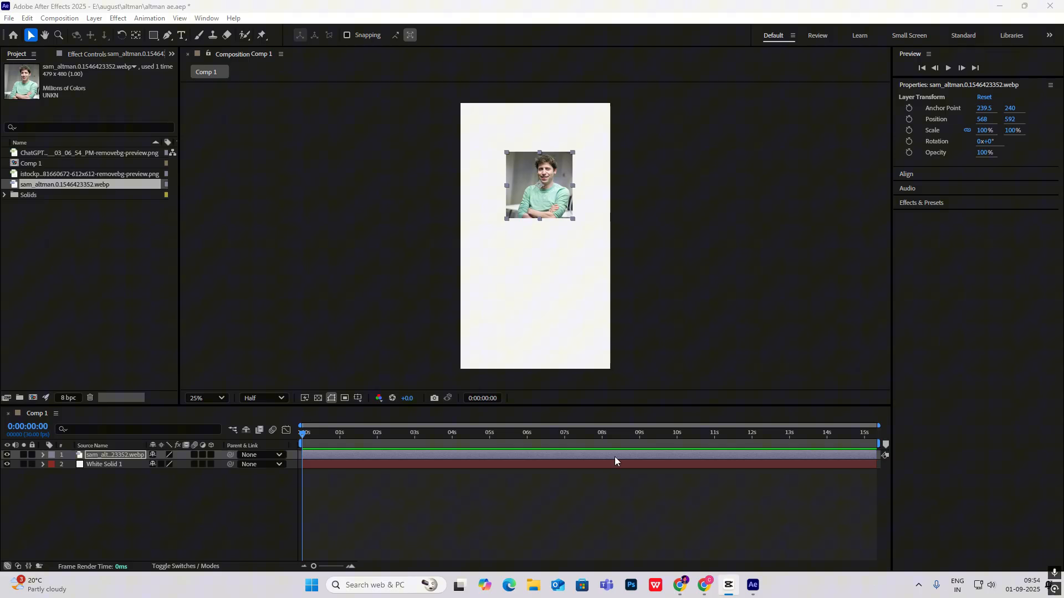
{"action": "left_click", "coordinate": [922, 202]}
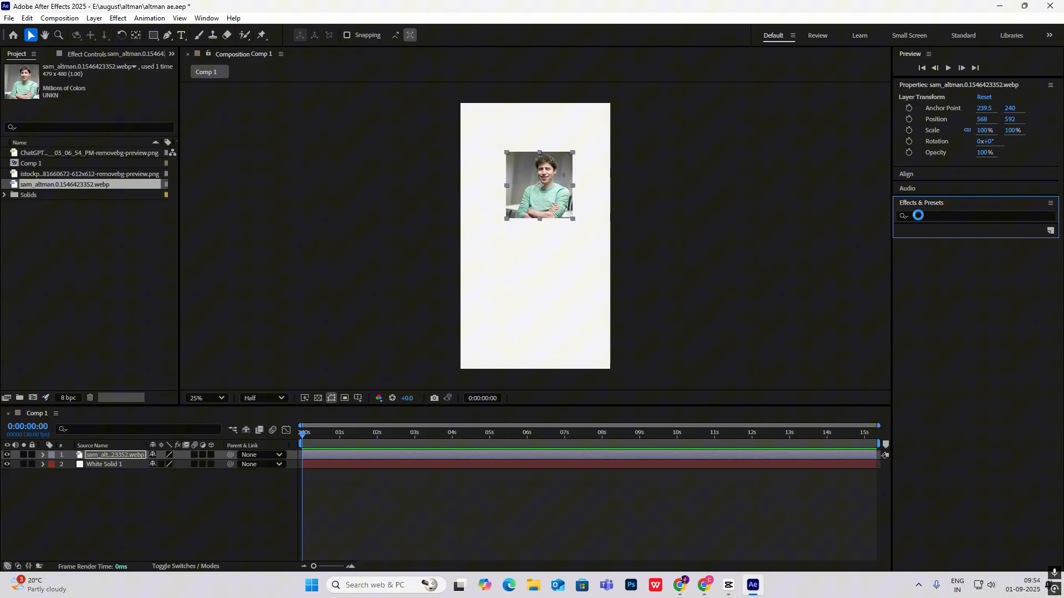
- Apply the Tint effect to the Sam Altman photo, rendering it black and white
{"action": "type", "text": "tint"}
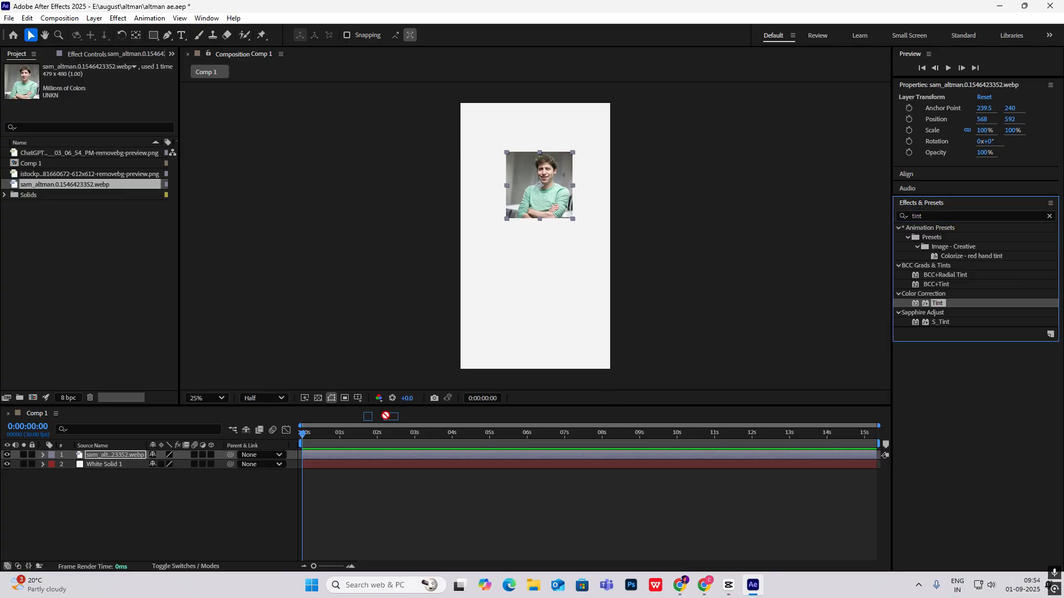
{"action": "double_click", "coordinate": [937, 303]}
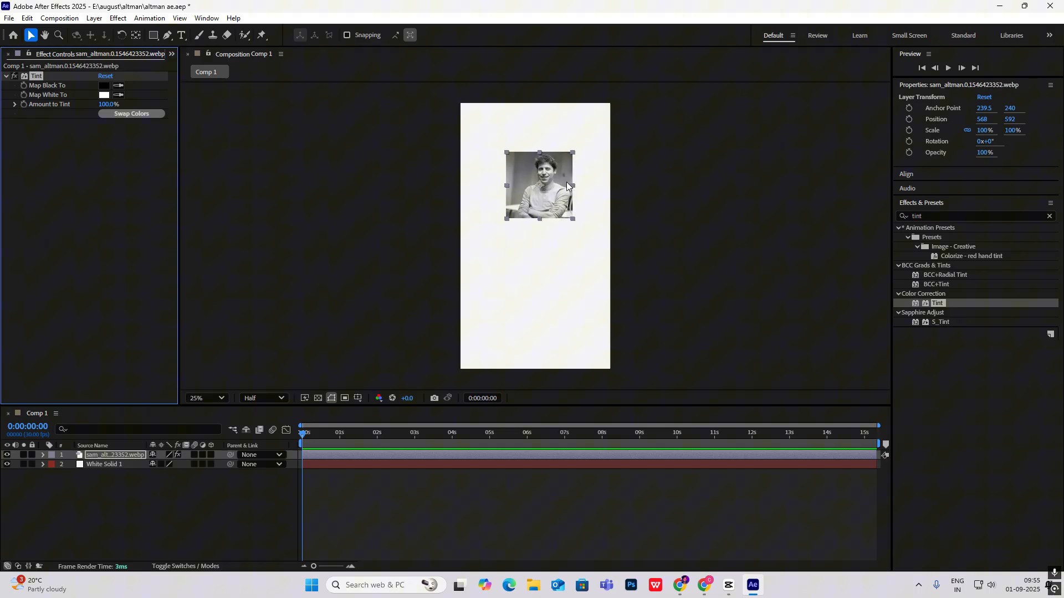
{"action": "left_click", "coordinate": [698, 205]}
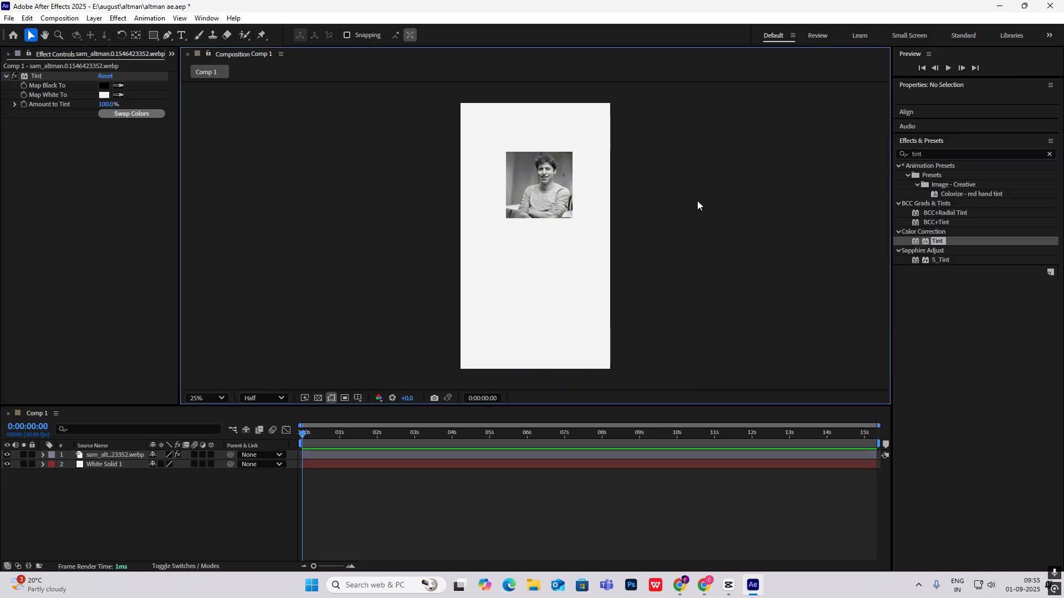
- Compare the tinted photo against the CapCut reference video
{"action": "left_click", "coordinate": [728, 585]}
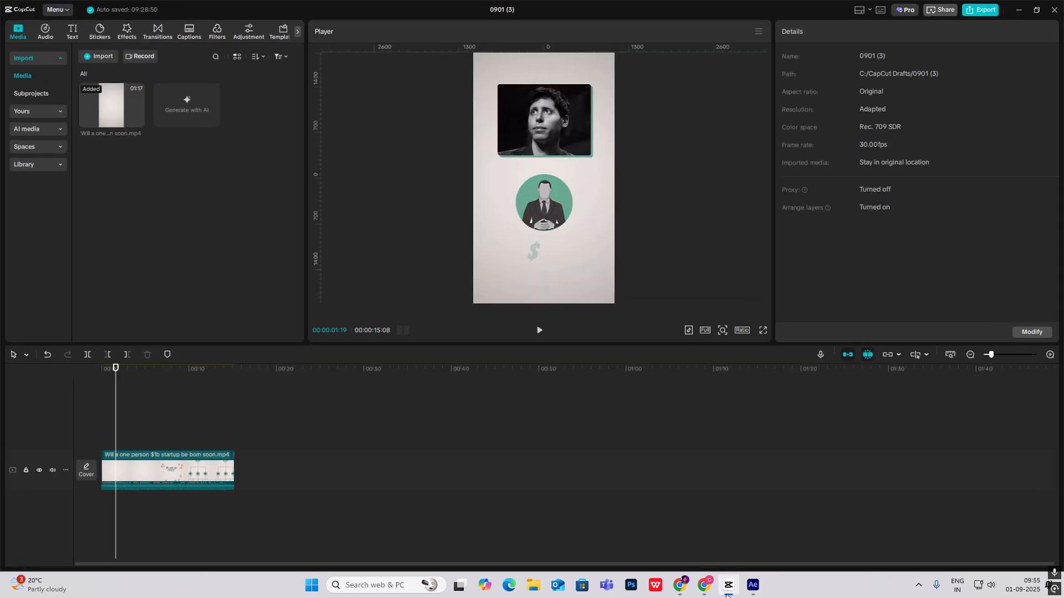
{"action": "left_click", "coordinate": [752, 585]}
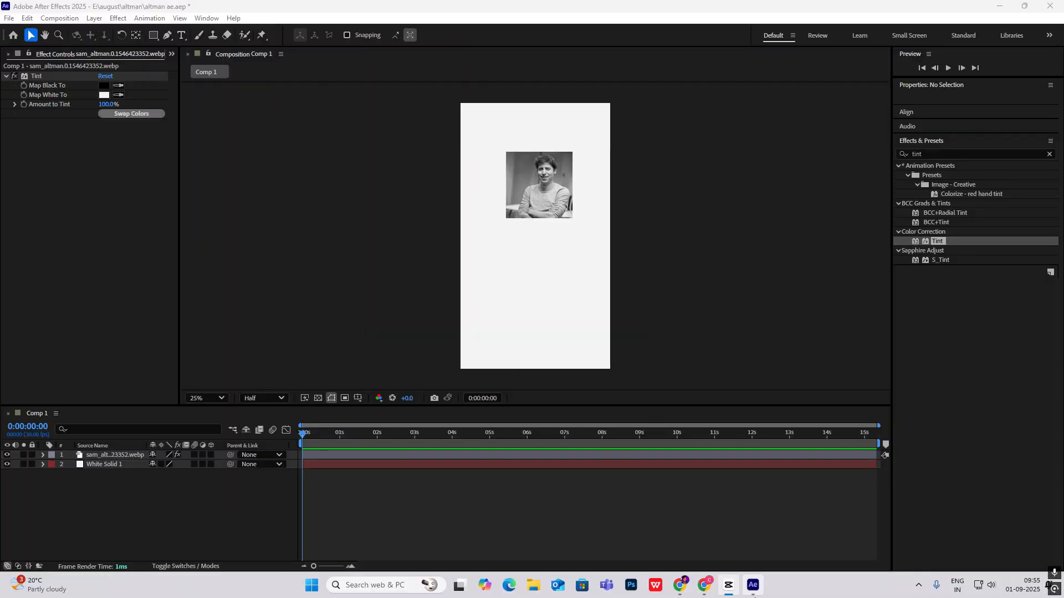
{"action": "left_click", "coordinate": [728, 585]}
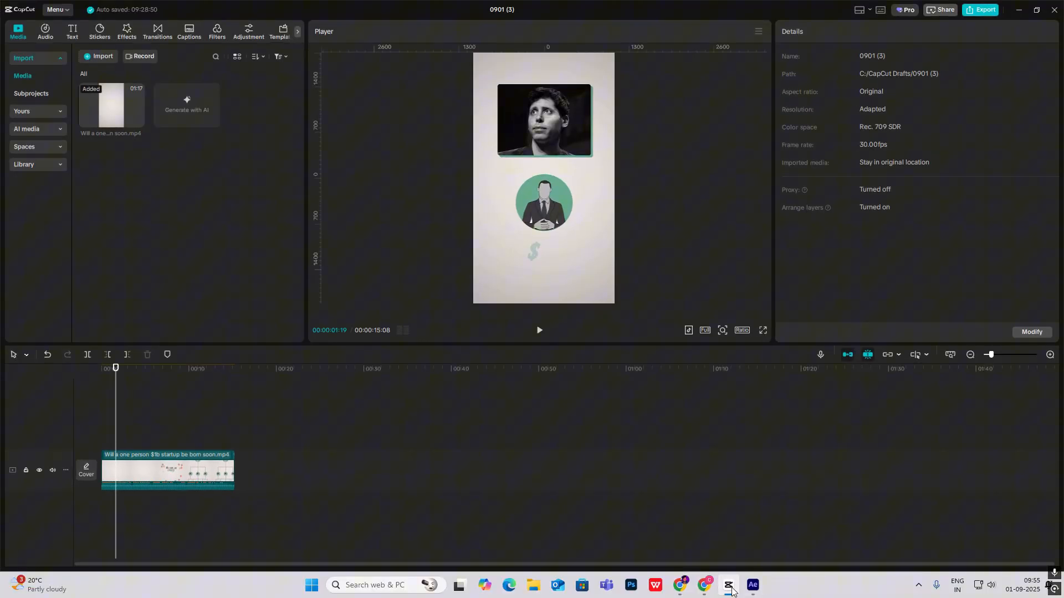
{"action": "left_click", "coordinate": [751, 588]}
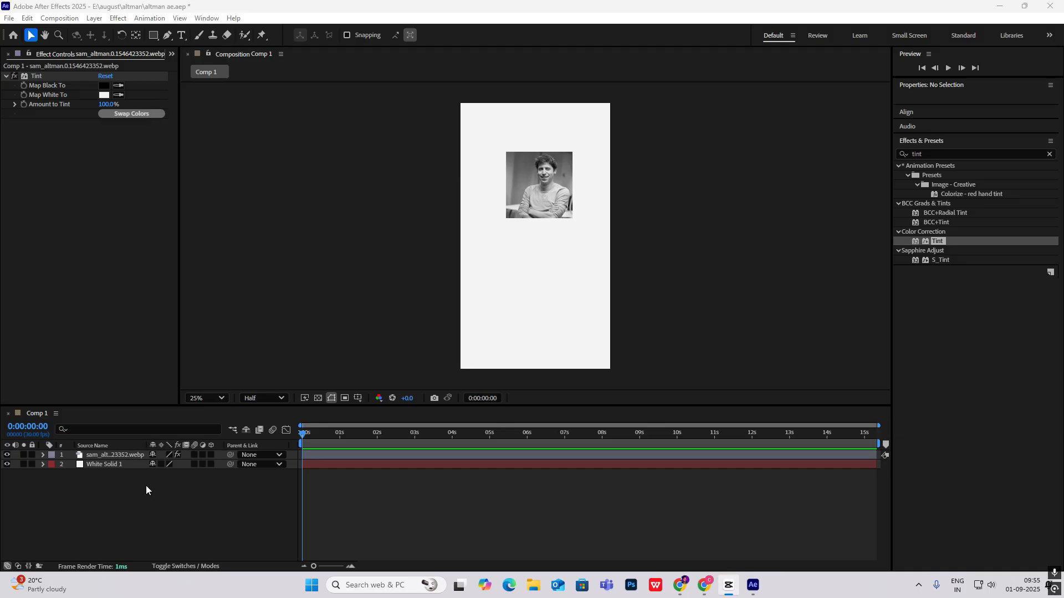
{"action": "mouse_move", "coordinate": [154, 34]}
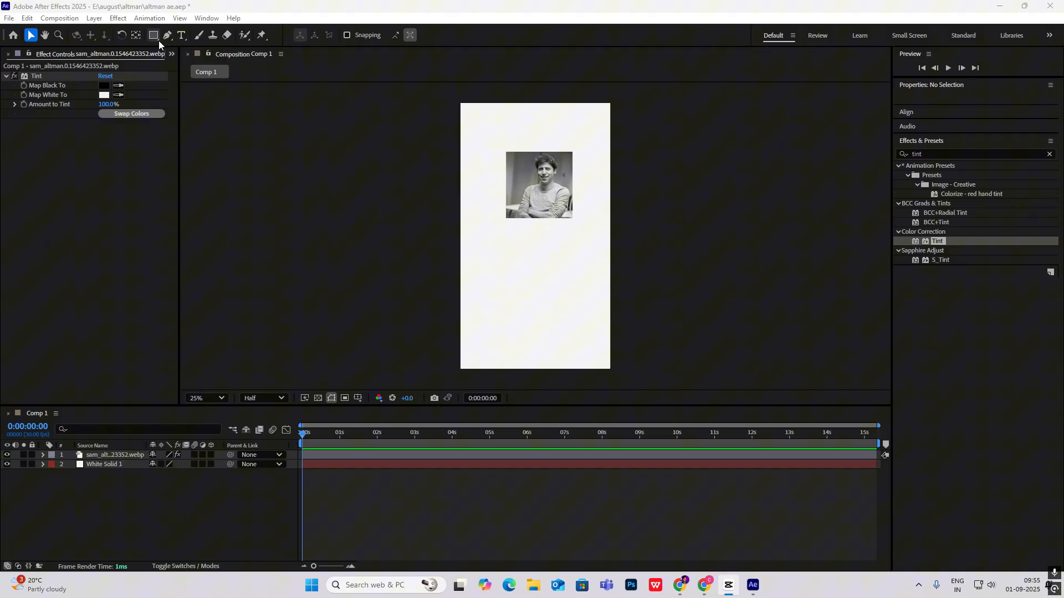
- Draw a bright green 1AFF65 rectangle behind the photo and select both layers
{"action": "left_click", "coordinate": [154, 34]}
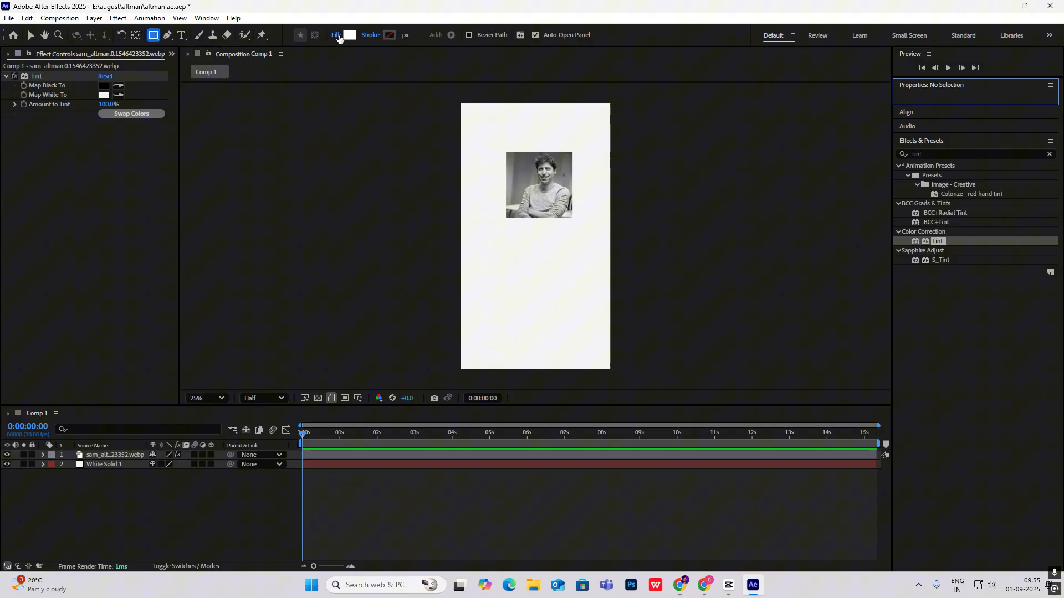
{"action": "left_click", "coordinate": [349, 34]}
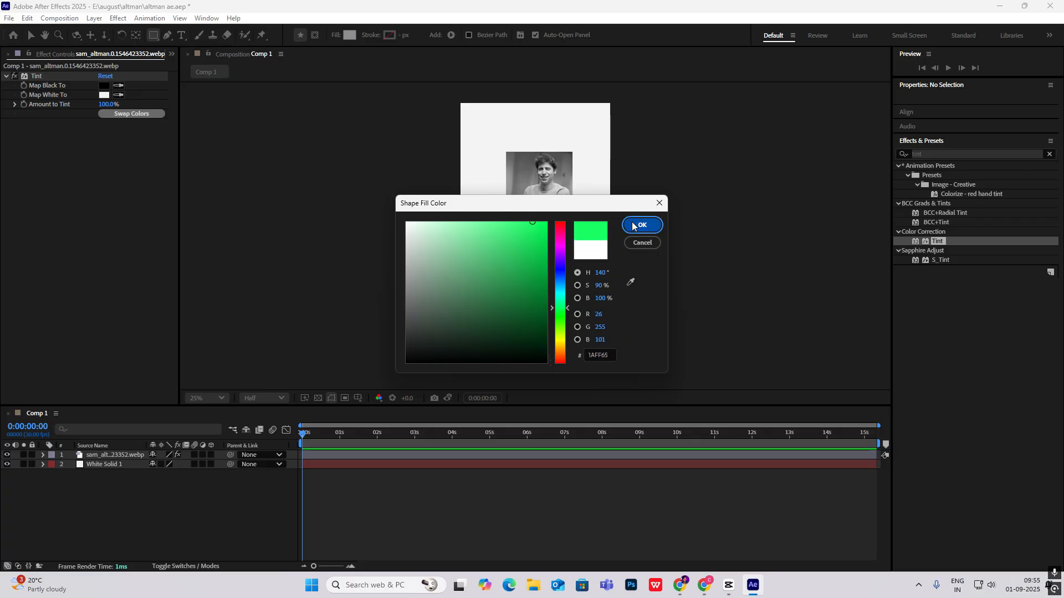
{"action": "left_click", "coordinate": [641, 225]}
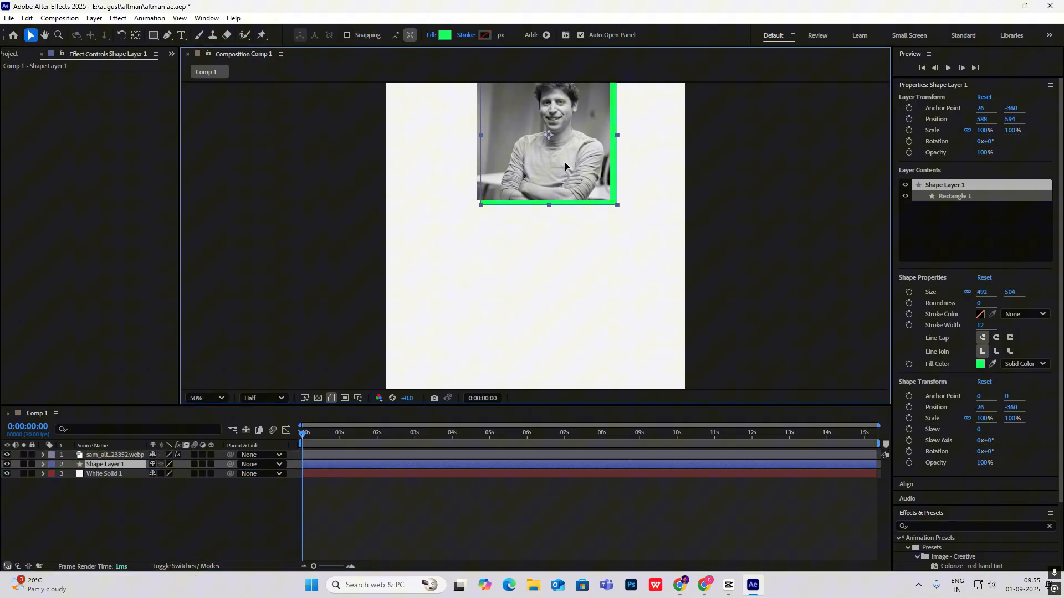
{"action": "type", "text": "tint"}
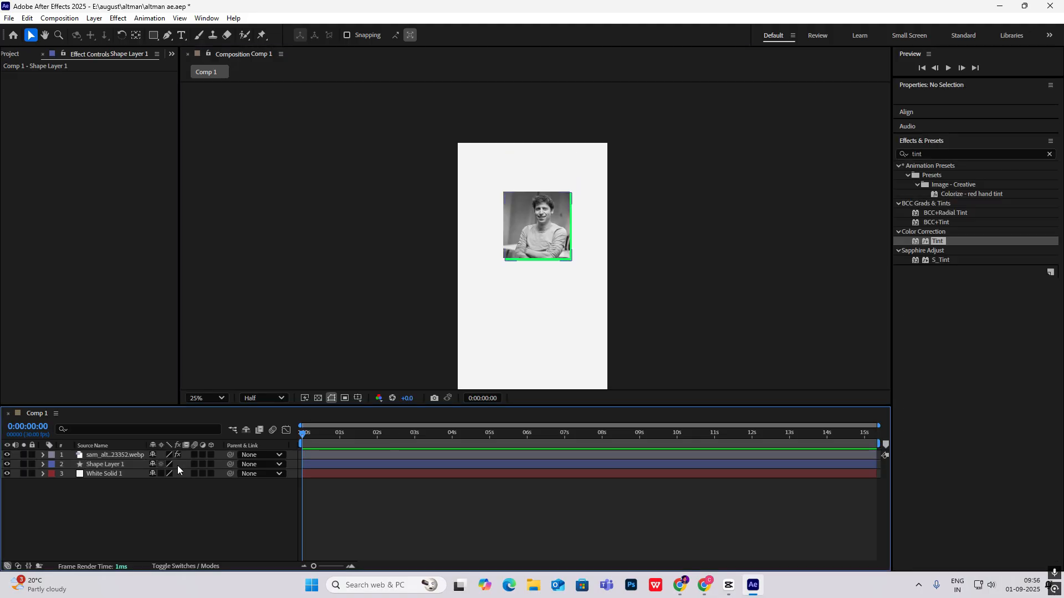
{"action": "left_click", "coordinate": [114, 454]}
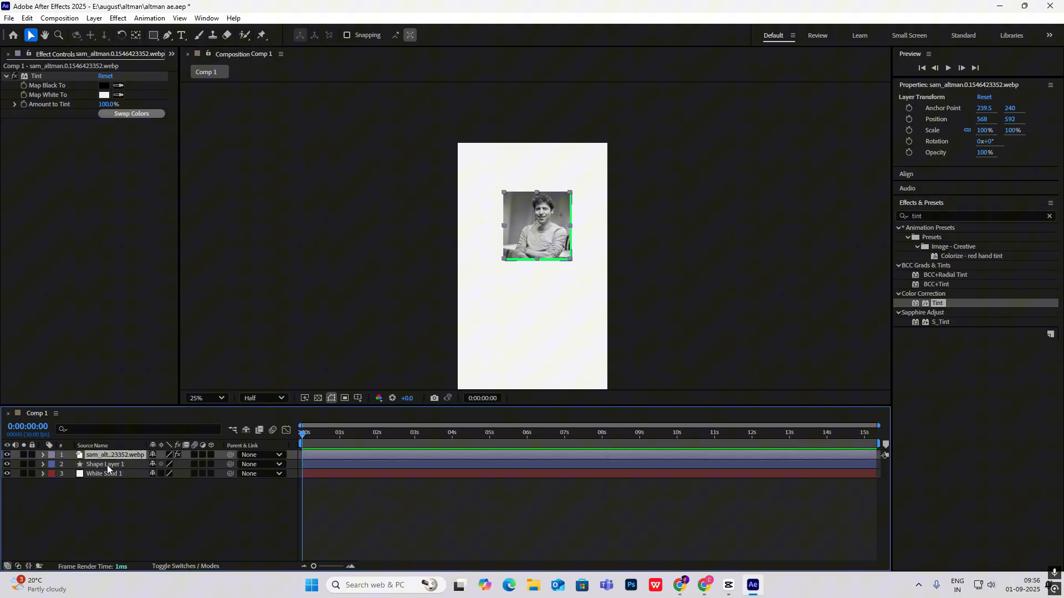
{"action": "left_click", "coordinate": [105, 465]}
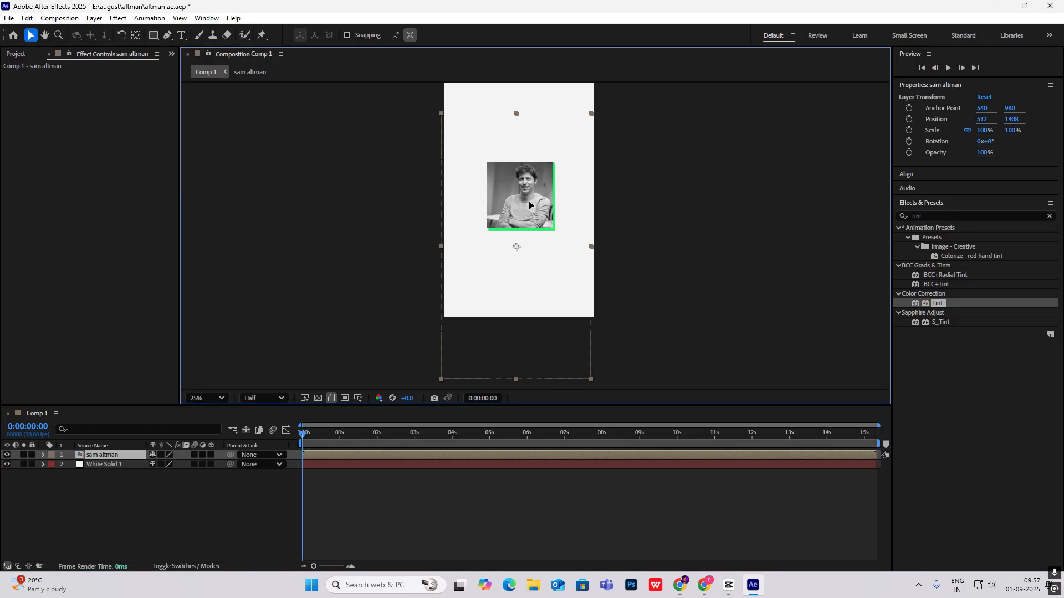
- Precompose photo and rectangle into 'sam altman' and add a Position keyframe
{"action": "left_click", "coordinate": [203, 398]}
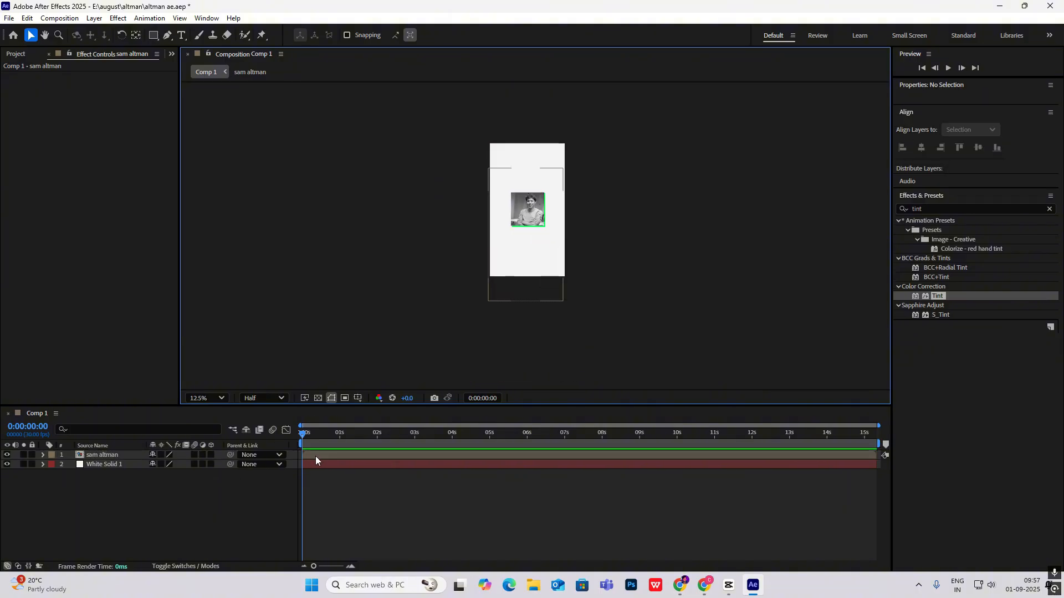
{"action": "left_click", "coordinate": [102, 454]}
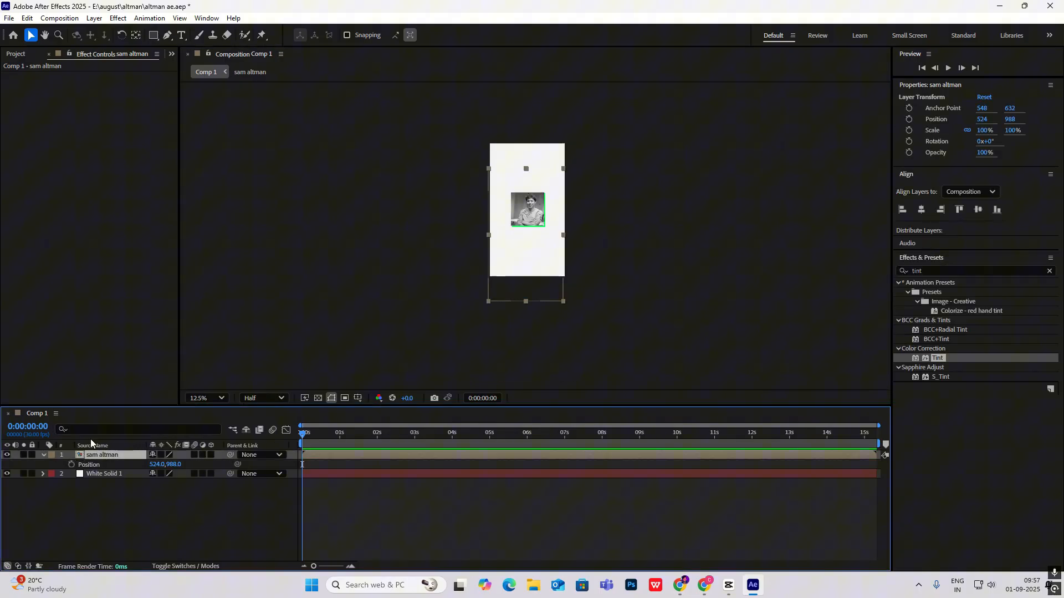
{"action": "left_click", "coordinate": [330, 442]}
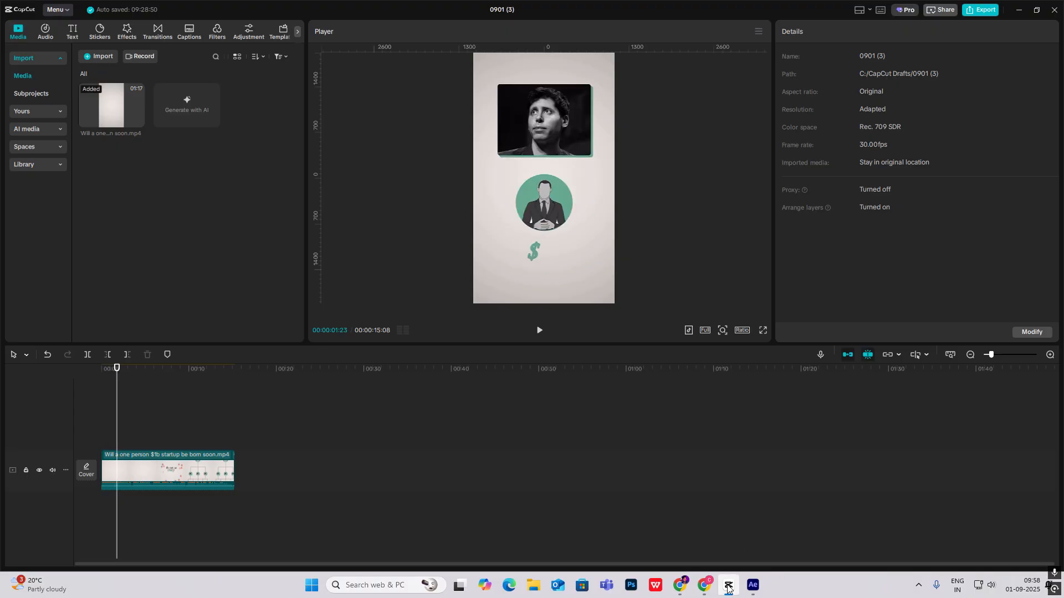
- Draw a bright green circle with the Ellipse tool below the framed portrait
{"action": "left_click", "coordinate": [728, 585]}
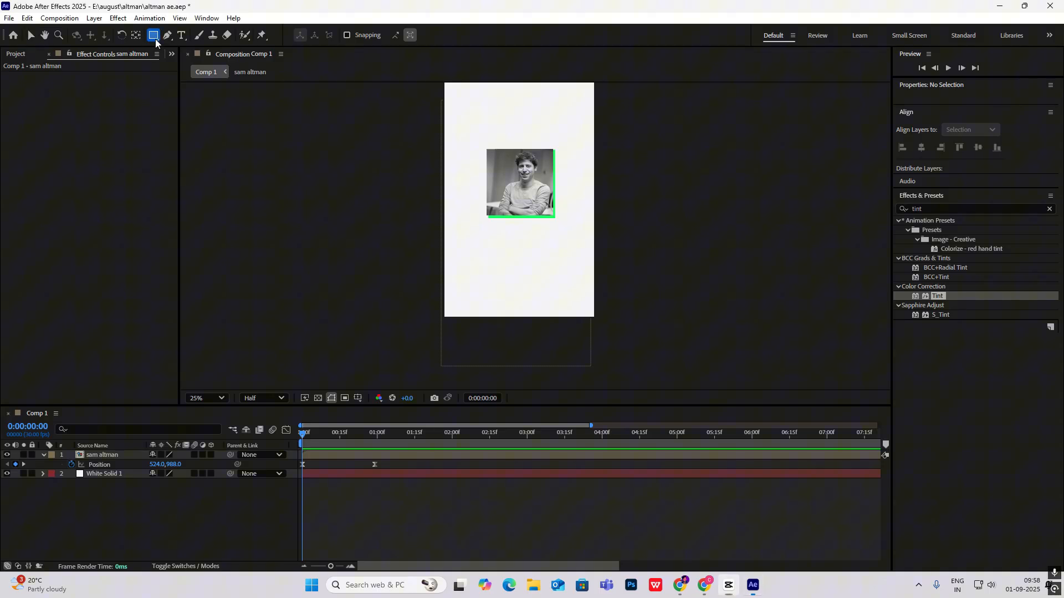
{"action": "left_click", "coordinate": [153, 35]}
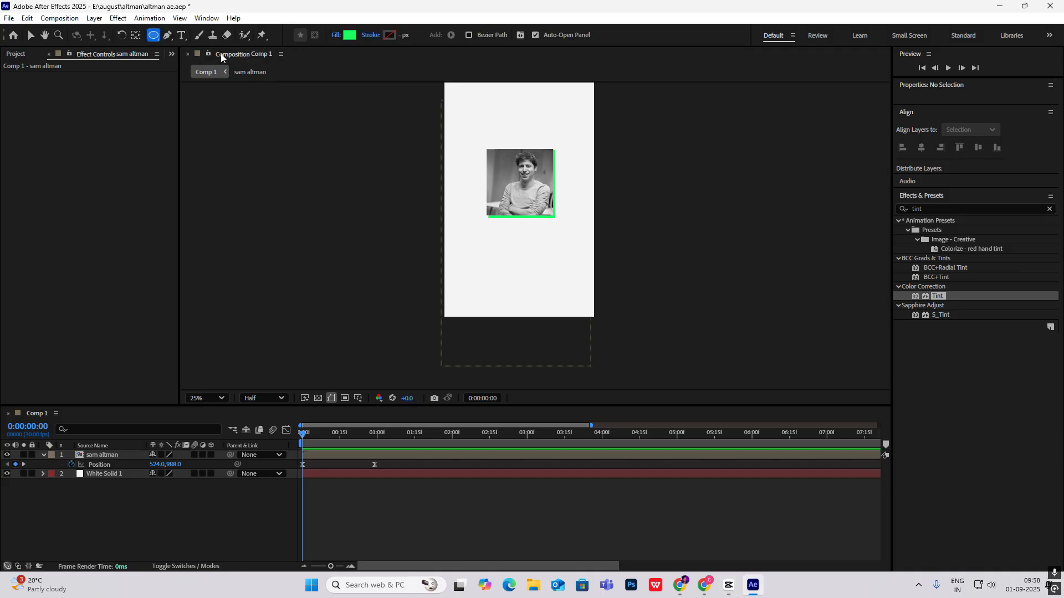
{"action": "mouse_move", "coordinate": [523, 250]}
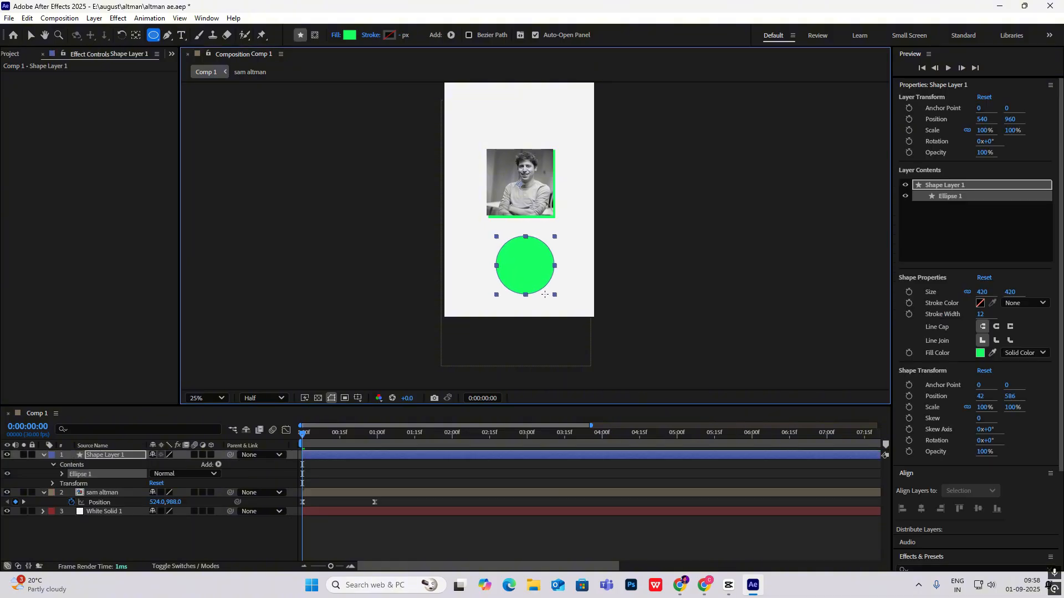
{"action": "left_click", "coordinate": [15, 54]}
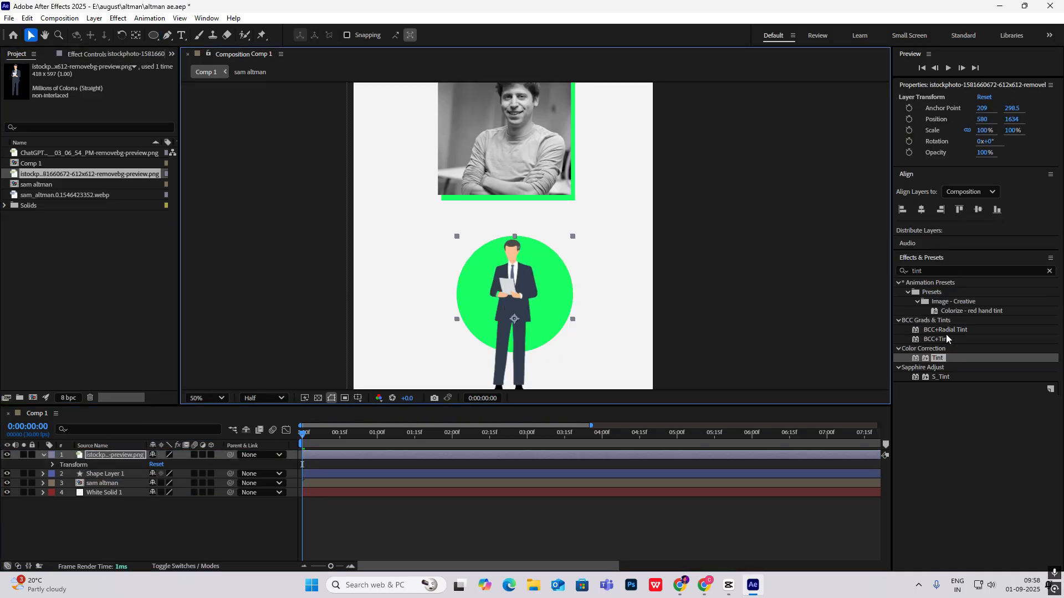
- Tint the businessman image grey and matte it to the Shape Layer 1 circle
{"action": "double_click", "coordinate": [938, 357]}
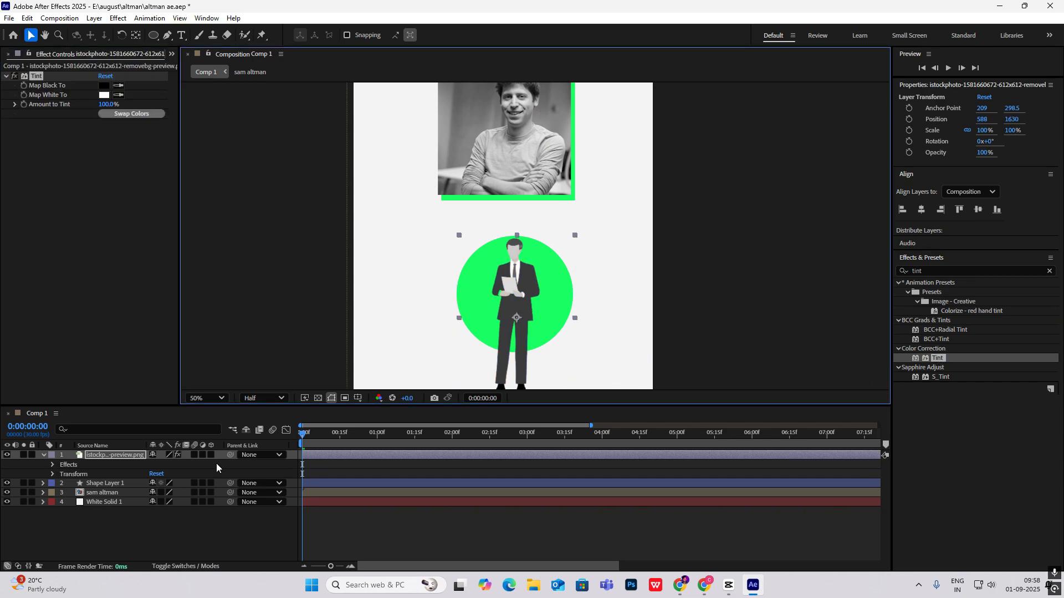
{"action": "left_click", "coordinate": [51, 454]}
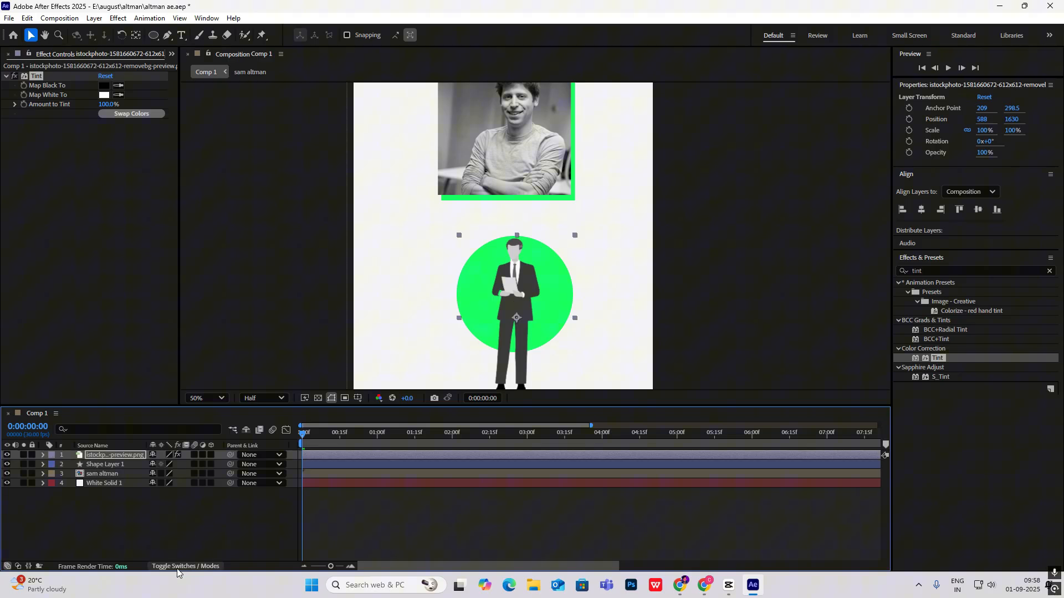
{"action": "left_click", "coordinate": [185, 565]}
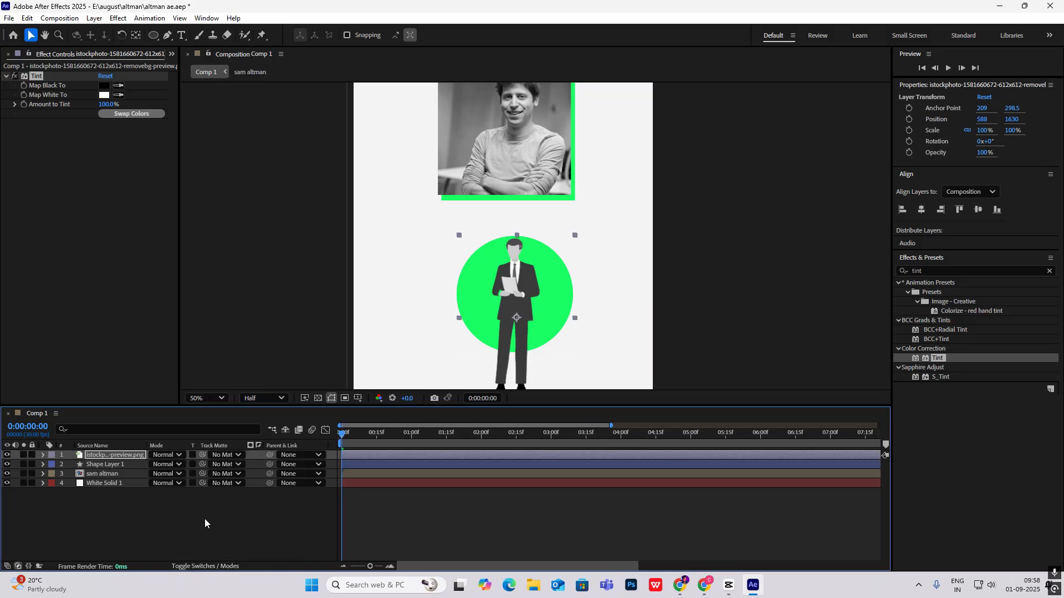
{"action": "mouse_move", "coordinate": [200, 454]}
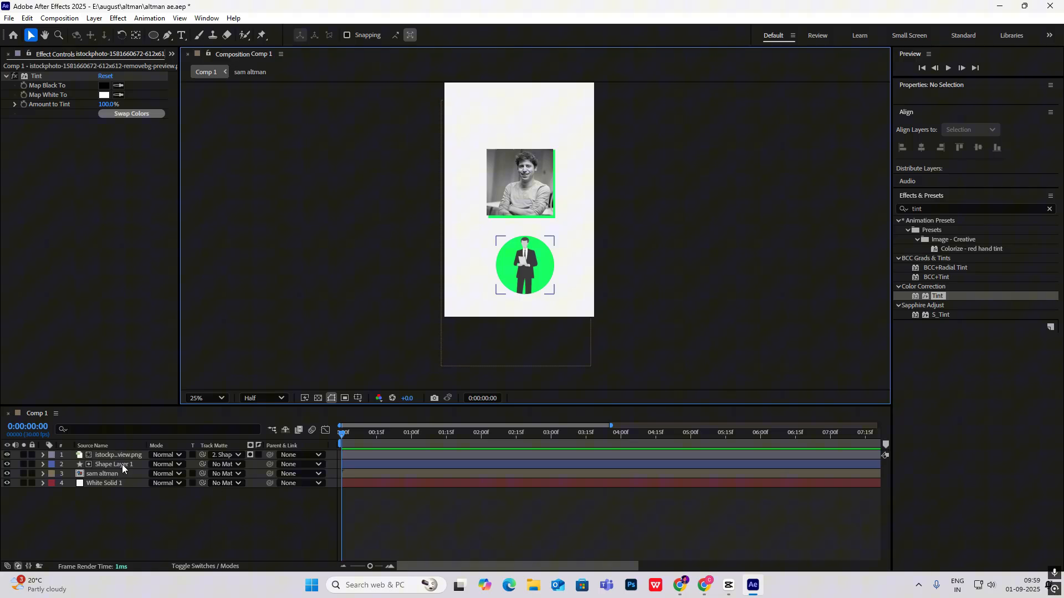
{"action": "left_click", "coordinate": [117, 454]}
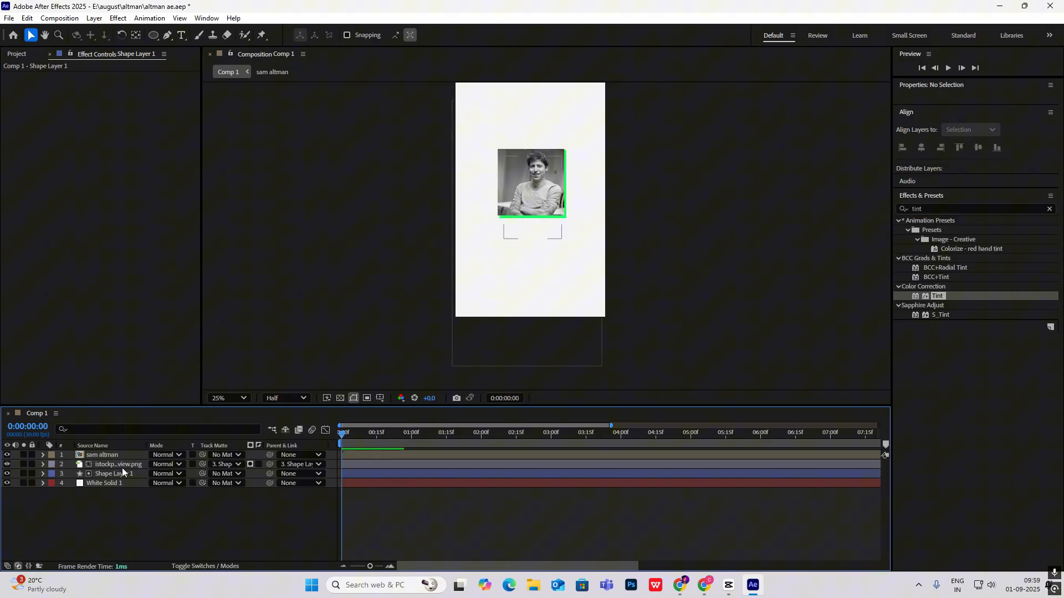
- Keyframe the green circle's position from (551,974) at 0s to (551,1313) at 1s
{"action": "left_click", "coordinate": [115, 474]}
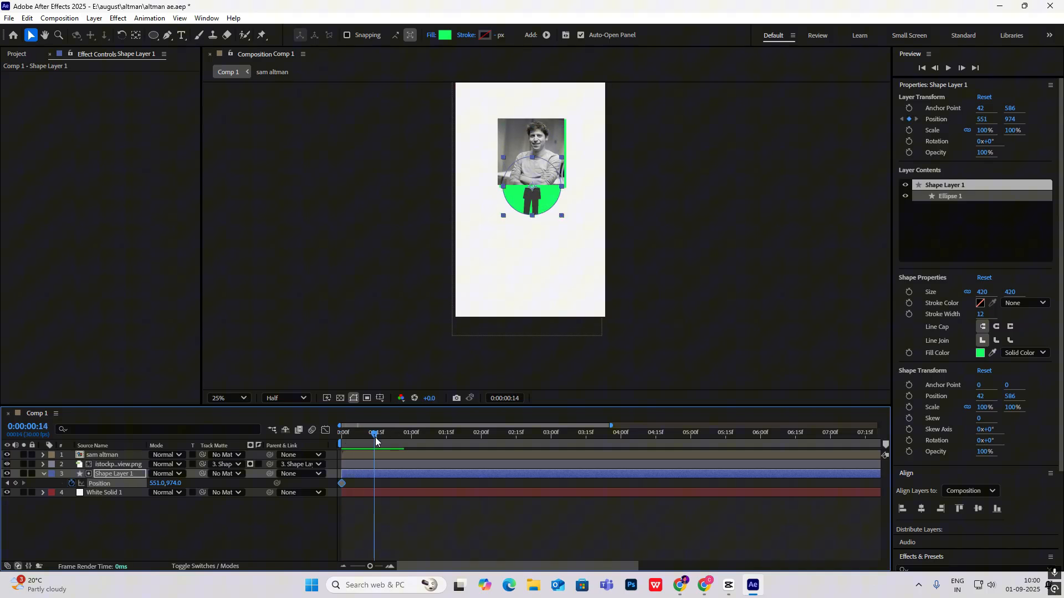
{"action": "left_click", "coordinate": [411, 432]}
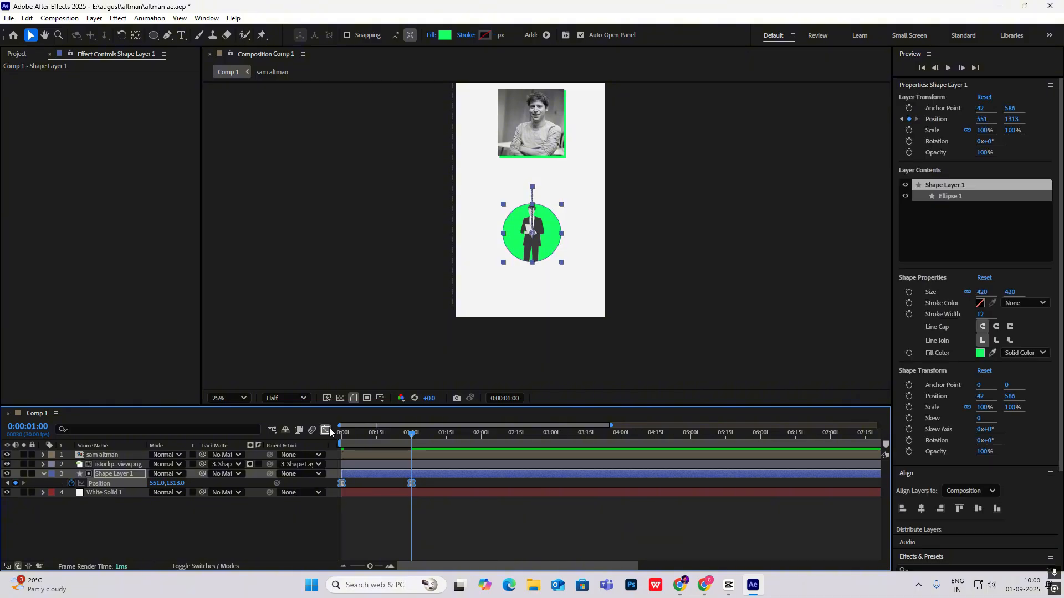
{"action": "left_click", "coordinate": [326, 431]}
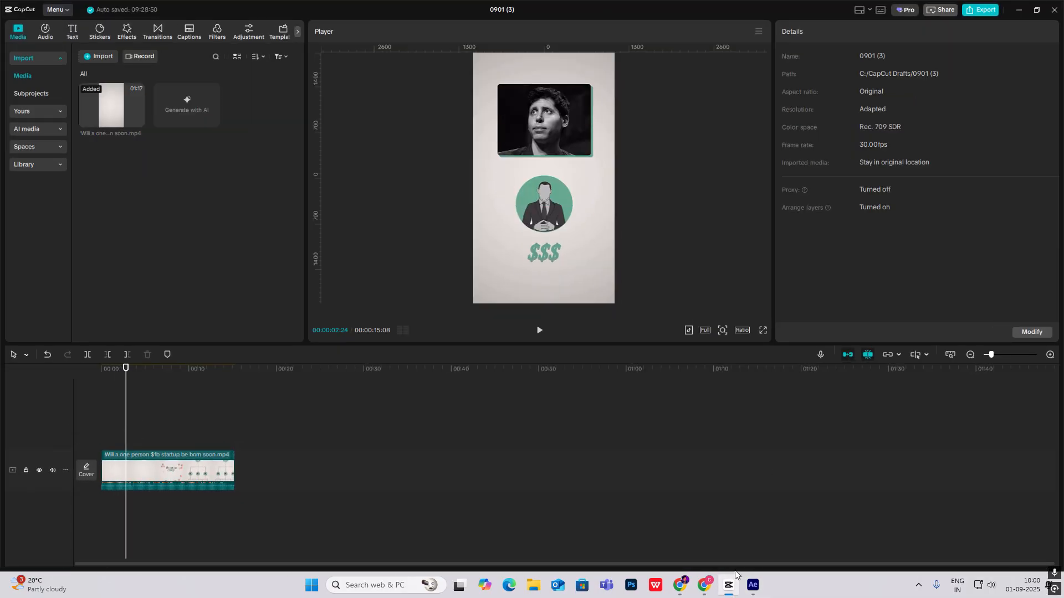
{"action": "left_click", "coordinate": [726, 590]}
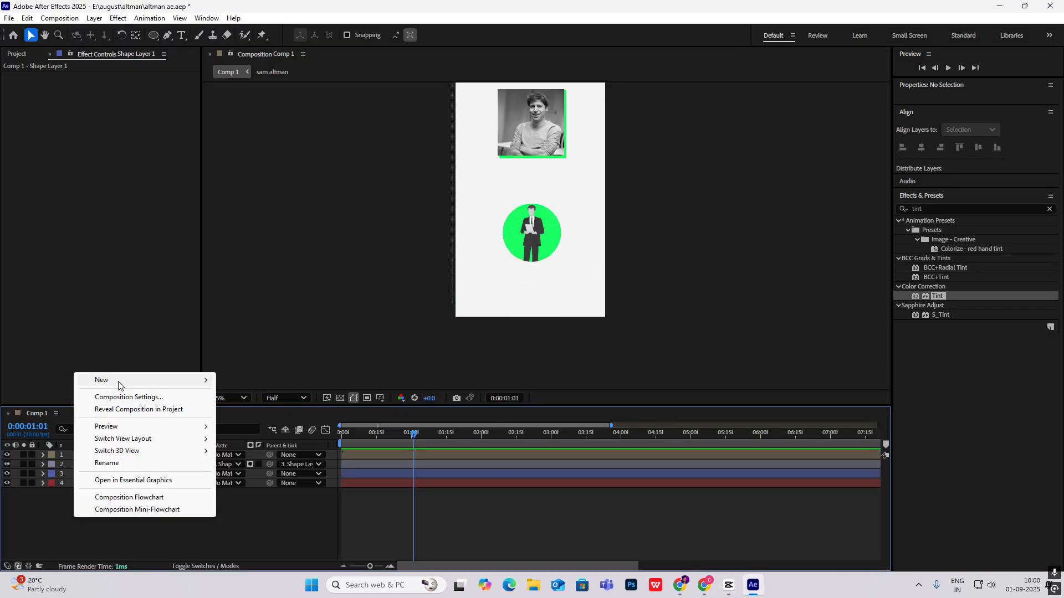
- Create a '$$$' text layer in Helvetica Oblique with #1AFF65 green fill
{"action": "left_click", "coordinate": [101, 380]}
{"action": "type", "text": "$$$"}
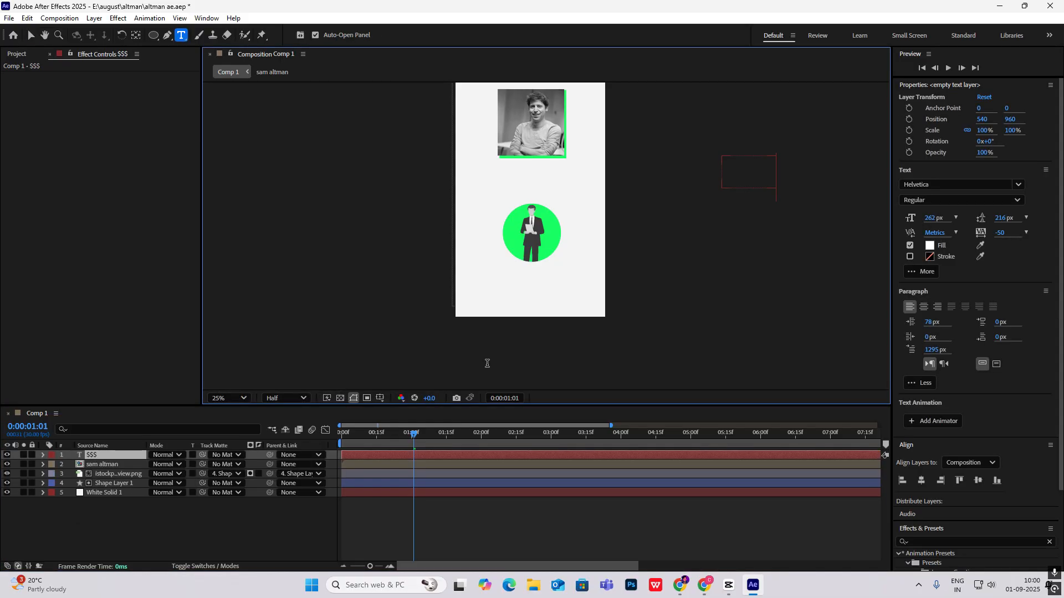
{"action": "left_click", "coordinate": [31, 35]}
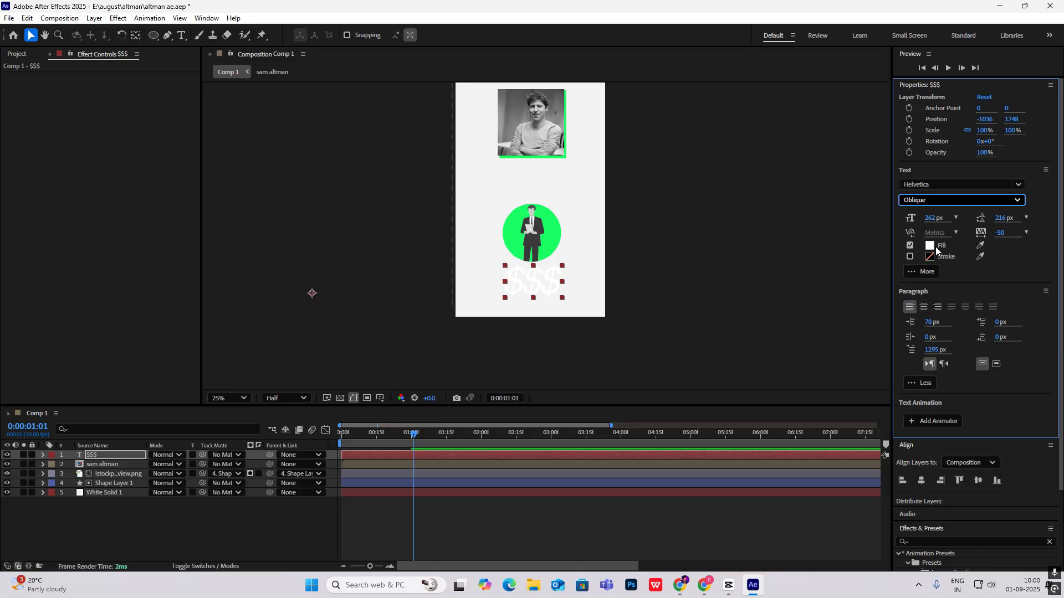
{"action": "left_click", "coordinate": [930, 245]}
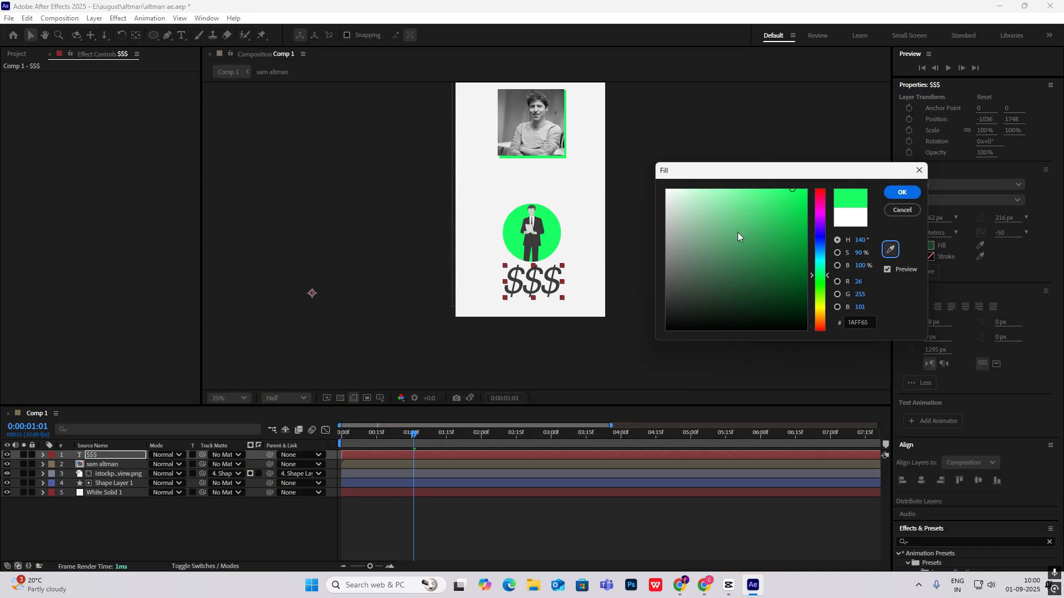
{"action": "left_click", "coordinate": [901, 192]}
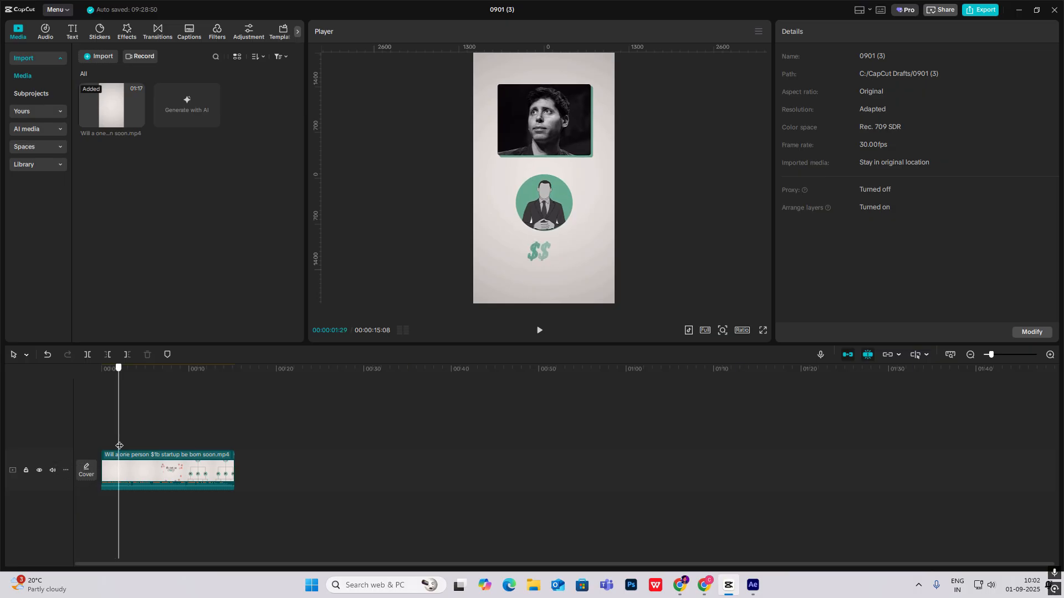
{"action": "left_click", "coordinate": [751, 589]}
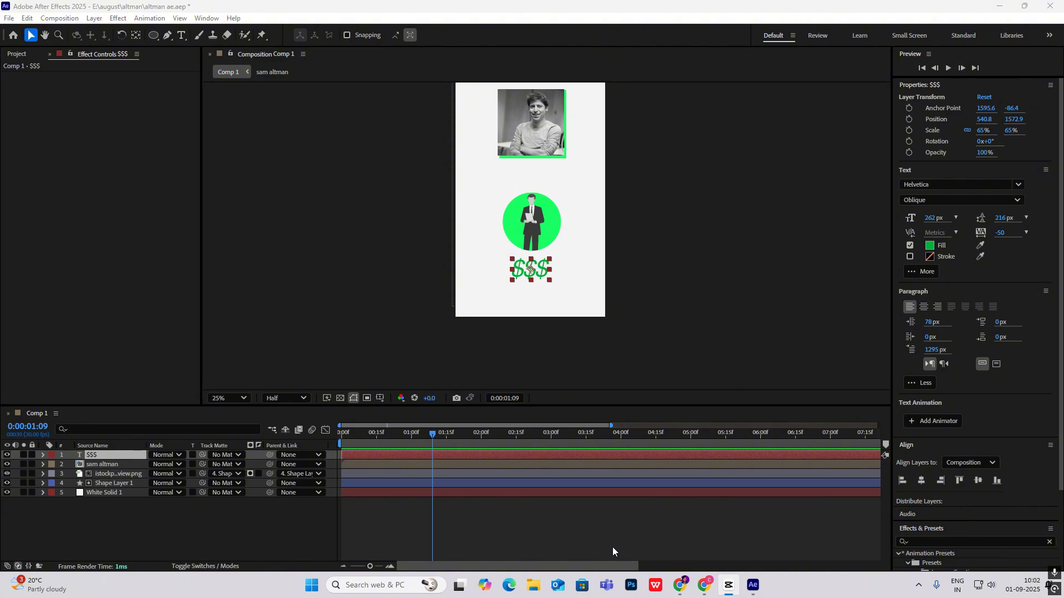
- Add a Blur 315 animator to '$$$', keyframing Range Selector Start from 0% to 100%
{"action": "left_click", "coordinate": [42, 454]}
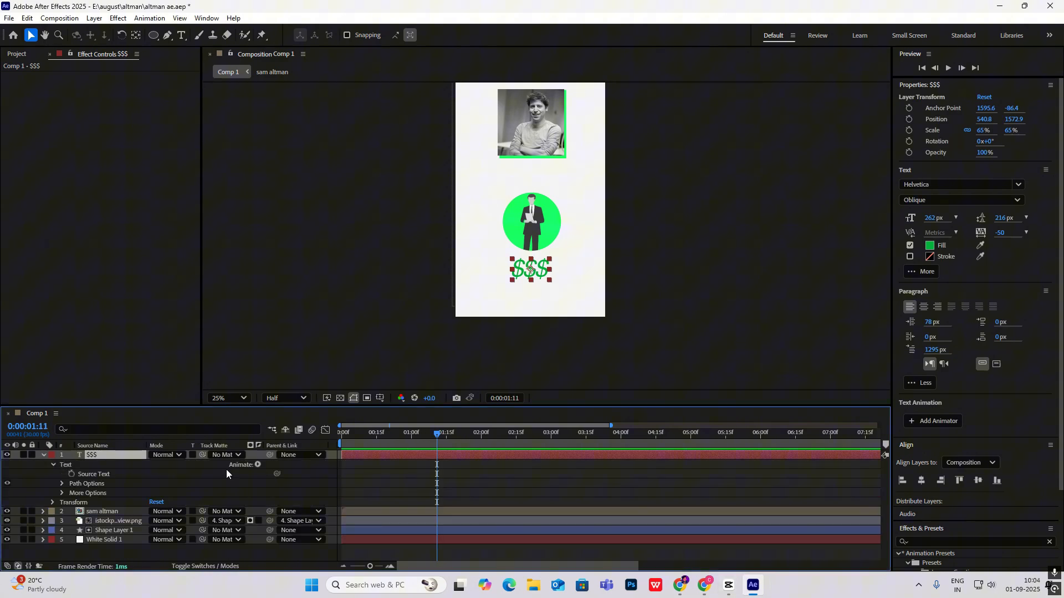
{"action": "left_click", "coordinate": [257, 464]}
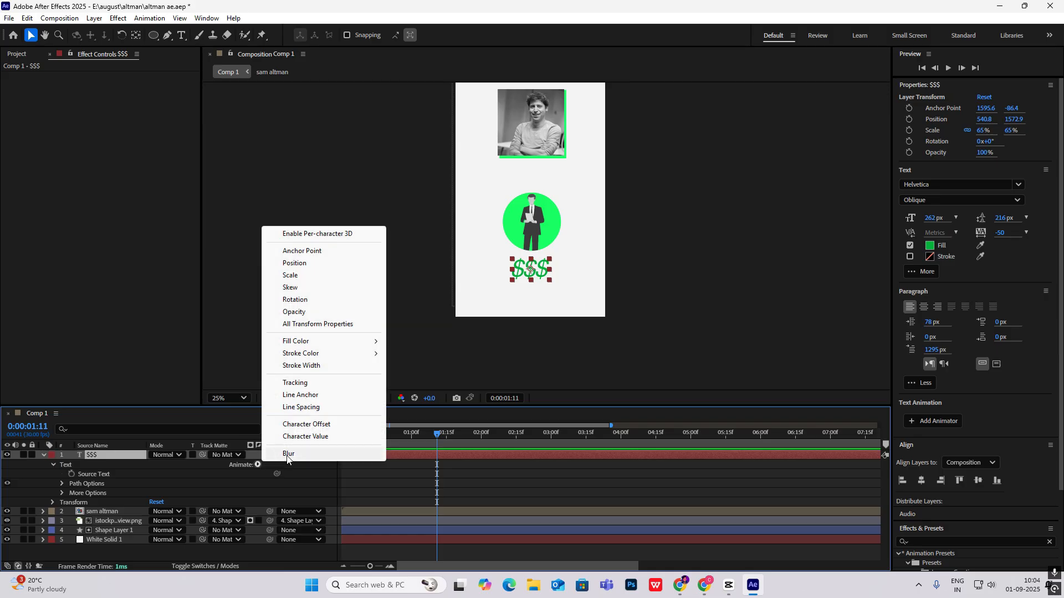
{"action": "left_click", "coordinate": [287, 453]}
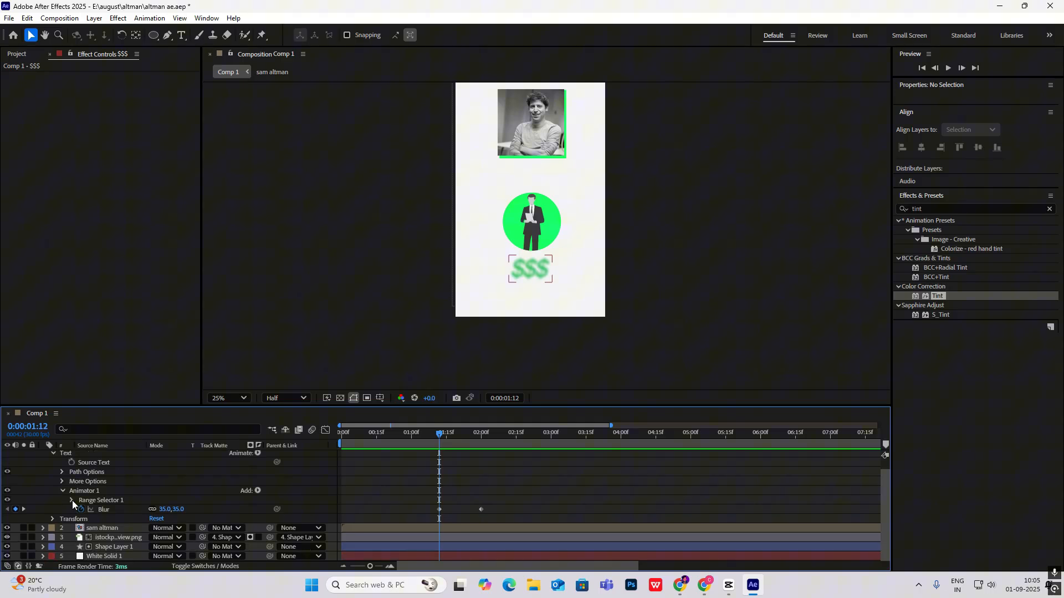
{"action": "left_click", "coordinate": [72, 500]}
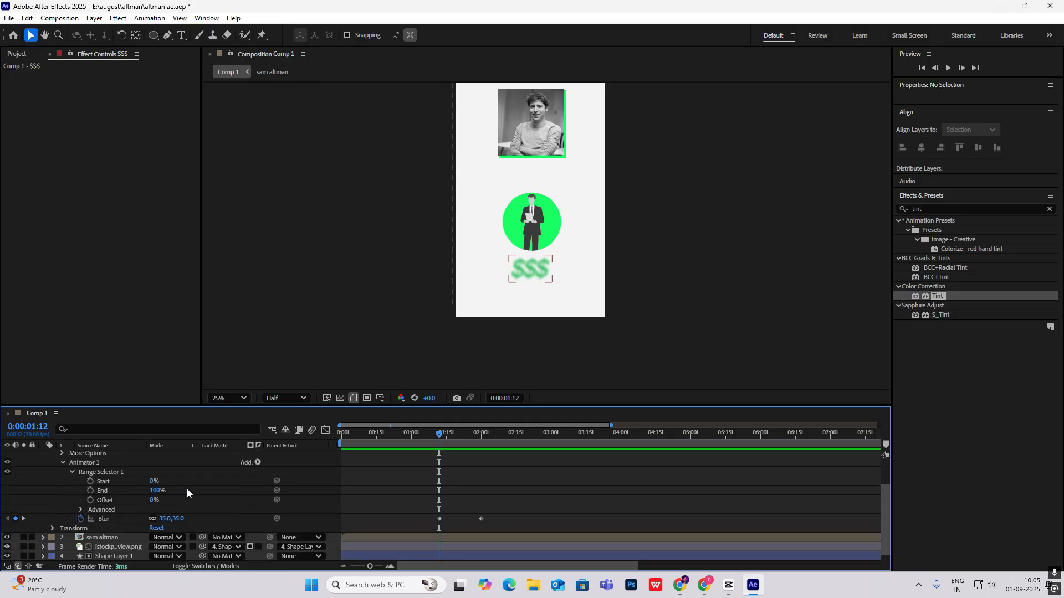
{"action": "mouse_move", "coordinate": [254, 514]}
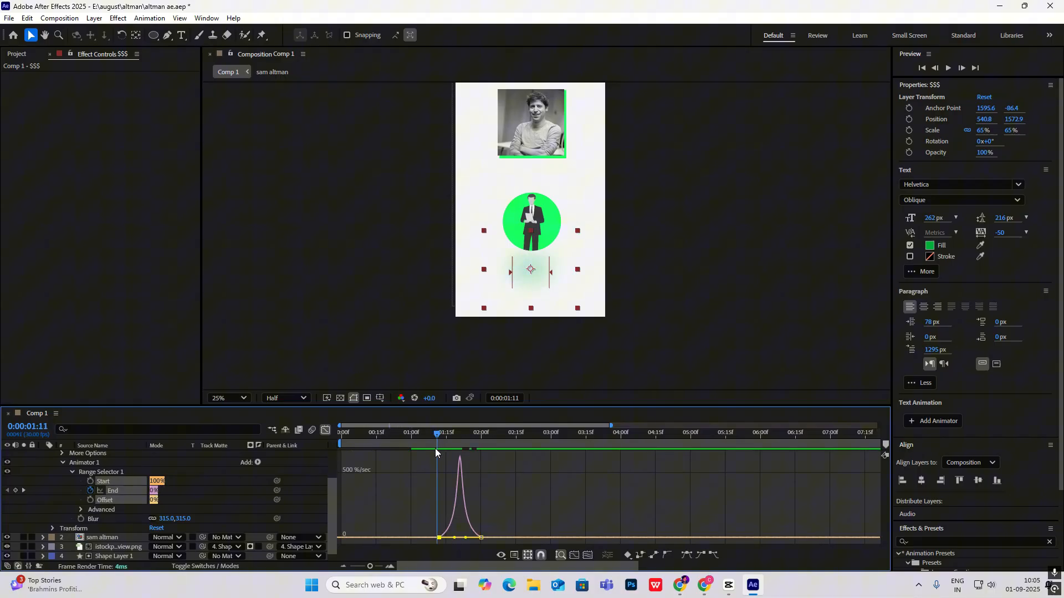
{"action": "left_click", "coordinate": [432, 432]}
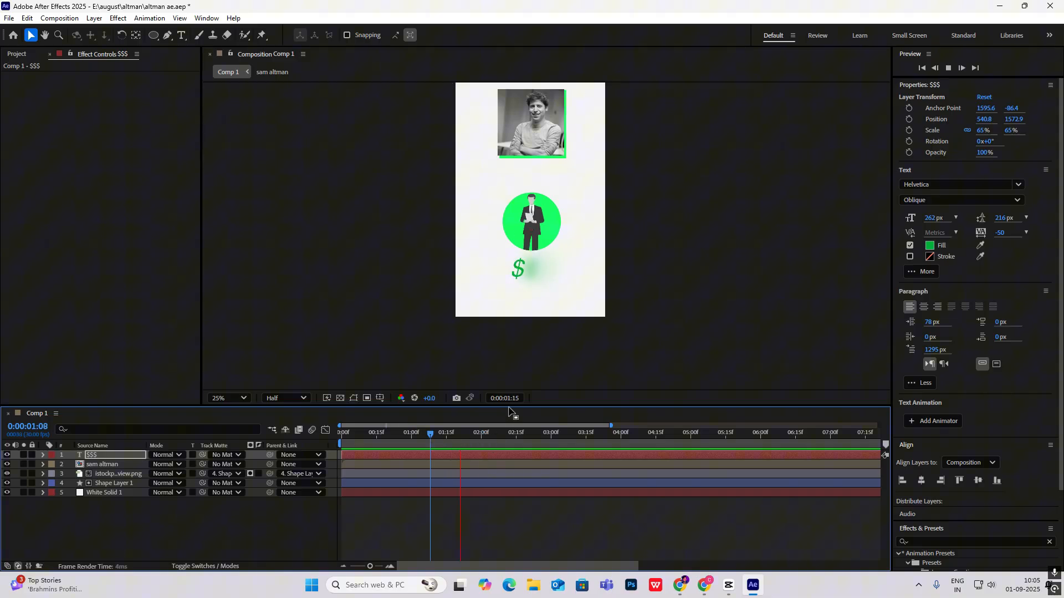
- After previewing, add a Position keyframe on Shape Layer 1's green circle at 2:06
{"action": "left_click", "coordinate": [728, 589]}
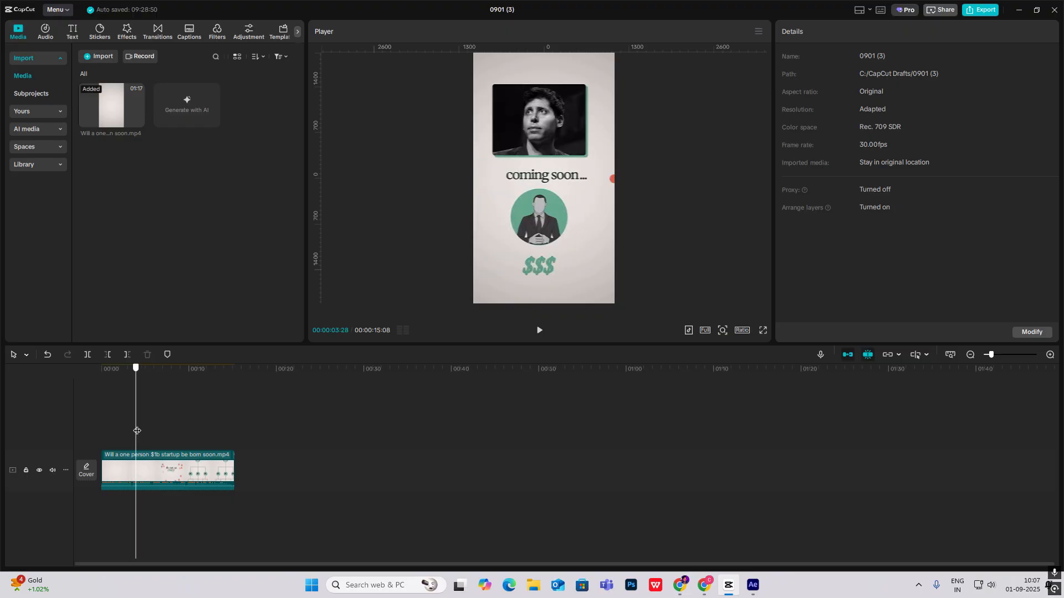
{"action": "left_click", "coordinate": [751, 589]}
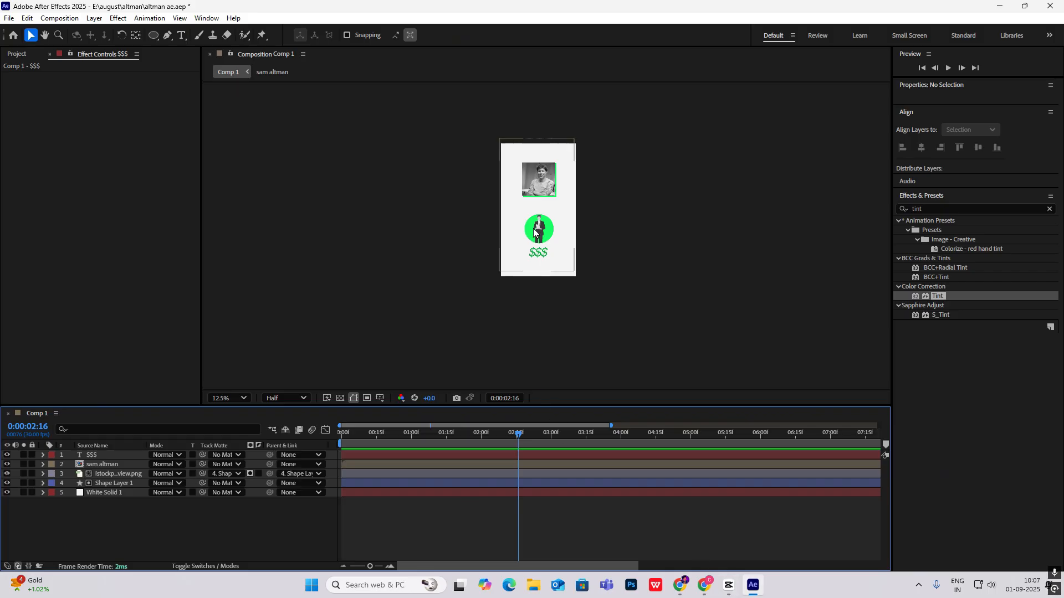
{"action": "left_click", "coordinate": [226, 398]}
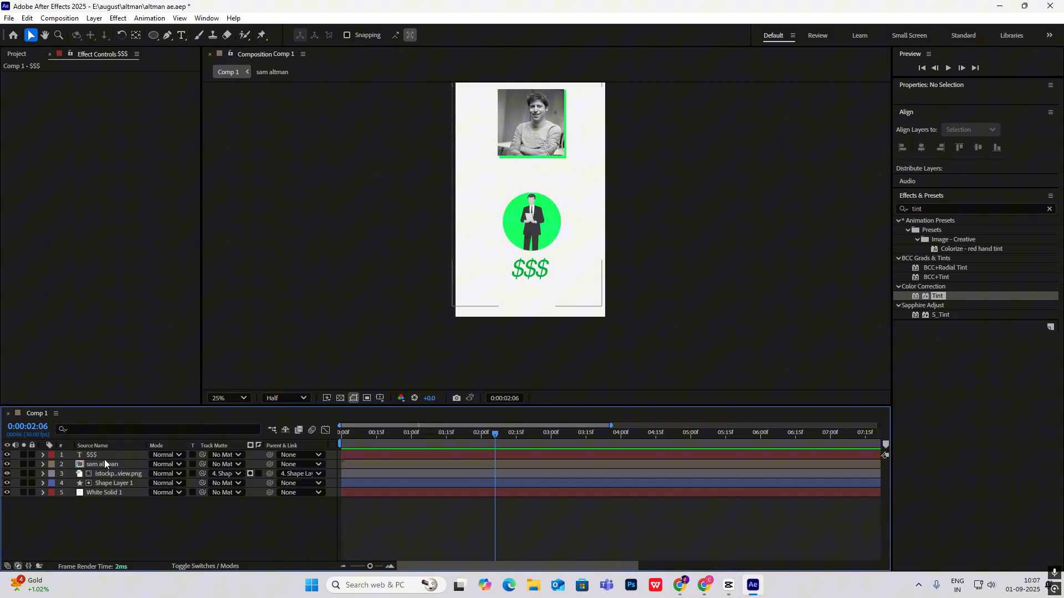
{"action": "left_click", "coordinate": [91, 454]}
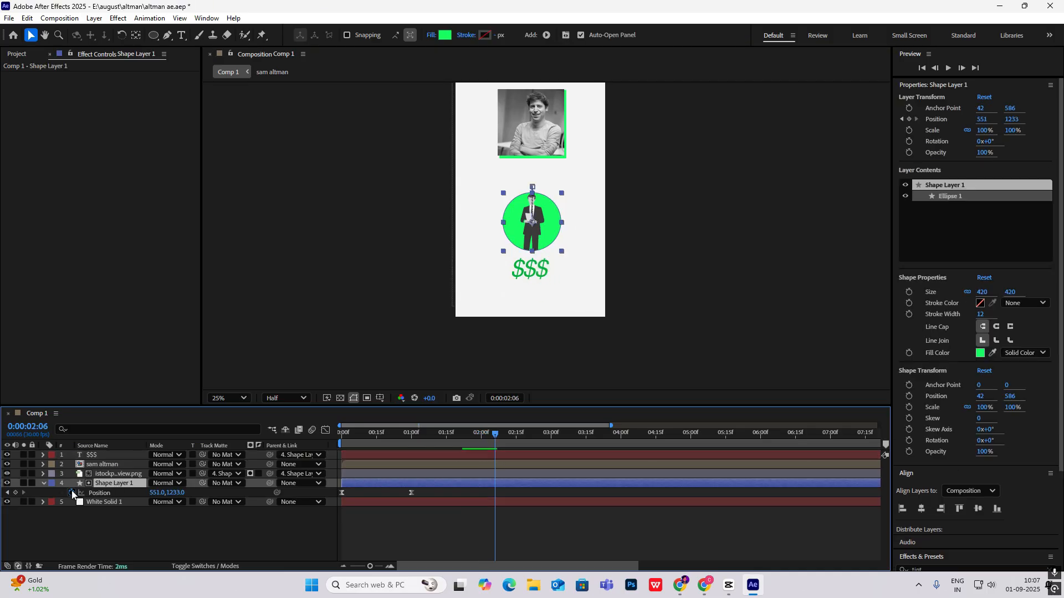
{"action": "left_click", "coordinate": [509, 432]}
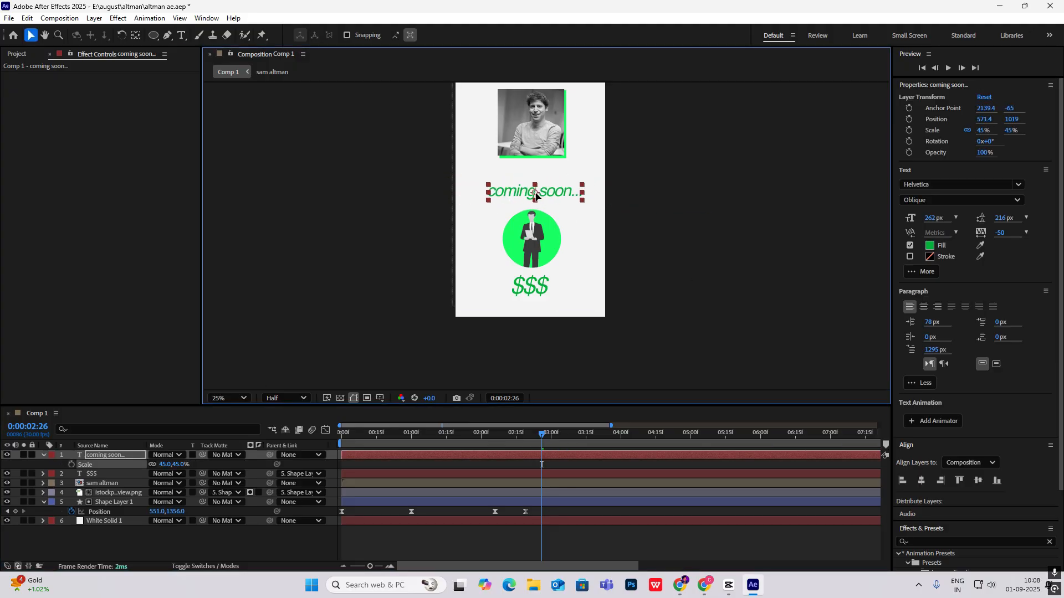
- Compare with the reference and apply Tint to the coming soon... text, turning it black
{"action": "left_click", "coordinate": [728, 585]}
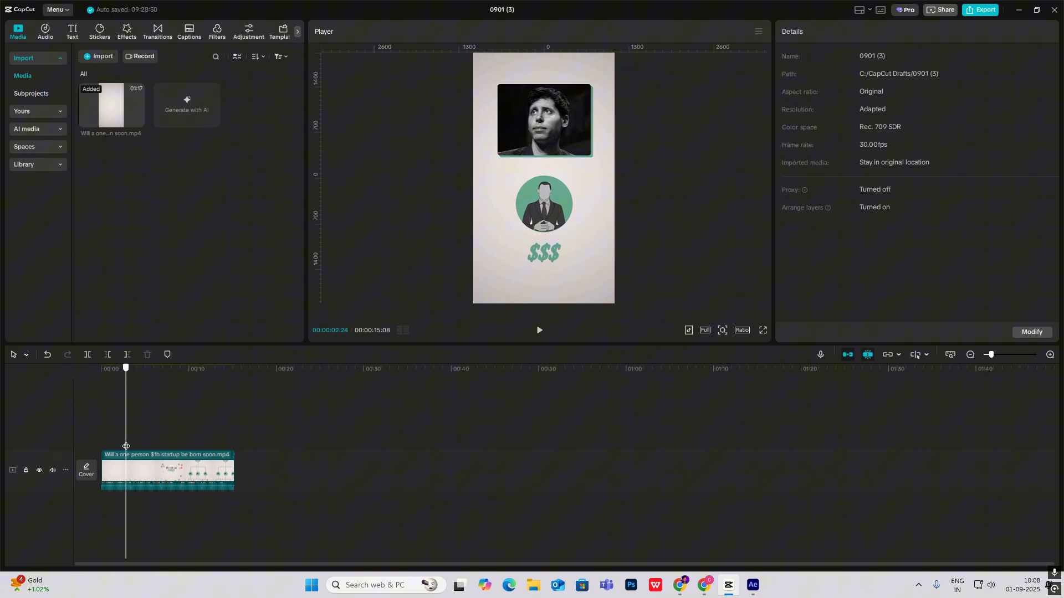
{"action": "left_click", "coordinate": [752, 585]}
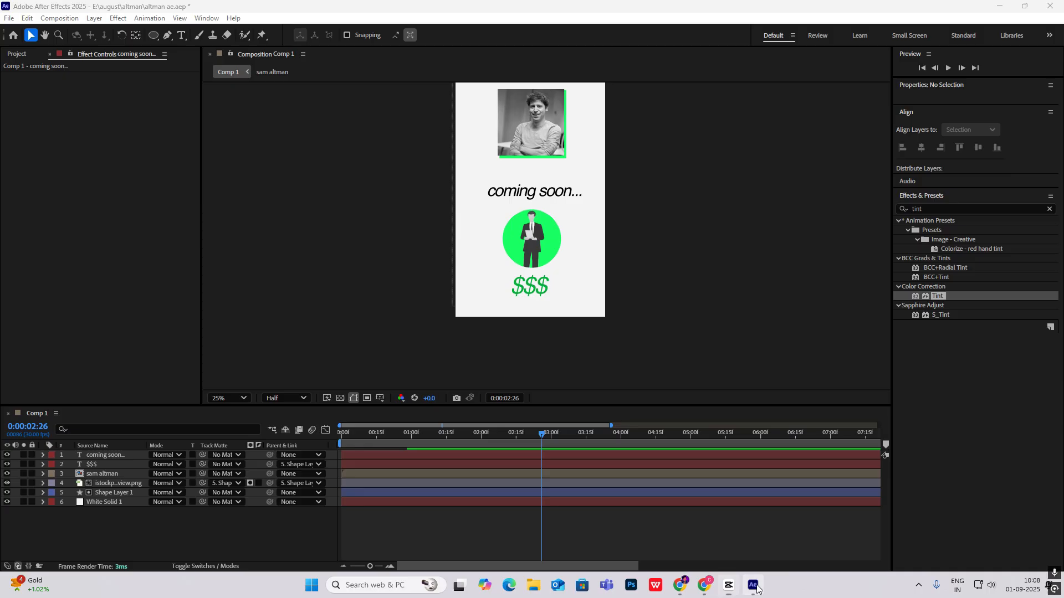
{"action": "left_click", "coordinate": [105, 454]}
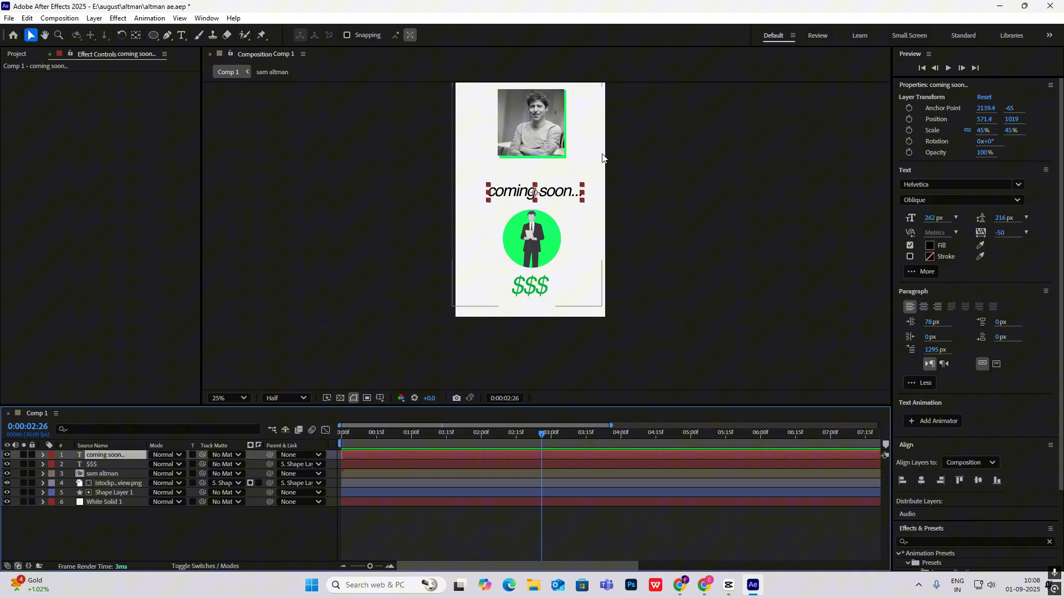
{"action": "type", "text": "tint"}
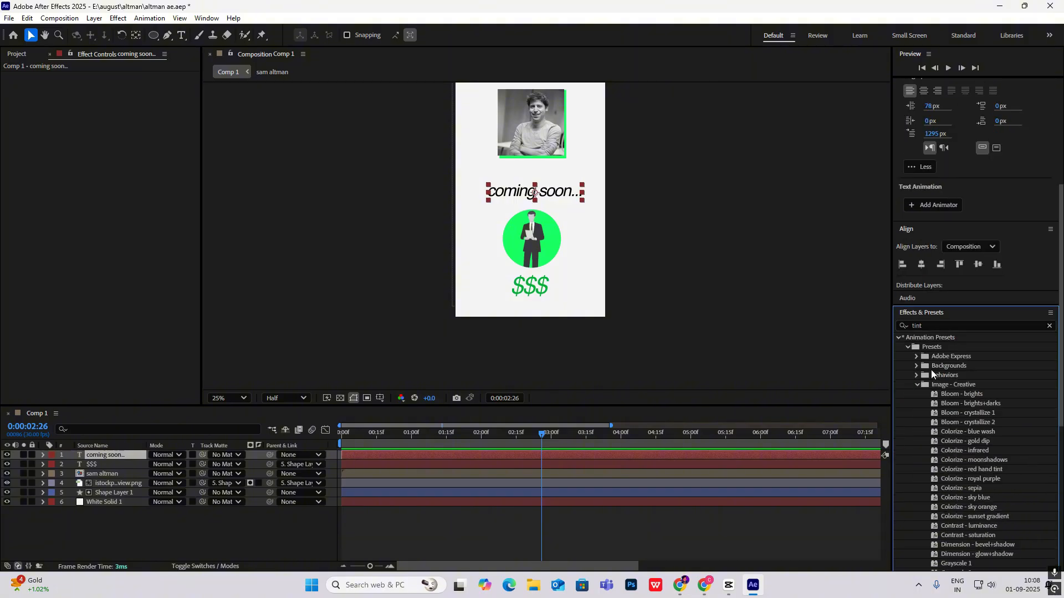
{"action": "mouse_move", "coordinate": [904, 350]}
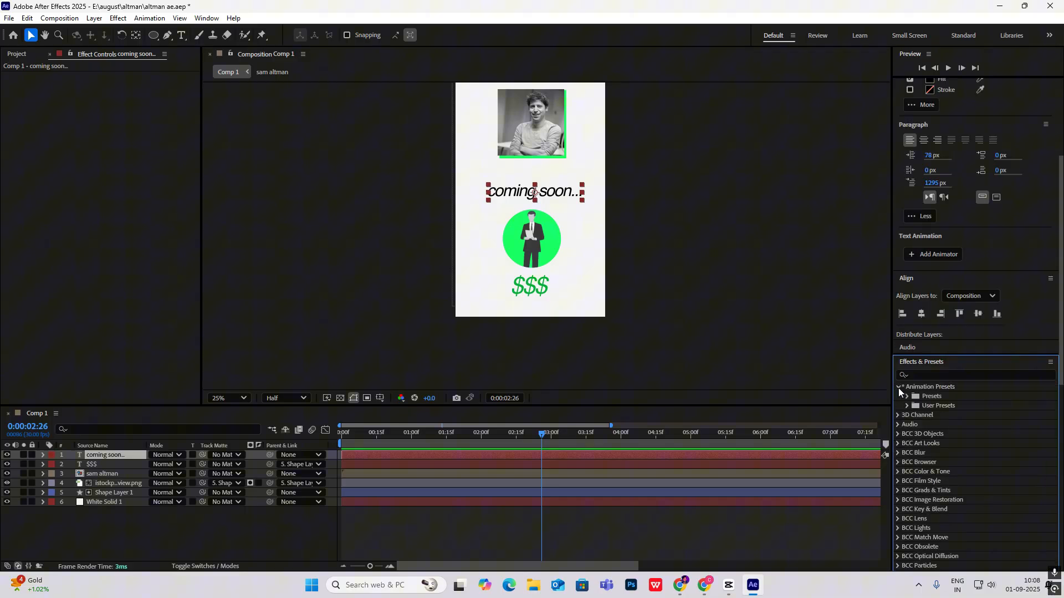
- Browse Animation Presets to Text > Animate In to find the Typewriter preset
{"action": "left_click", "coordinate": [916, 396]}
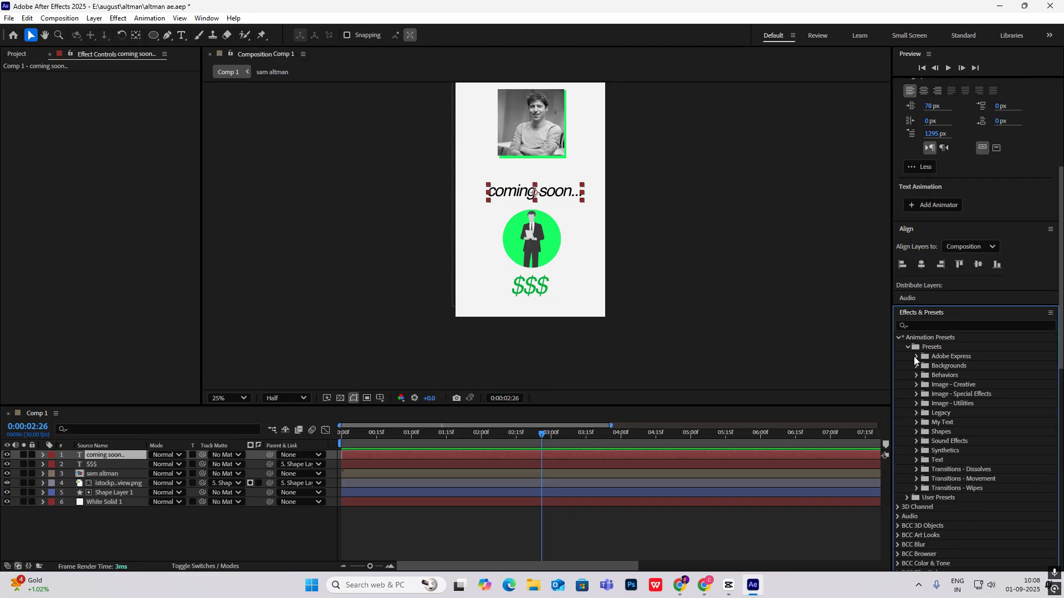
{"action": "left_click", "coordinate": [908, 459]}
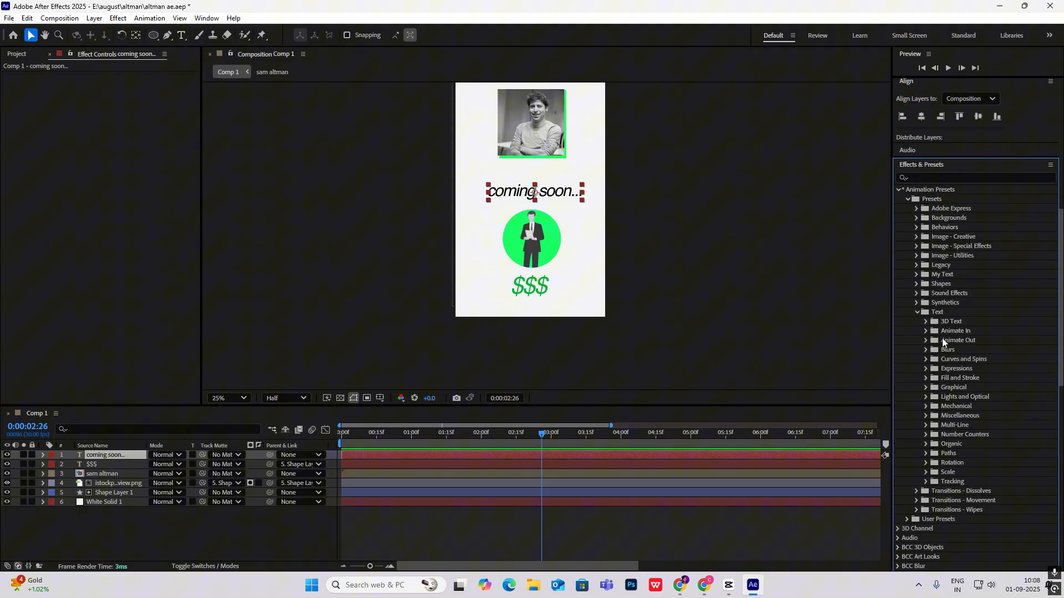
{"action": "left_click", "coordinate": [925, 330]}
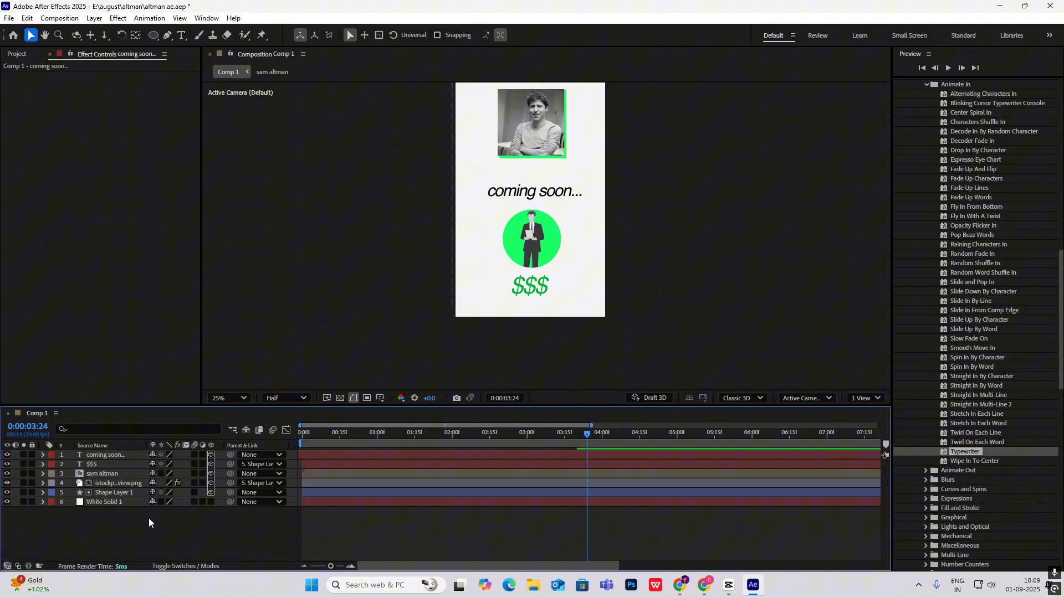
- Add Camera 1 and a null object renamed cam control to Comp 1
{"action": "right_click", "coordinate": [149, 522]}
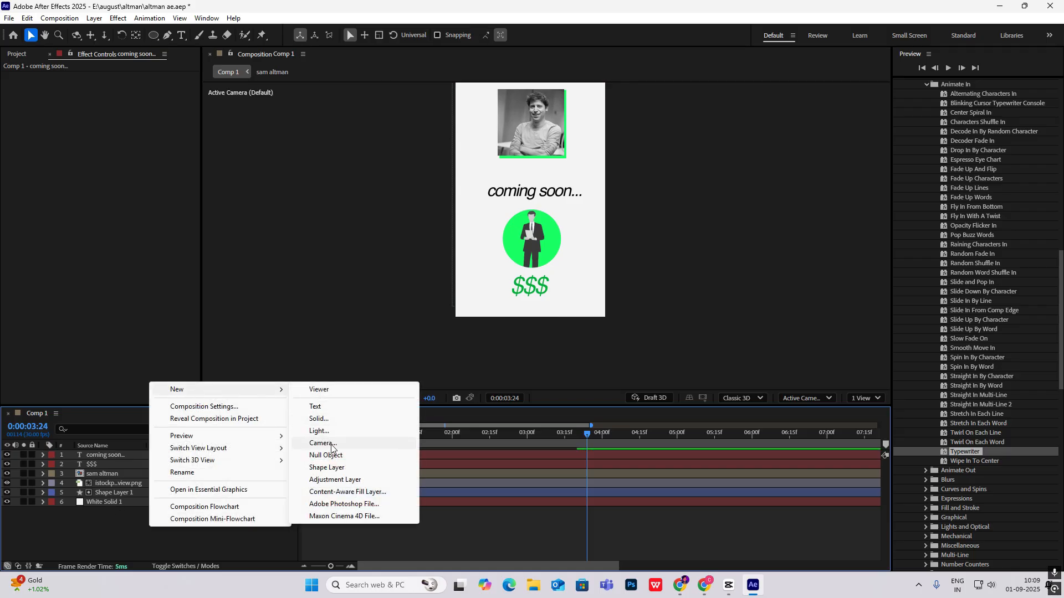
{"action": "left_click", "coordinate": [321, 443]}
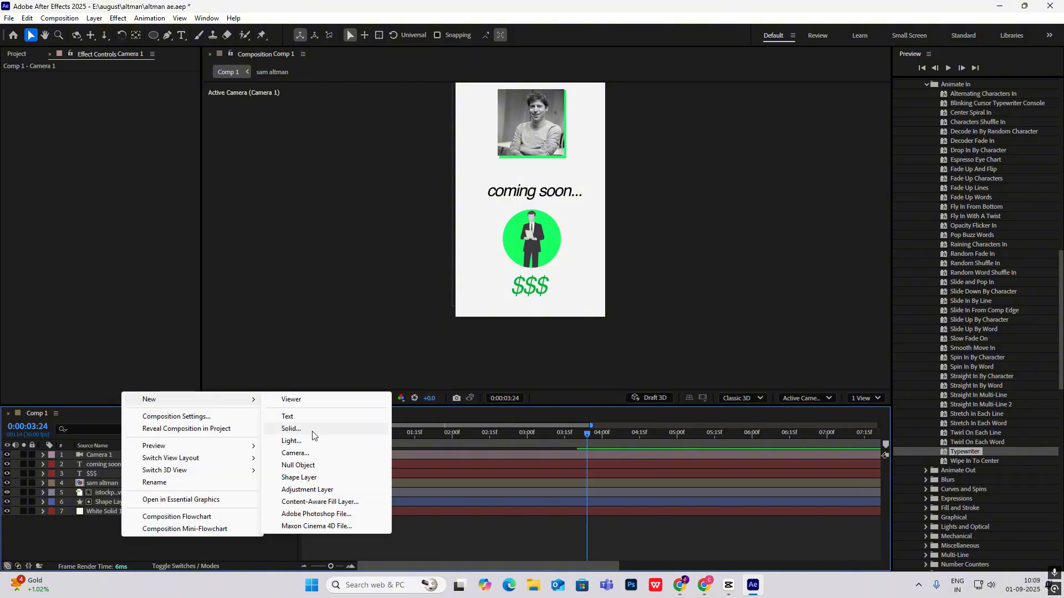
{"action": "left_click", "coordinate": [298, 464]}
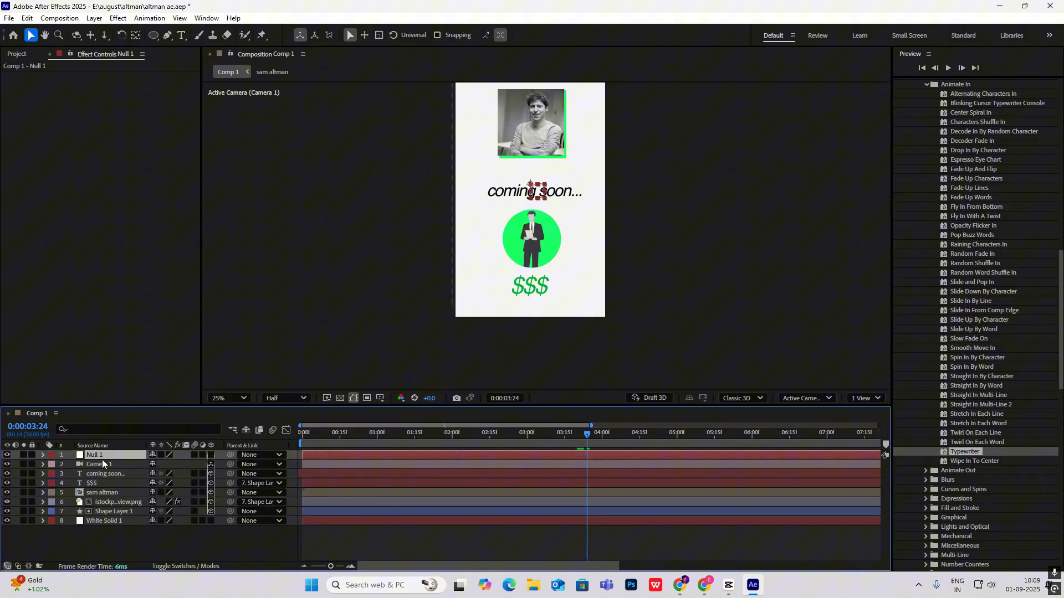
{"action": "double_click", "coordinate": [95, 454]}
{"action": "type", "text": "cam control"}
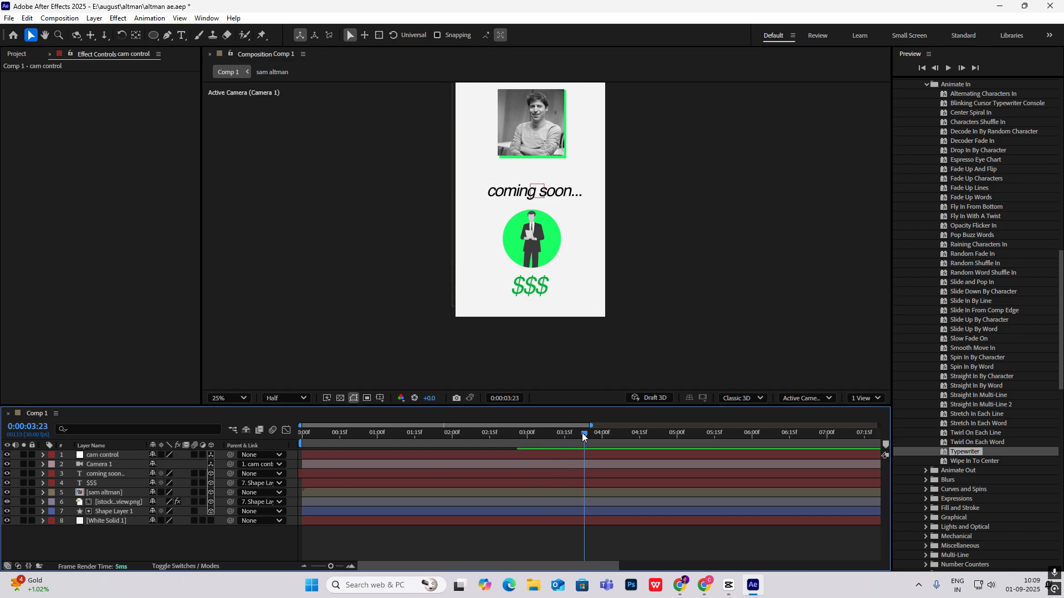
- Parent the camera to cam control and keyframe the null's position to pan sideways
{"action": "left_click", "coordinate": [99, 464]}
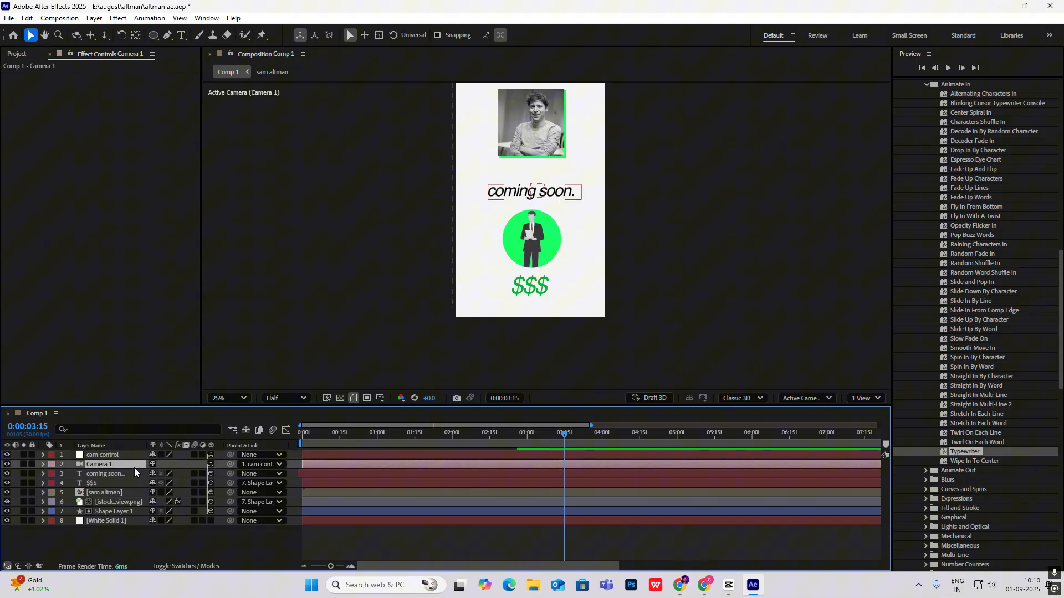
{"action": "left_click", "coordinate": [102, 455]}
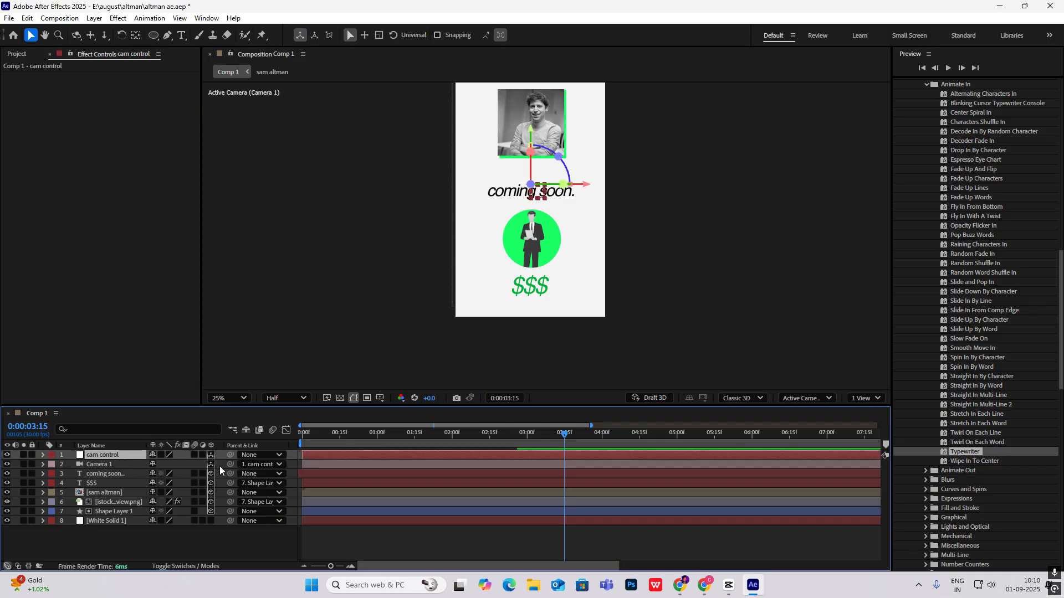
{"action": "left_click", "coordinate": [42, 455]}
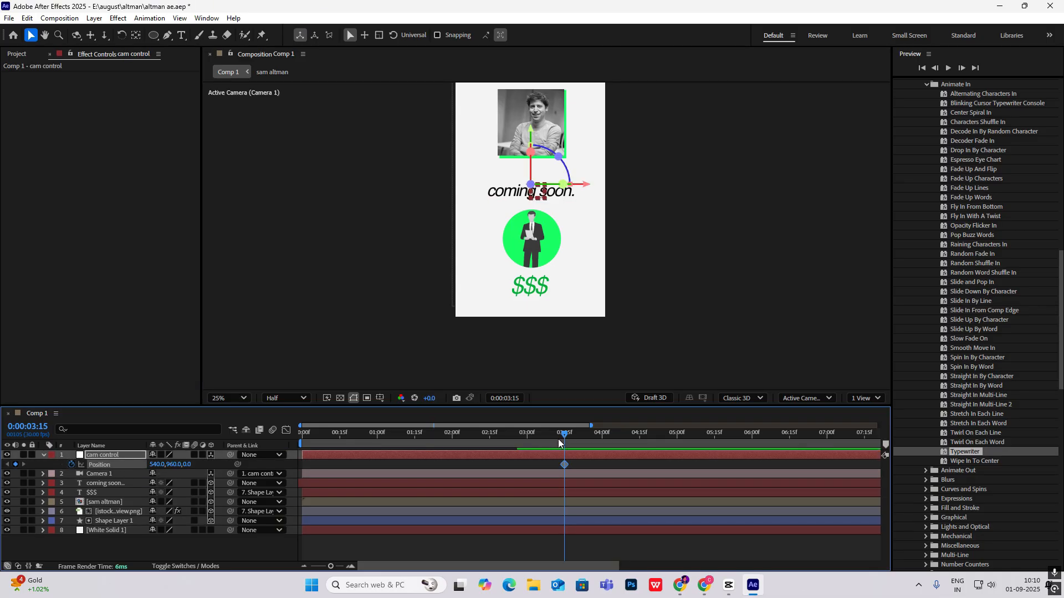
{"action": "left_click", "coordinate": [620, 432]}
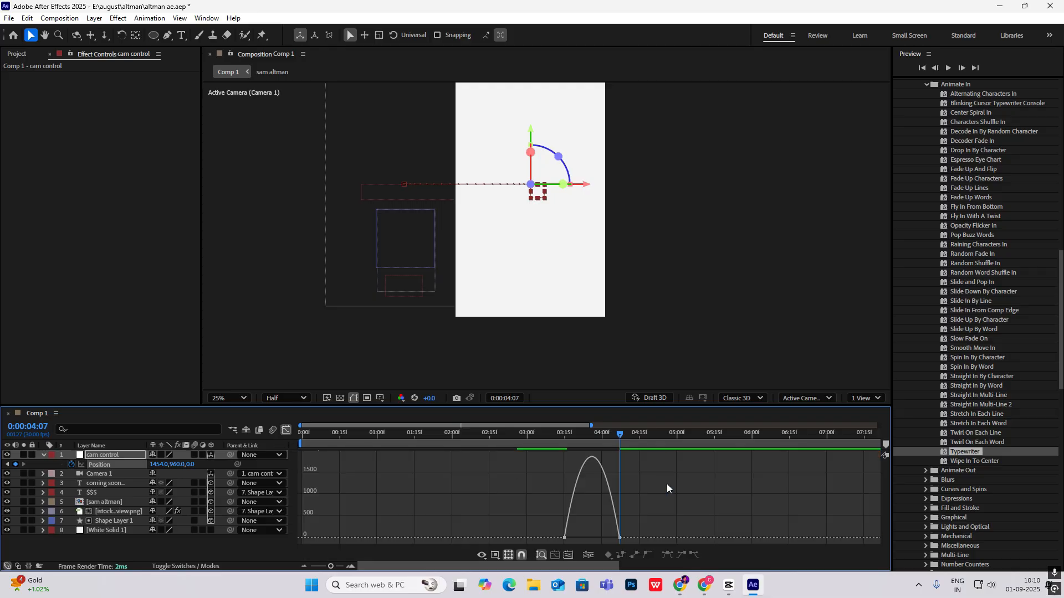
{"action": "left_click", "coordinate": [592, 535]}
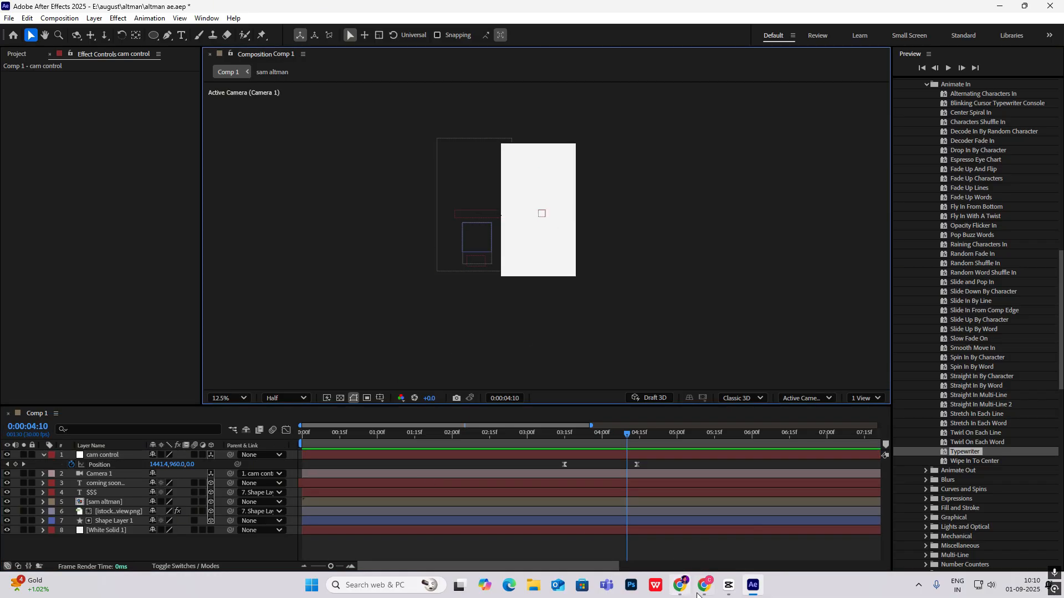
- Compare the project against the CapCut reference video
{"action": "left_click", "coordinate": [726, 585]}
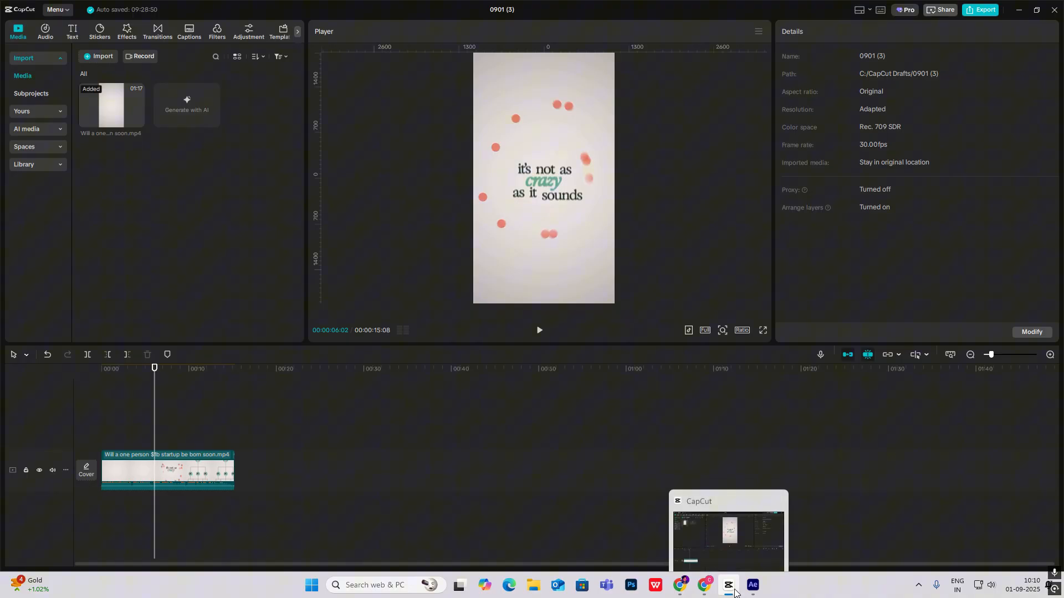
{"action": "left_click", "coordinate": [752, 588]}
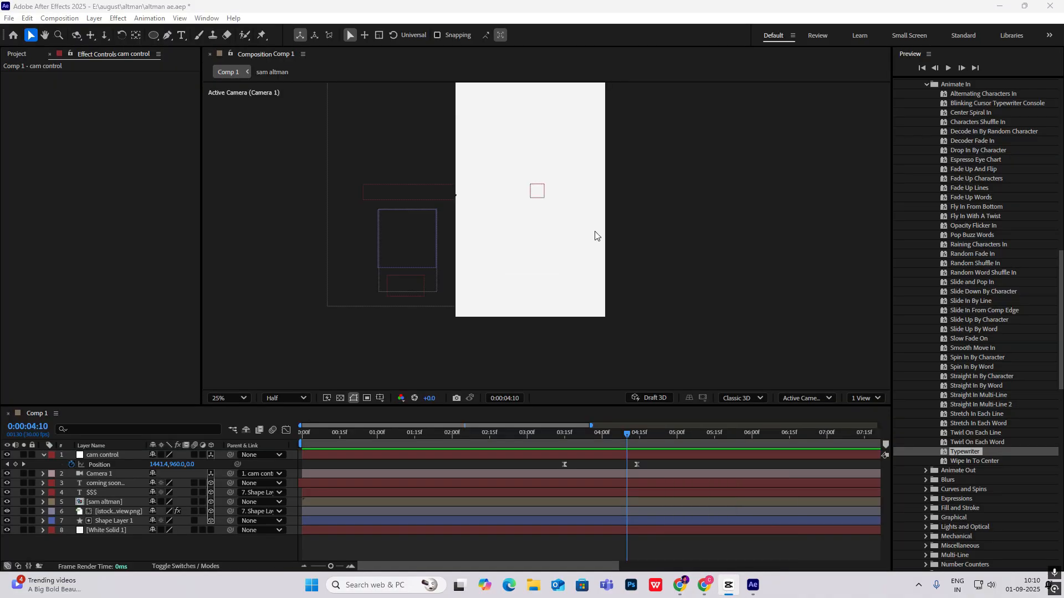
{"action": "left_click", "coordinate": [42, 454]}
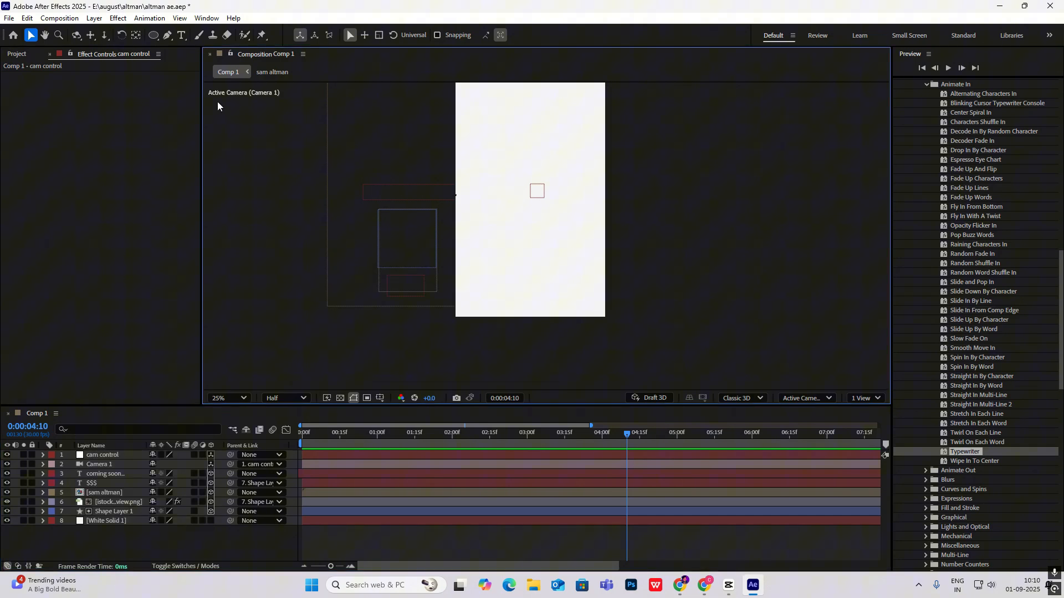
- Draw a small red-filled circle with the Ellipse tool, creating Shape Layer 2
{"action": "left_click", "coordinate": [154, 34]}
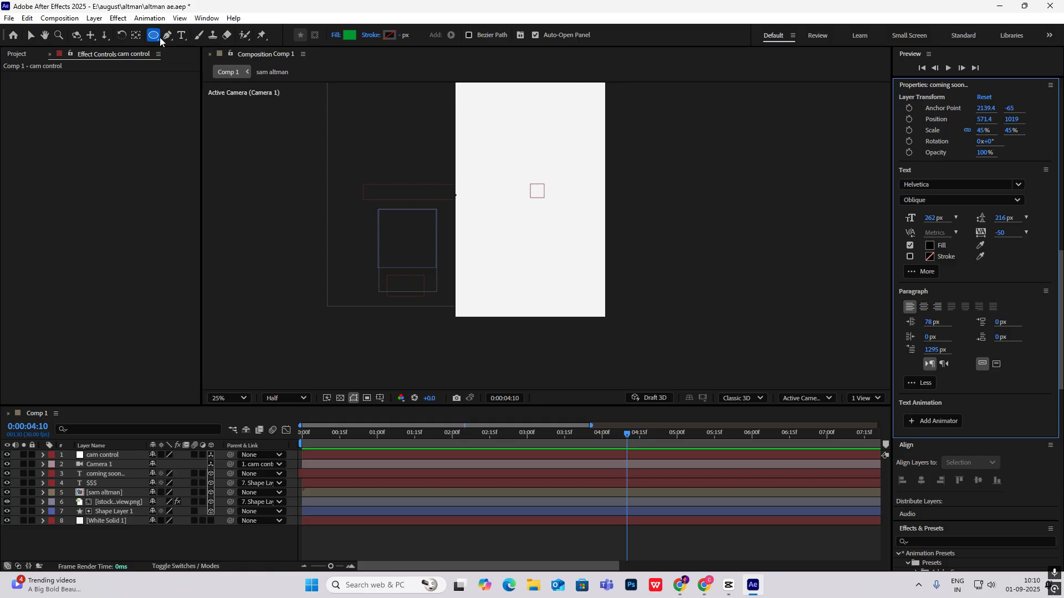
{"action": "left_click", "coordinate": [345, 35]}
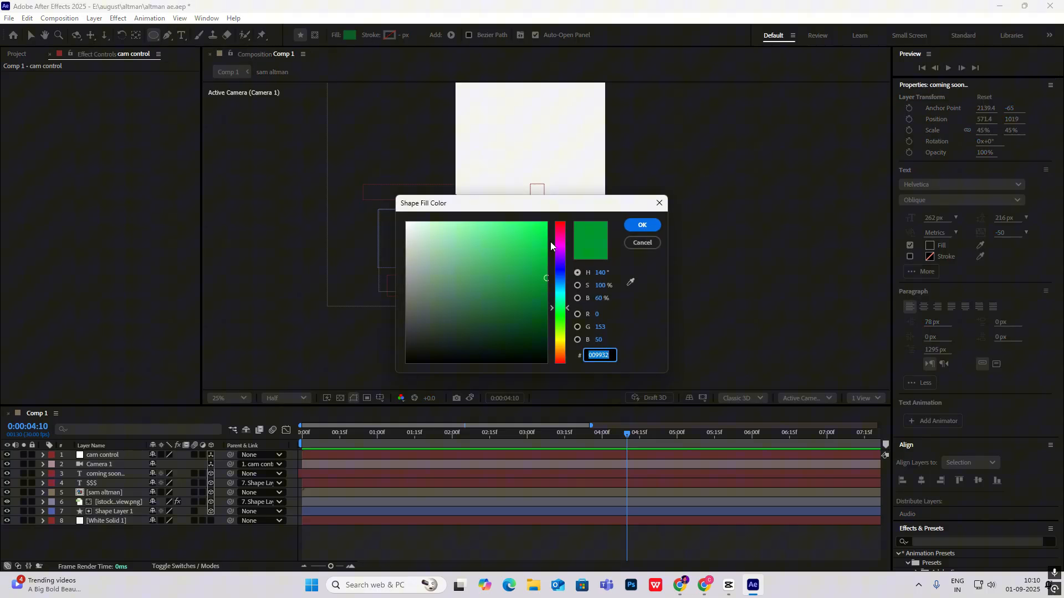
{"action": "left_click", "coordinate": [640, 224]}
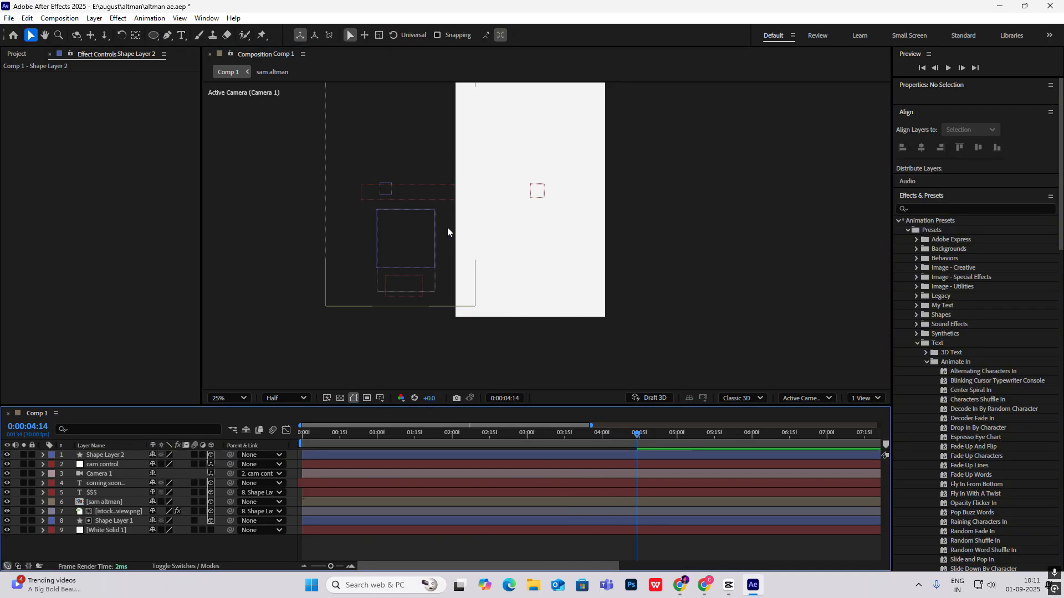
{"action": "left_click", "coordinate": [106, 454]}
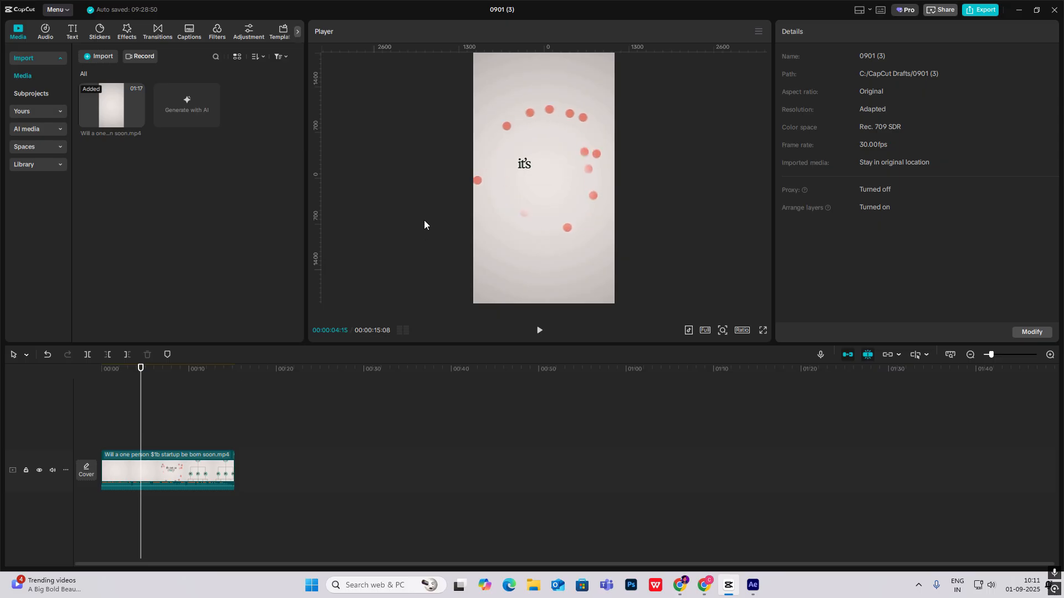
{"action": "left_click", "coordinate": [751, 589]}
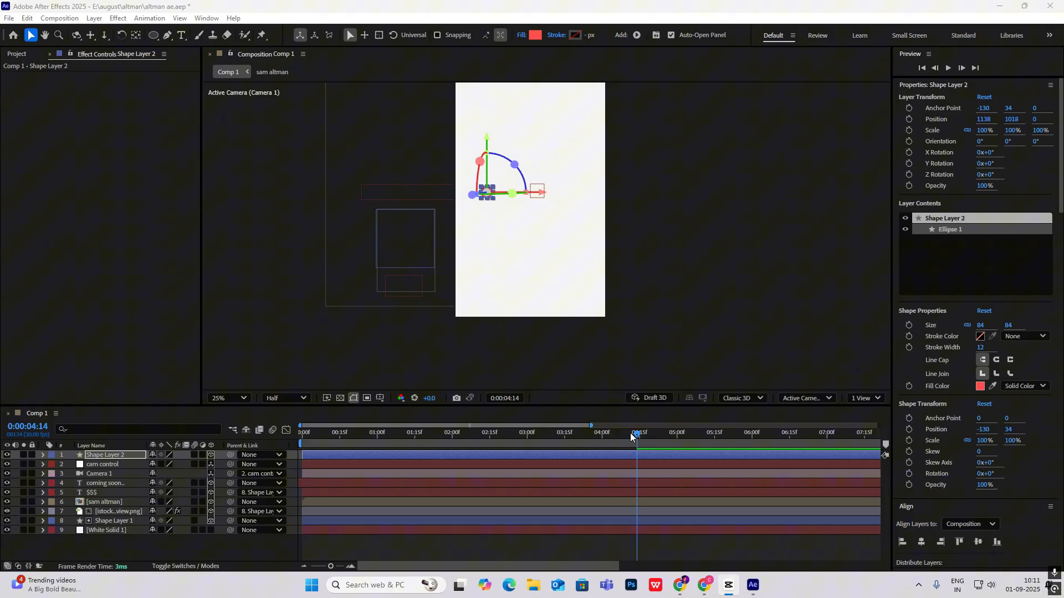
- Give Shape Layer 2 four Position keyframes and bend its motion path into a curve
{"action": "left_click", "coordinate": [628, 432]}
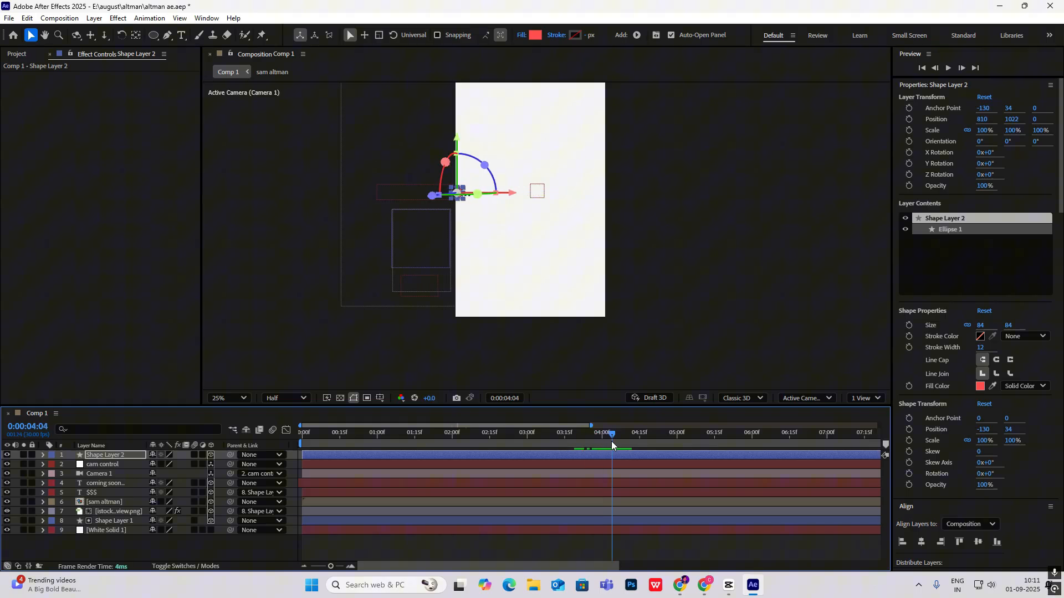
{"action": "left_click", "coordinate": [624, 432]}
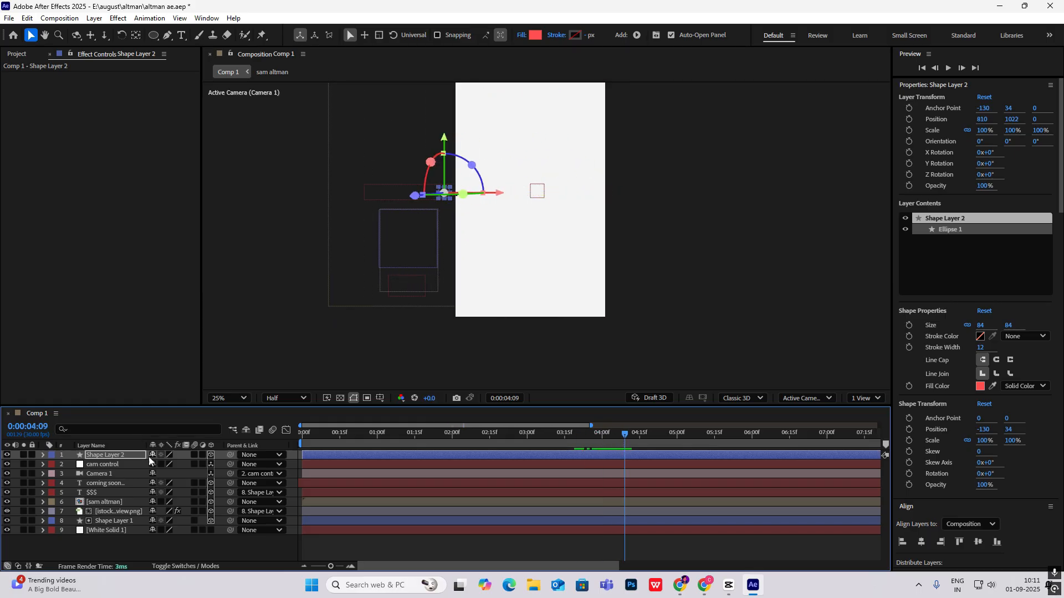
{"action": "left_click", "coordinate": [42, 455]}
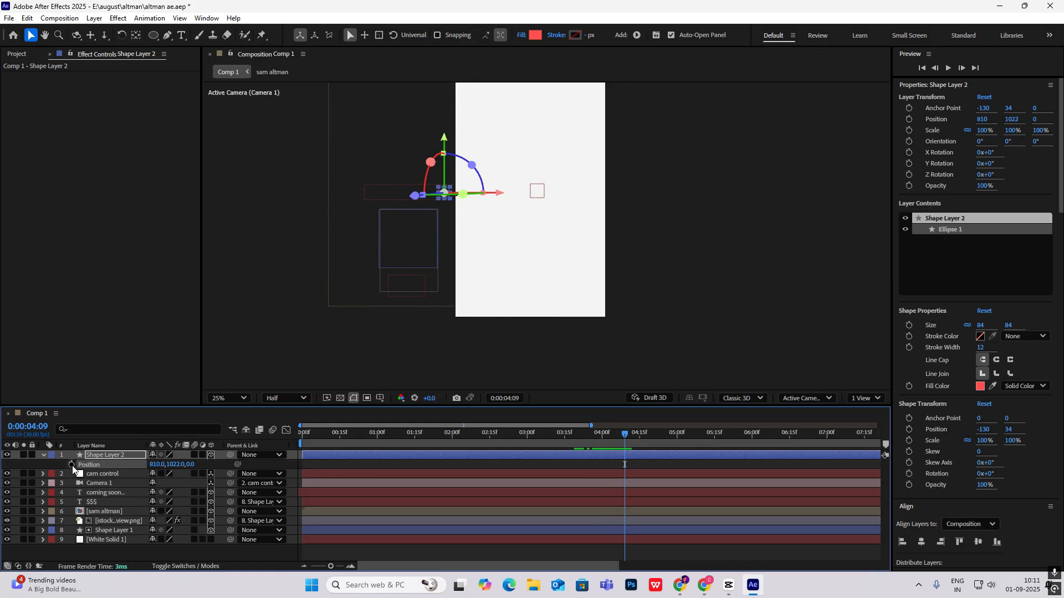
{"action": "left_click", "coordinate": [655, 434]}
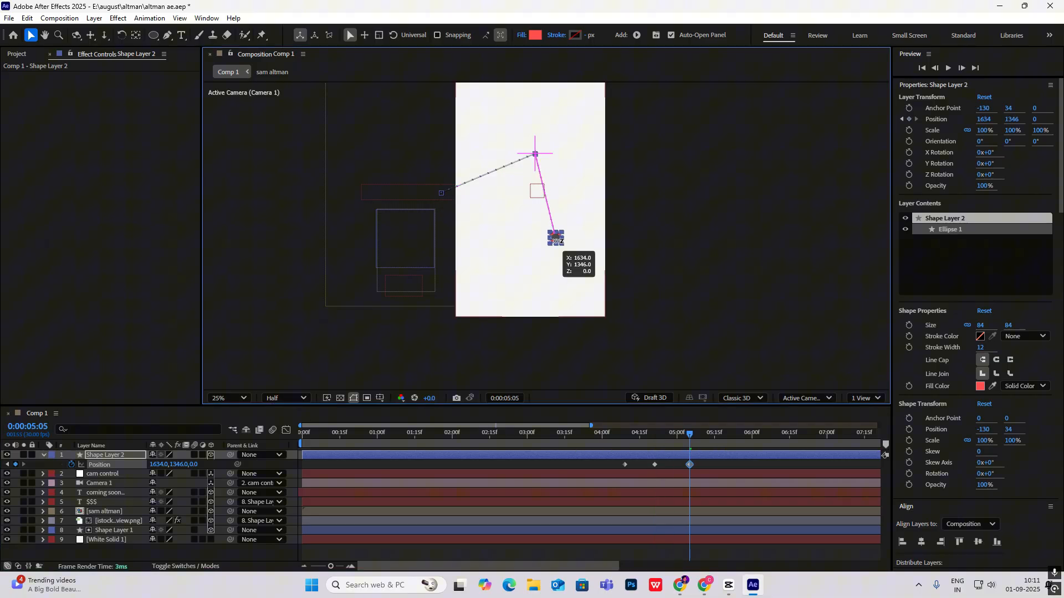
{"action": "left_click", "coordinate": [729, 433]}
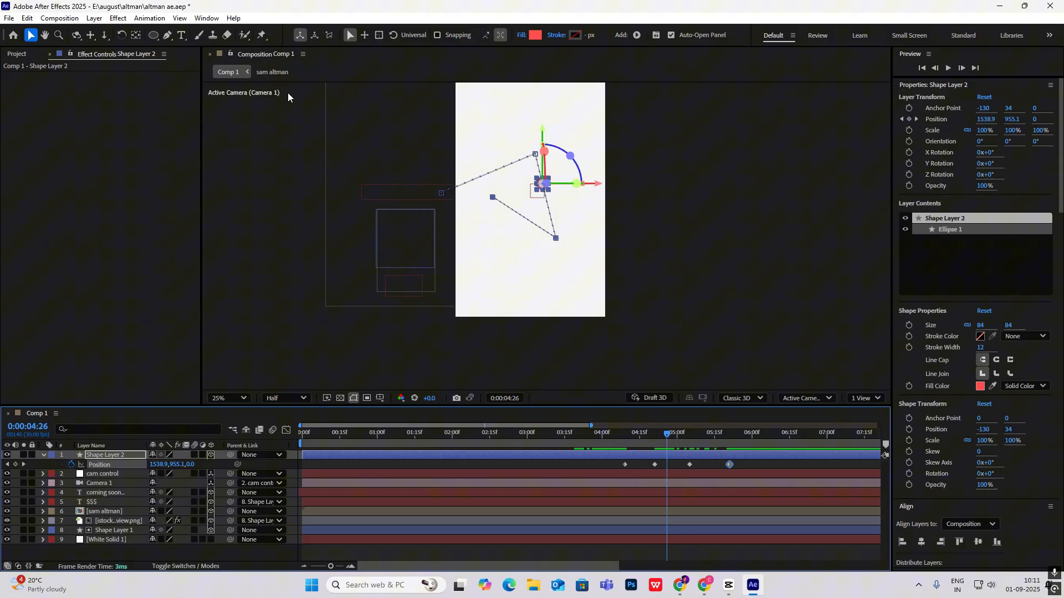
{"action": "left_click", "coordinate": [153, 34]}
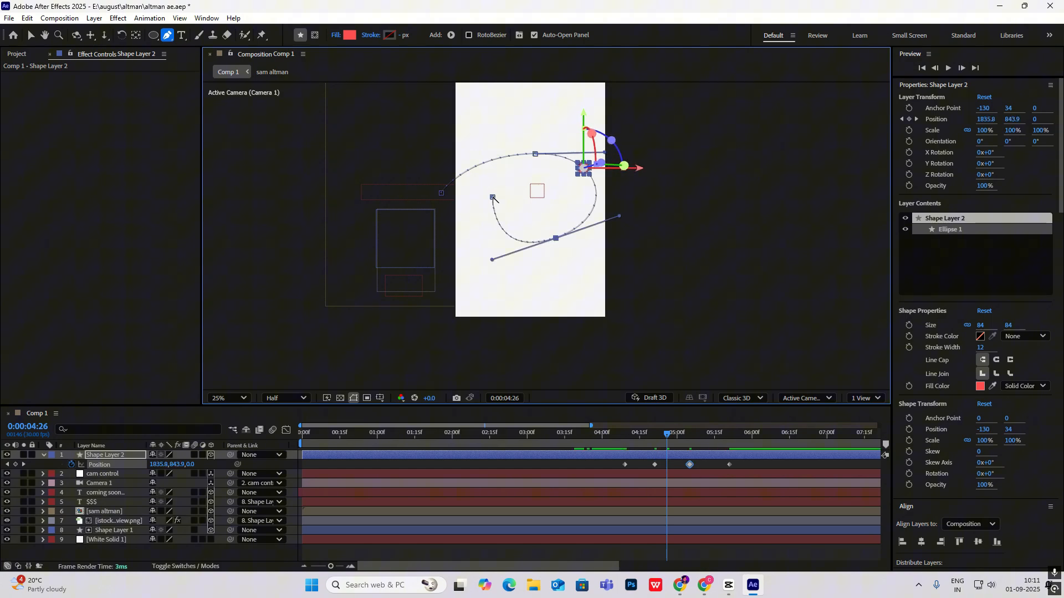
{"action": "left_click", "coordinate": [31, 34]}
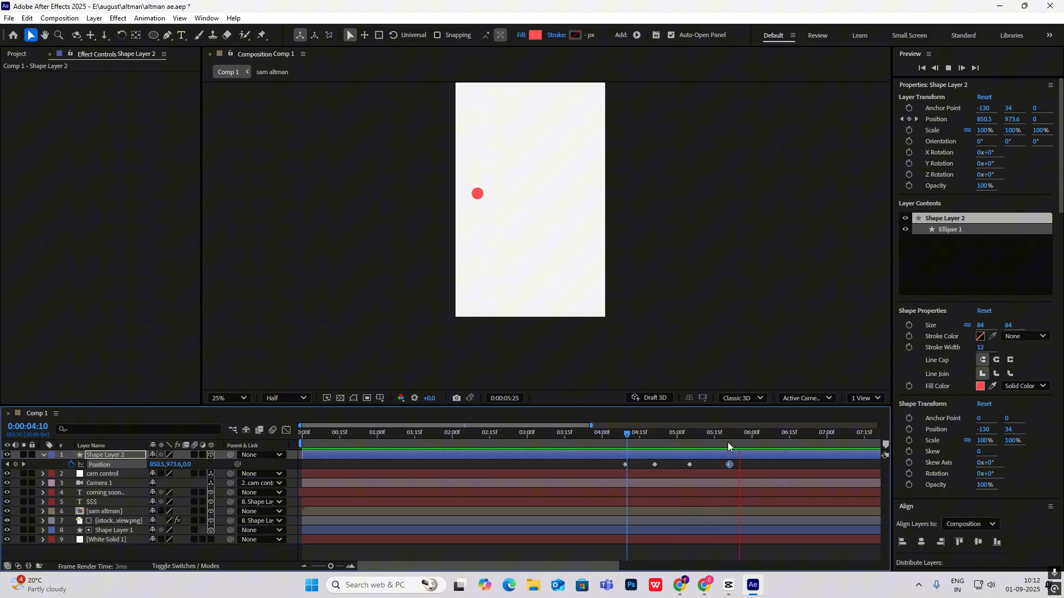
- Extend the red dot's looping path with more Position keyframes, seven in total
{"action": "left_click", "coordinate": [744, 432]}
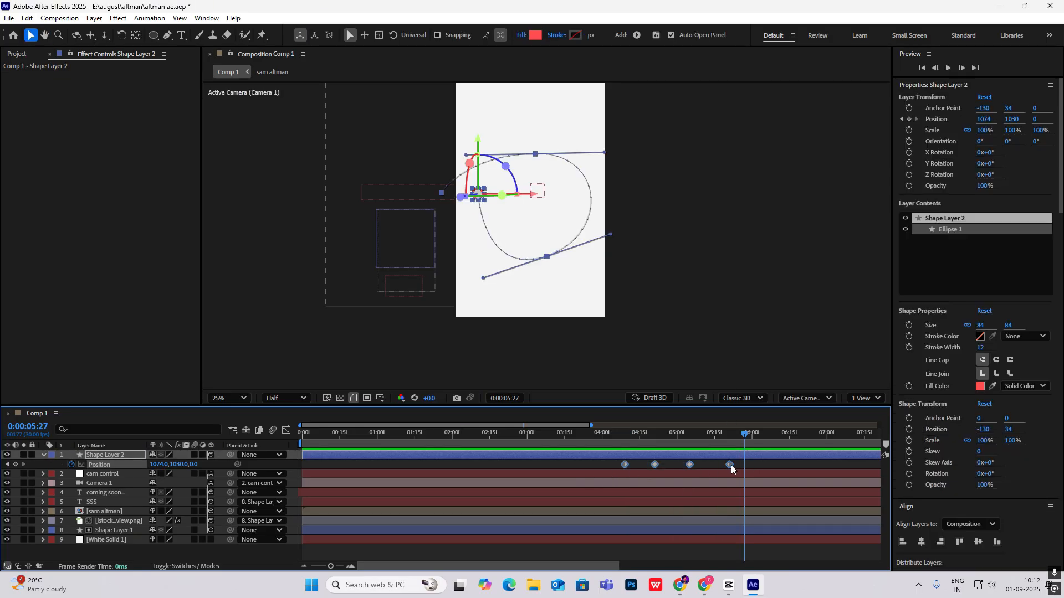
{"action": "left_click", "coordinate": [626, 433]}
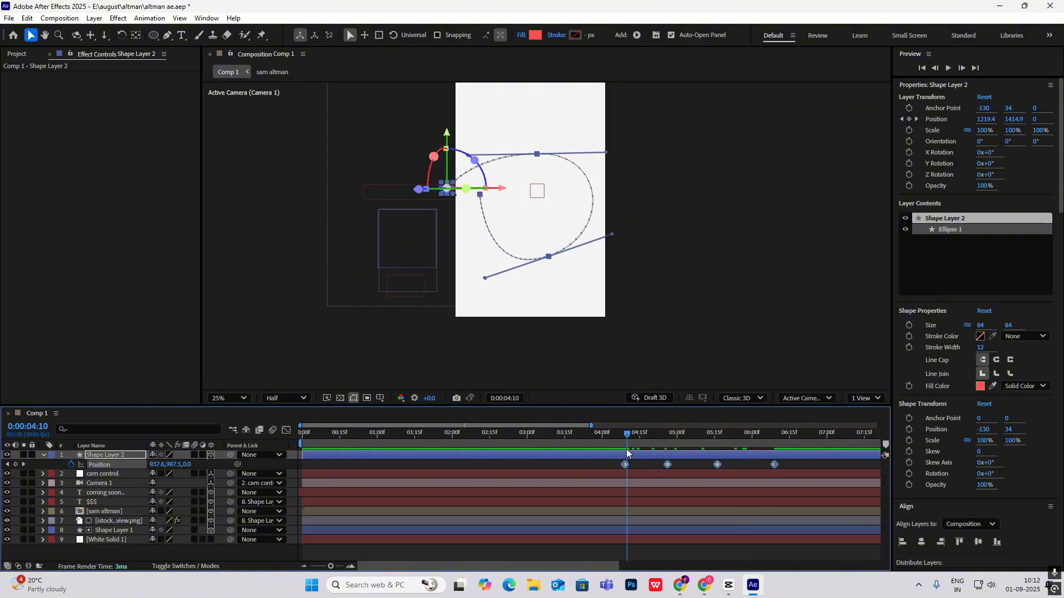
{"action": "left_click", "coordinate": [620, 432]}
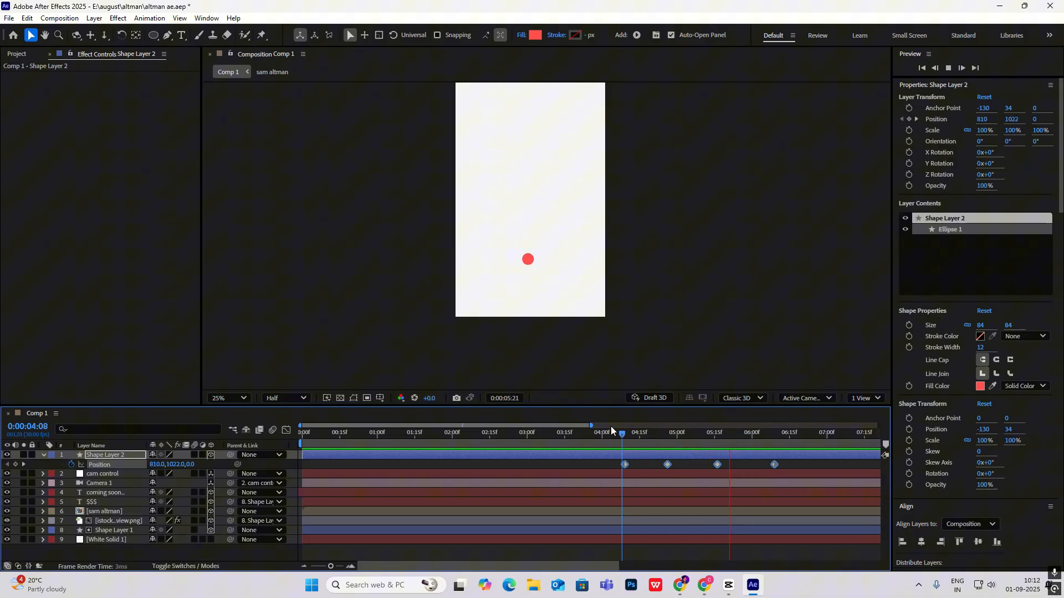
{"action": "left_click", "coordinate": [791, 432]}
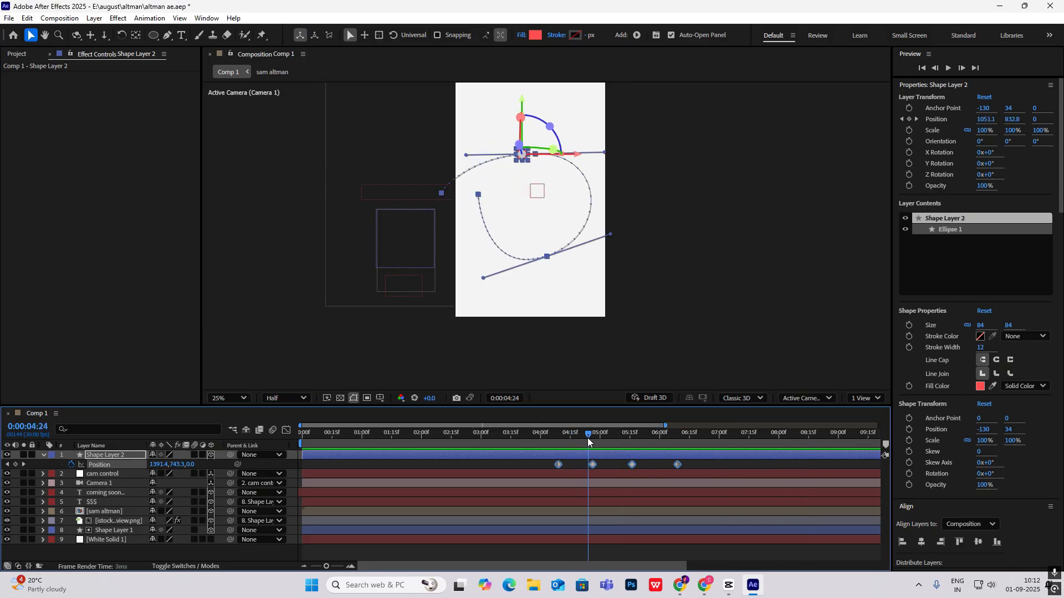
{"action": "left_click", "coordinate": [623, 433]}
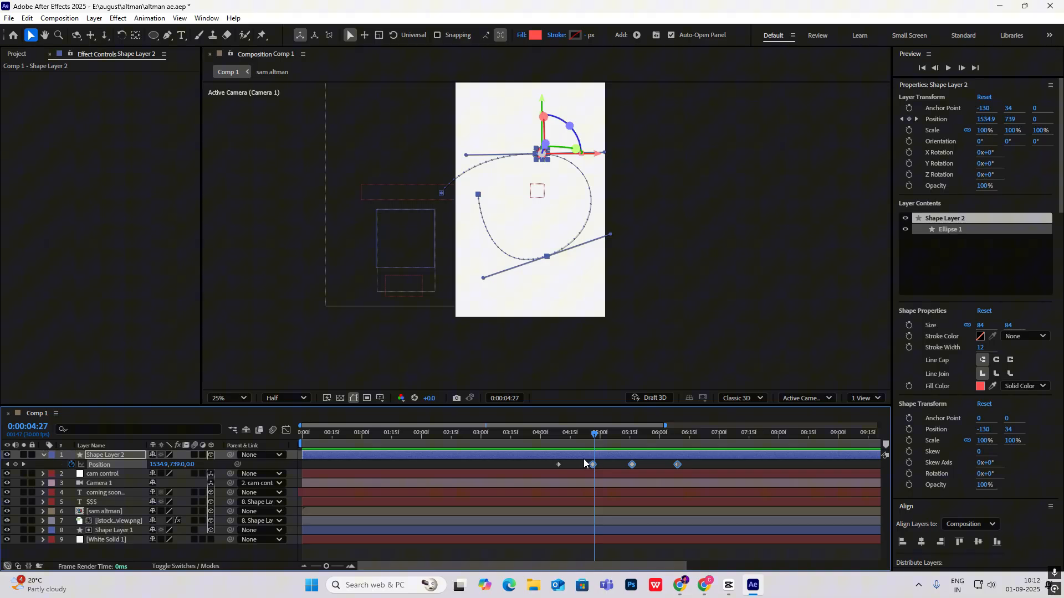
{"action": "left_click", "coordinate": [721, 432]}
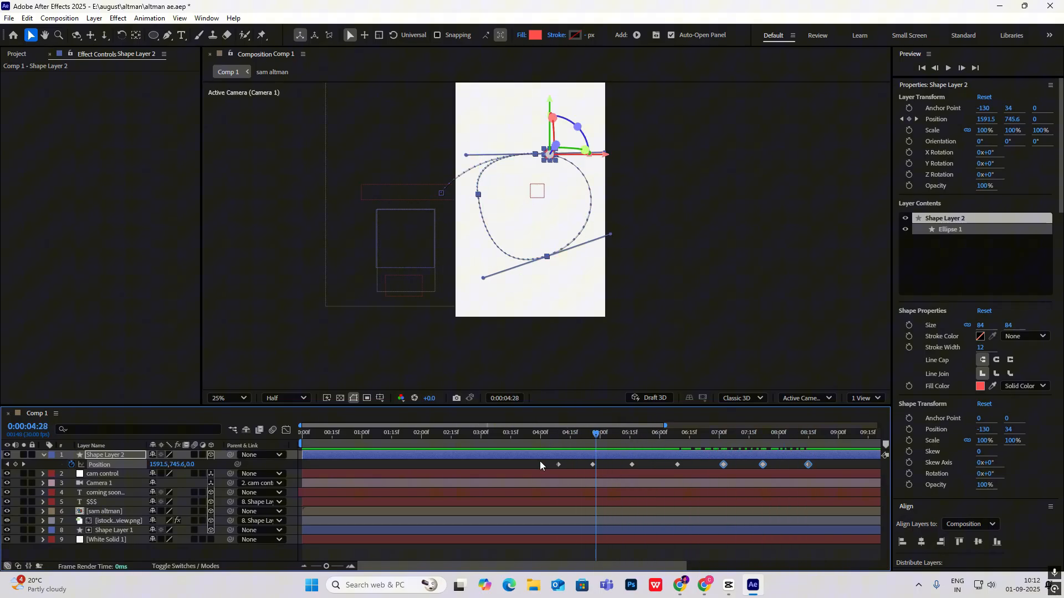
{"action": "left_click", "coordinate": [609, 432]}
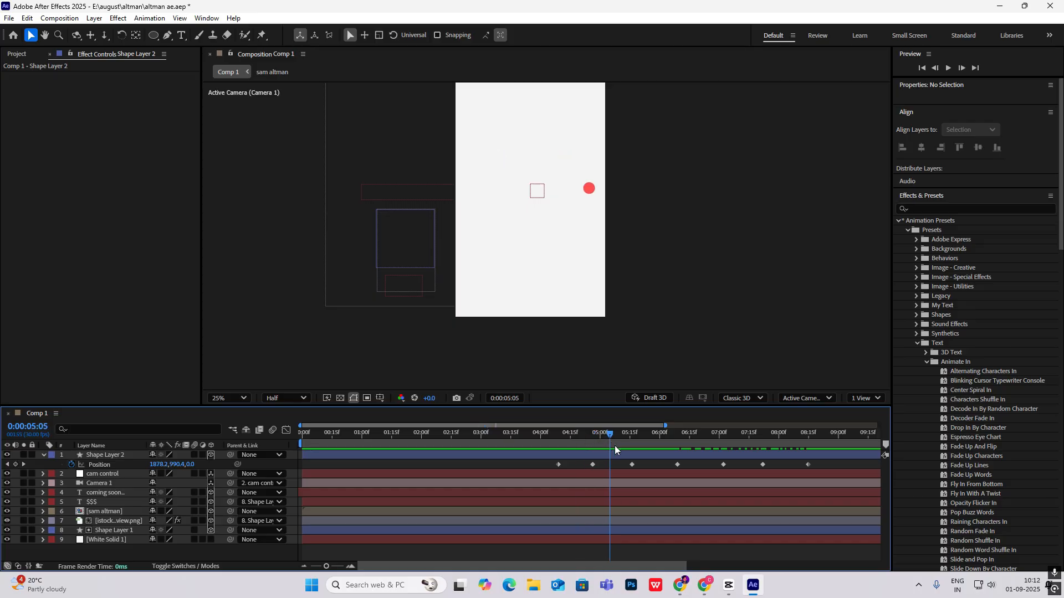
- Add a wiggle(2,50) expression to Shape Layer 2's Position property
{"action": "left_click", "coordinate": [42, 454]}
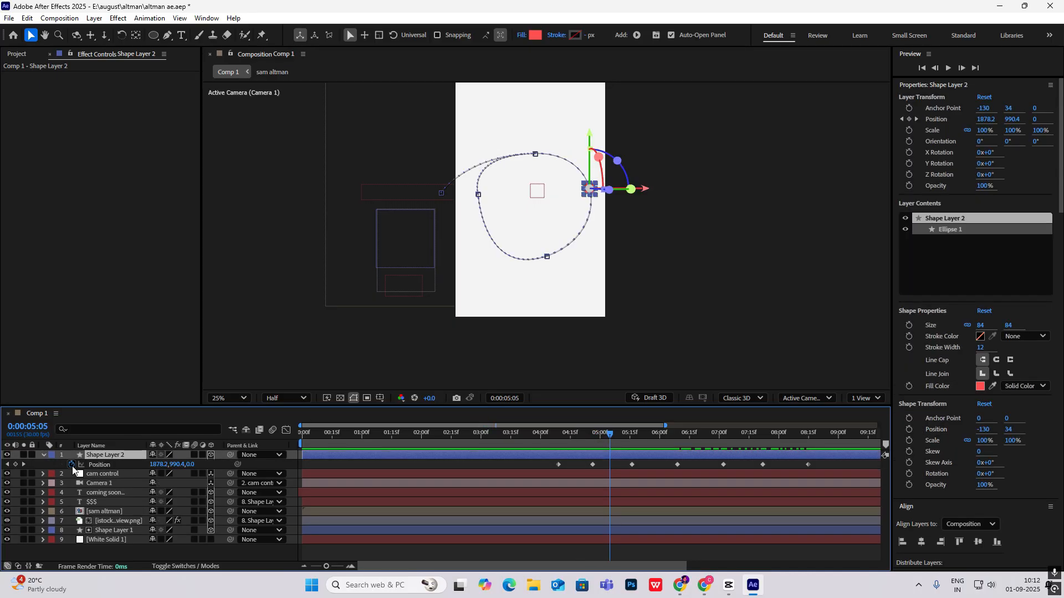
{"action": "mouse_move", "coordinate": [72, 464]}
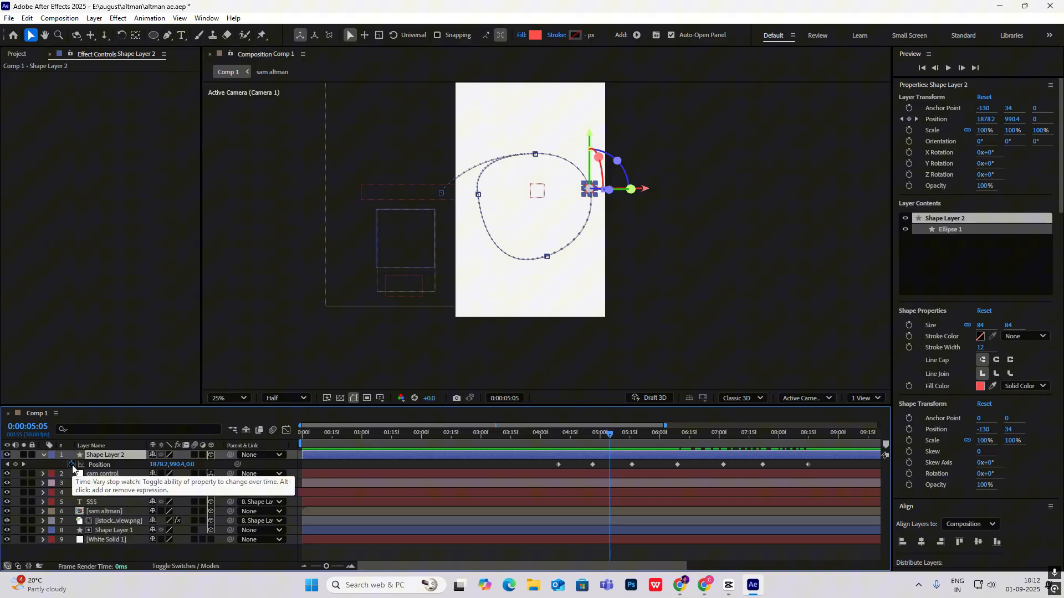
{"action": "left_click", "coordinate": [72, 465]}
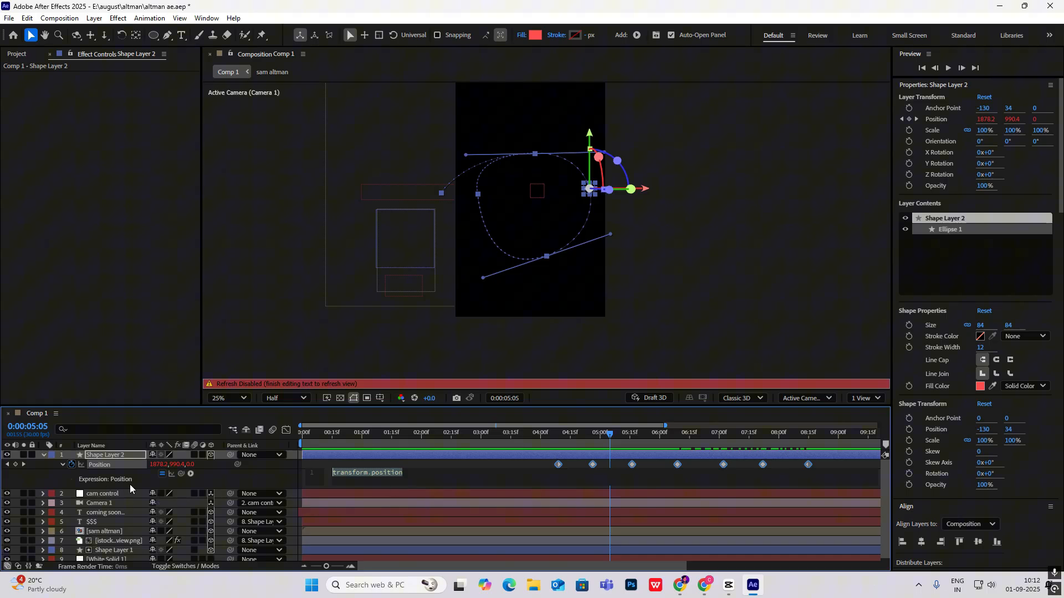
{"action": "type", "text": "wiggle("}
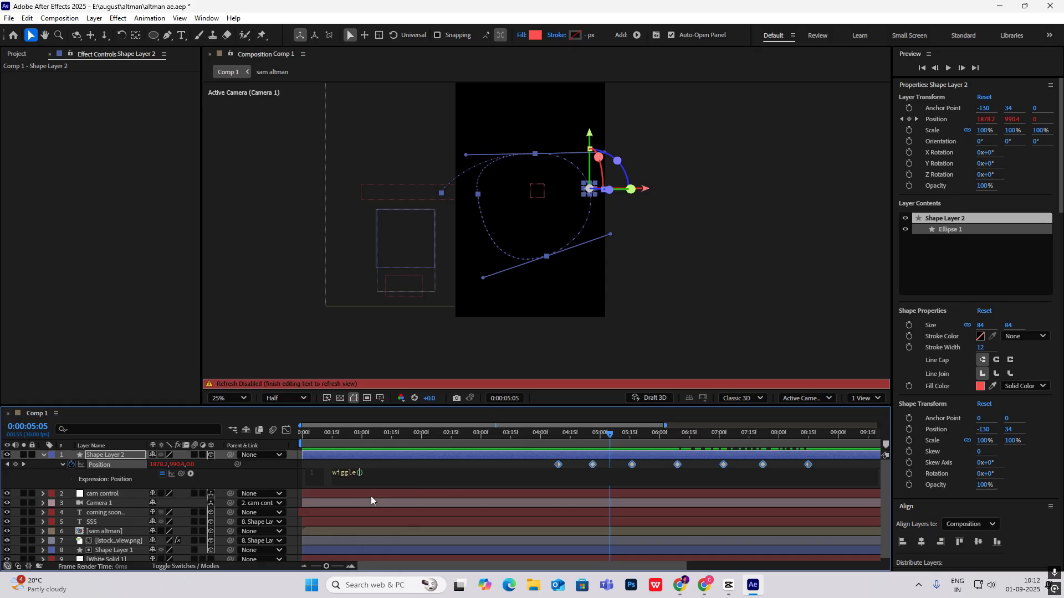
{"action": "type", "text": "2"}
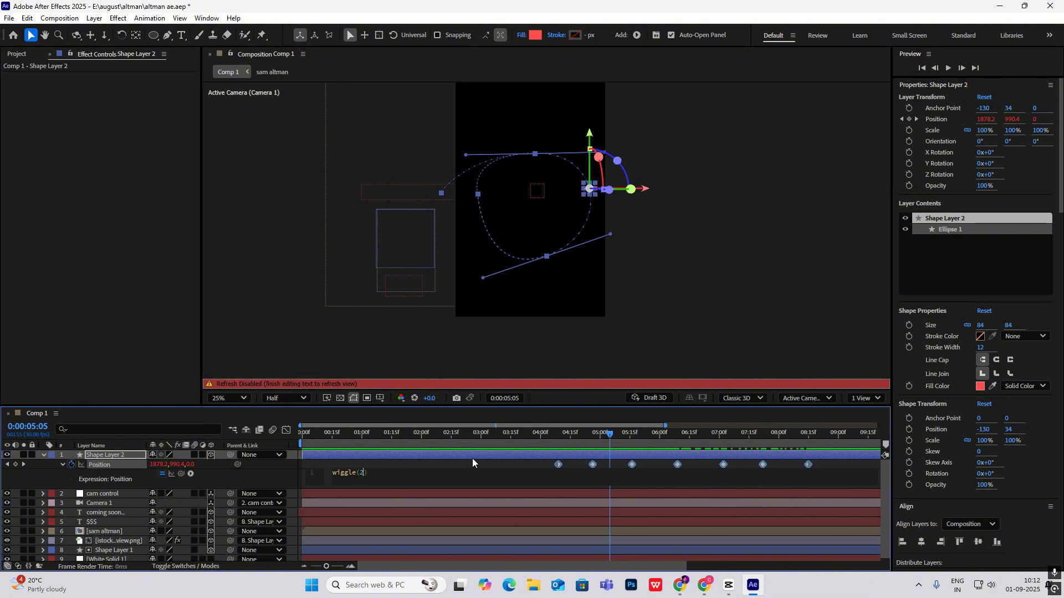
{"action": "type", "text": ",50"}
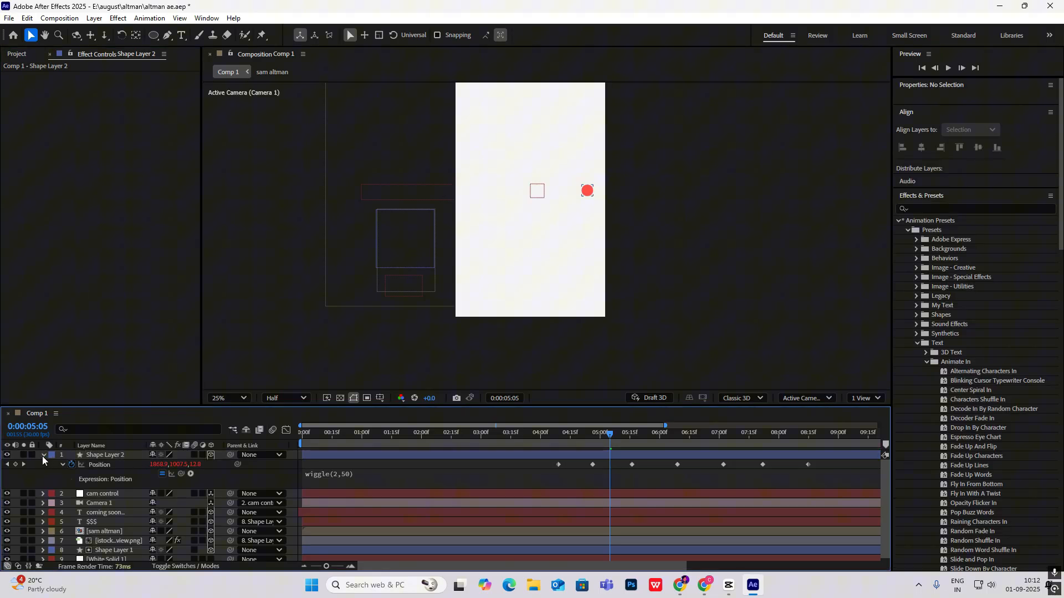
{"action": "left_click", "coordinate": [505, 432]}
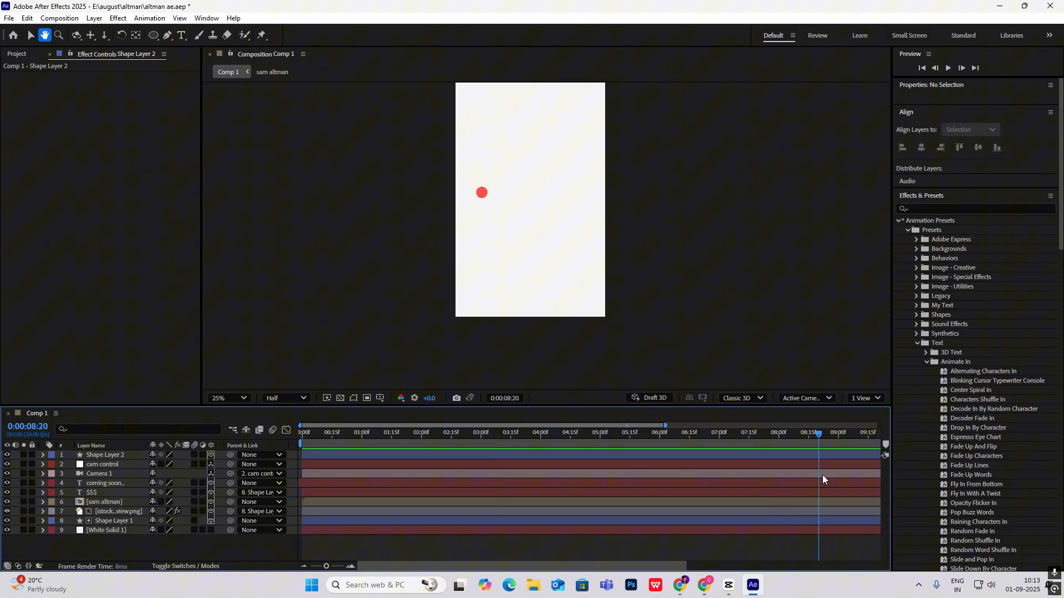
- Duplicate the red dot onto an offset trailing path with 0% to 100% opacity keyframes
{"action": "left_click", "coordinate": [647, 445]}
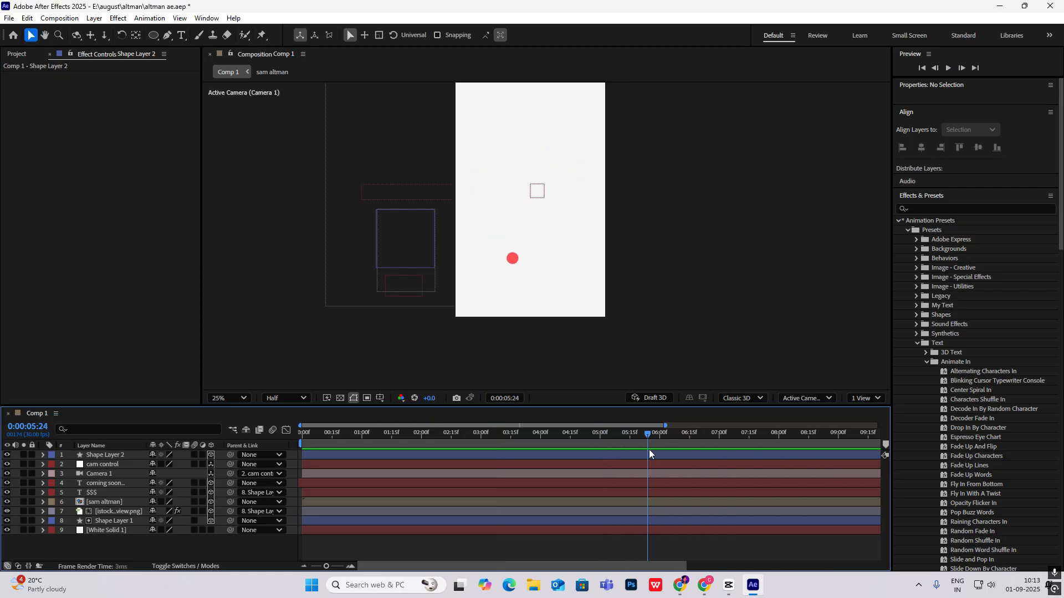
{"action": "left_click", "coordinate": [106, 454]}
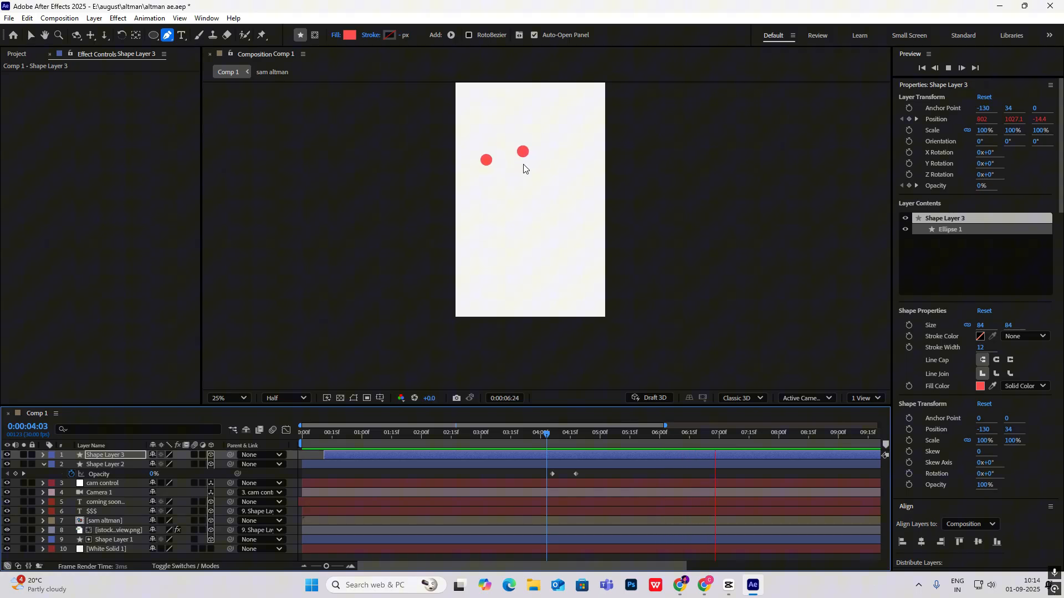
{"action": "left_click", "coordinate": [723, 432]}
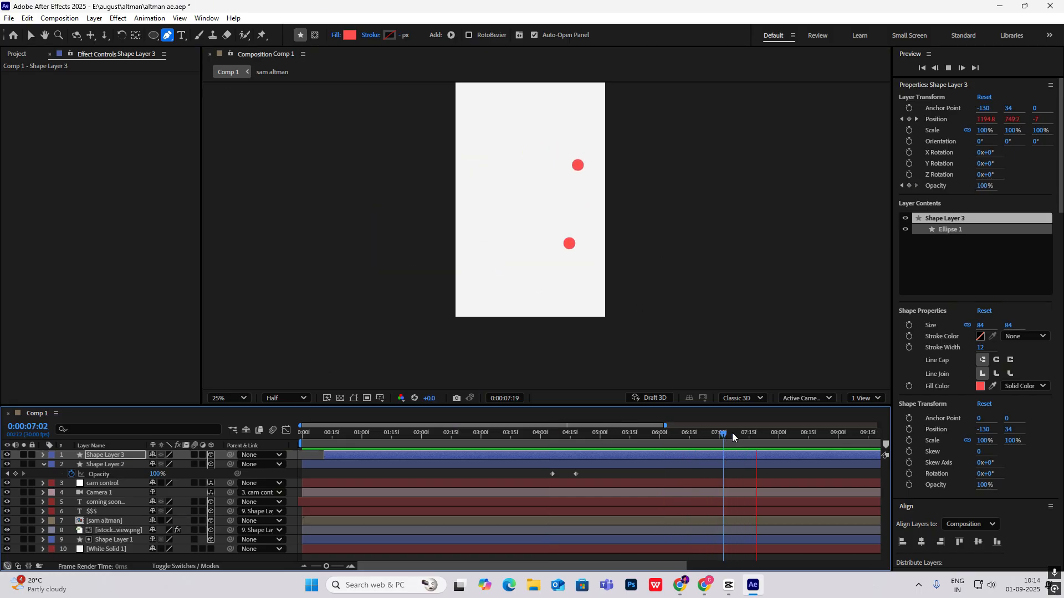
{"action": "left_click", "coordinate": [590, 432]}
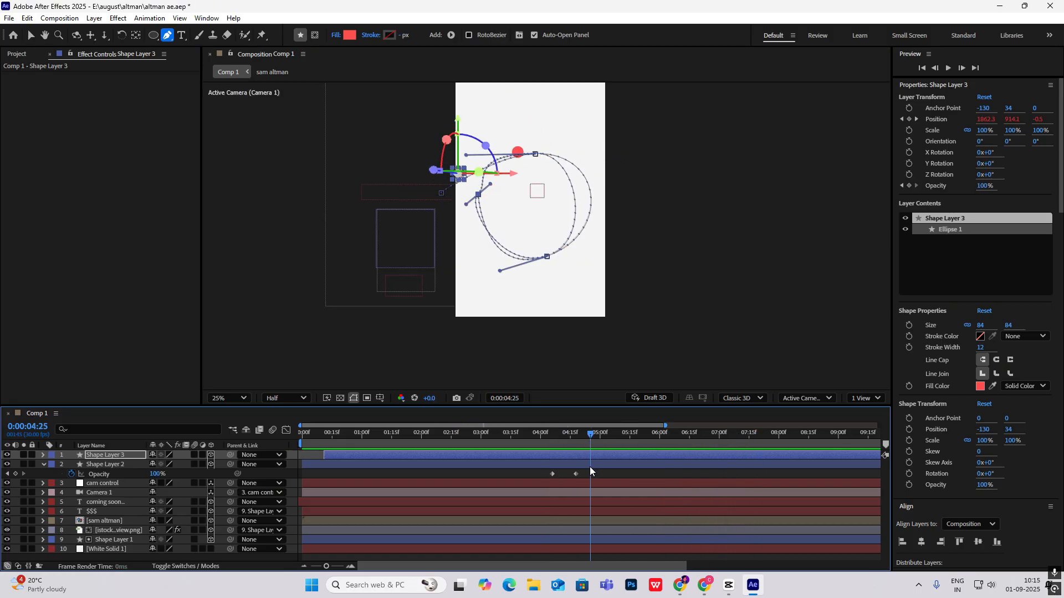
{"action": "left_click", "coordinate": [619, 432]}
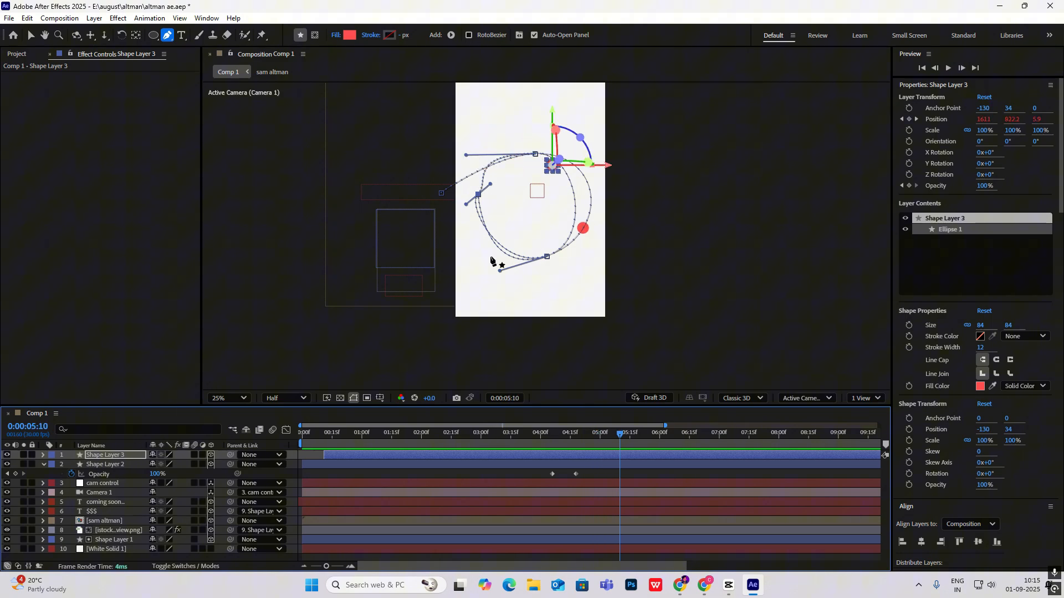
{"action": "left_click", "coordinate": [42, 464]}
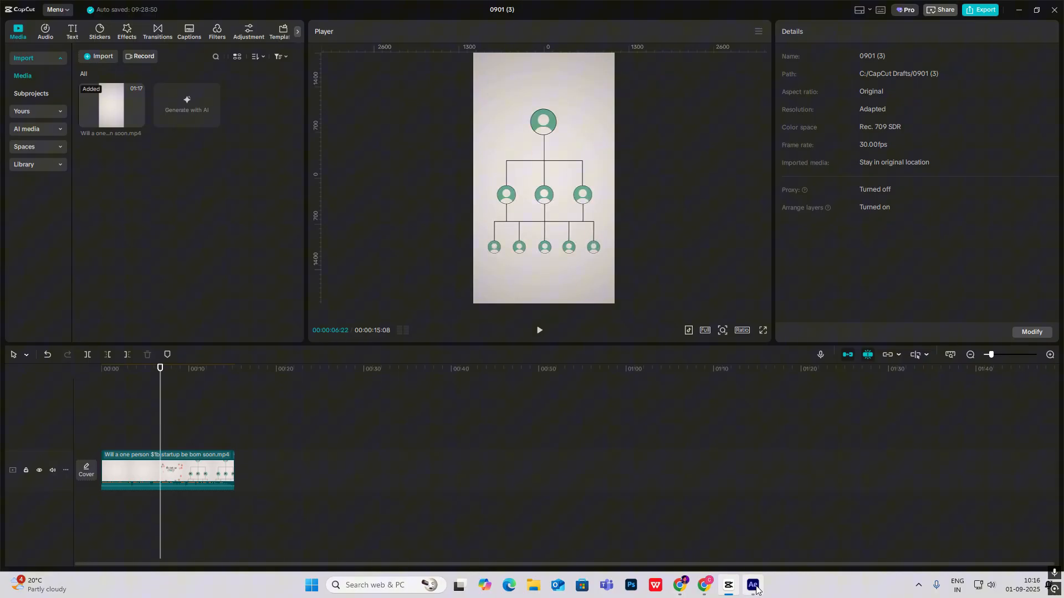
{"action": "left_click", "coordinate": [751, 589]}
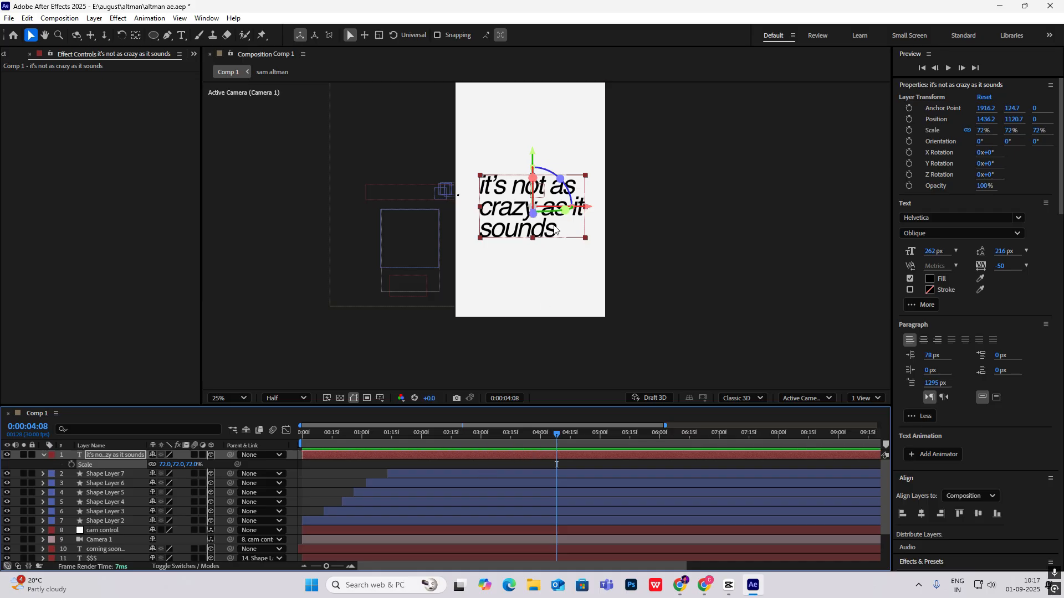
- Make 'crazy' green in a different typeface and scale the caption to 46%
{"action": "left_click", "coordinate": [182, 34]}
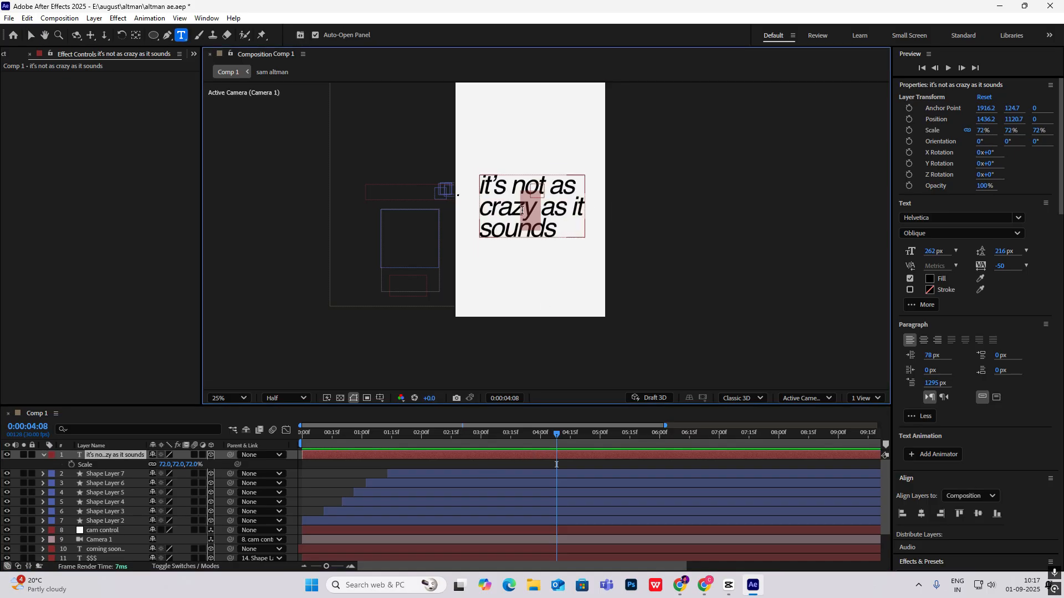
{"action": "left_click", "coordinate": [960, 233]}
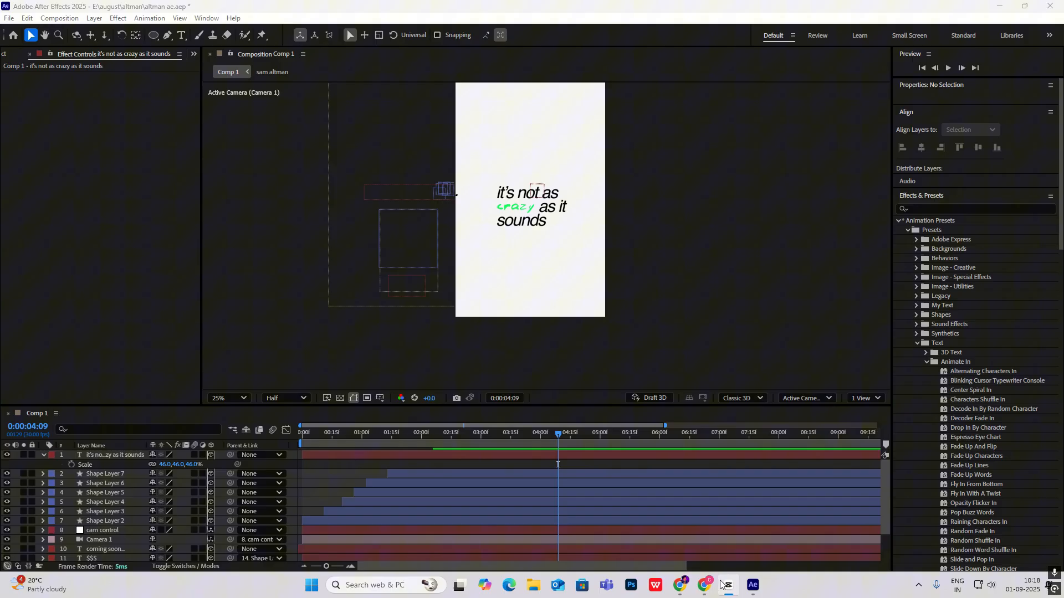
{"action": "mouse_move", "coordinate": [1016, 466]}
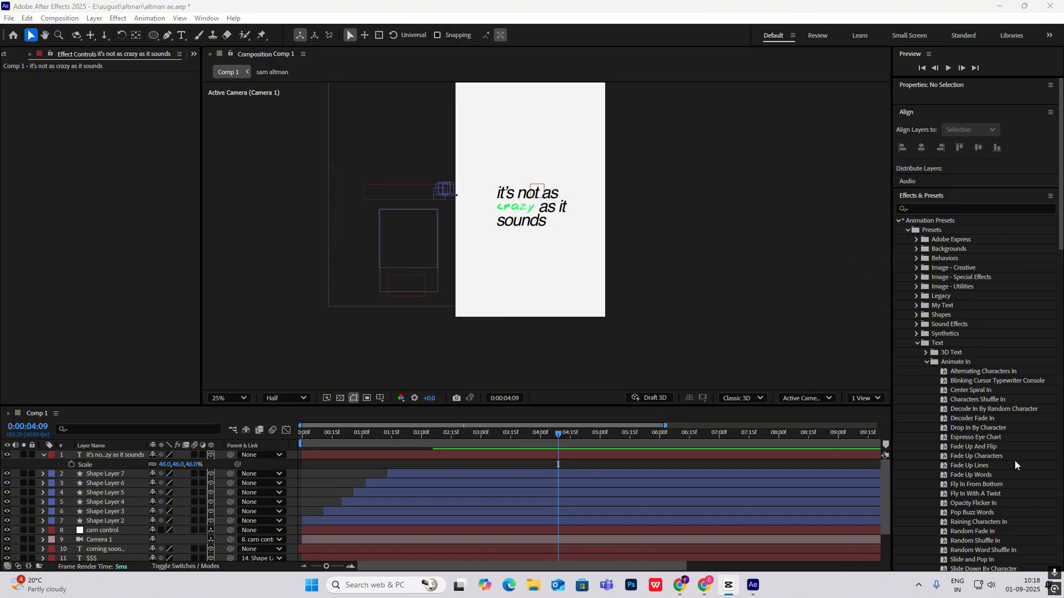
{"action": "scroll", "scroll_direction": "down", "scroll_amount": 3}
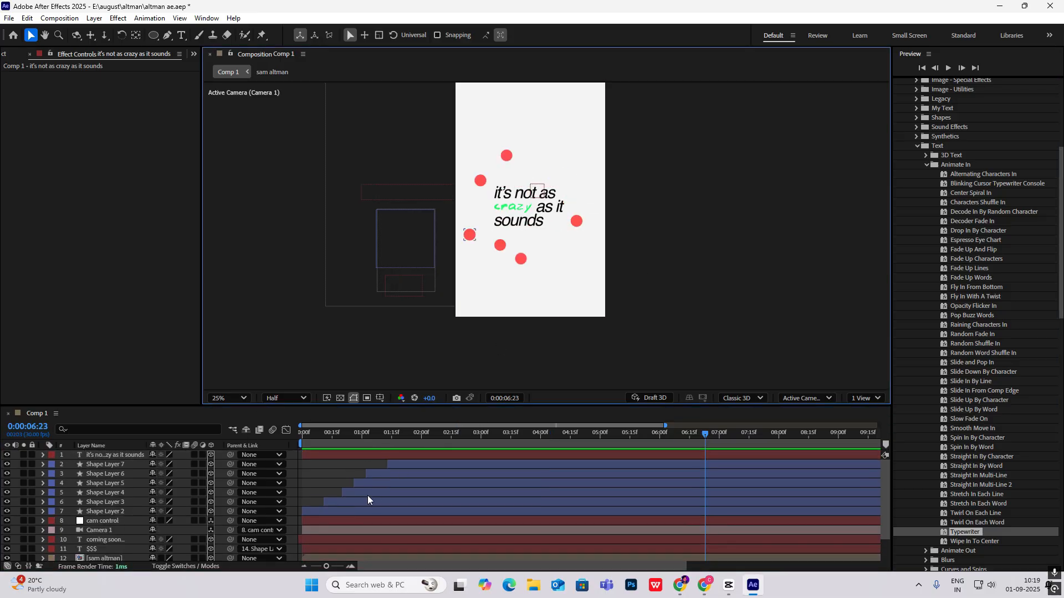
- Parent the red dot layers to the caption and add a Position keyframe to it
{"action": "left_click", "coordinate": [106, 464]}
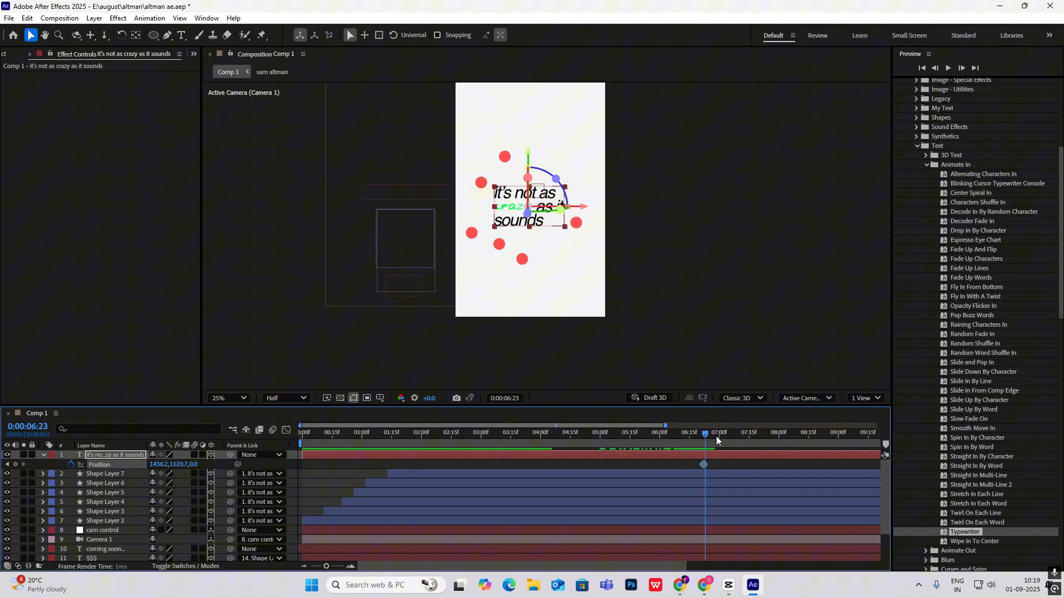
{"action": "left_click", "coordinate": [736, 432]}
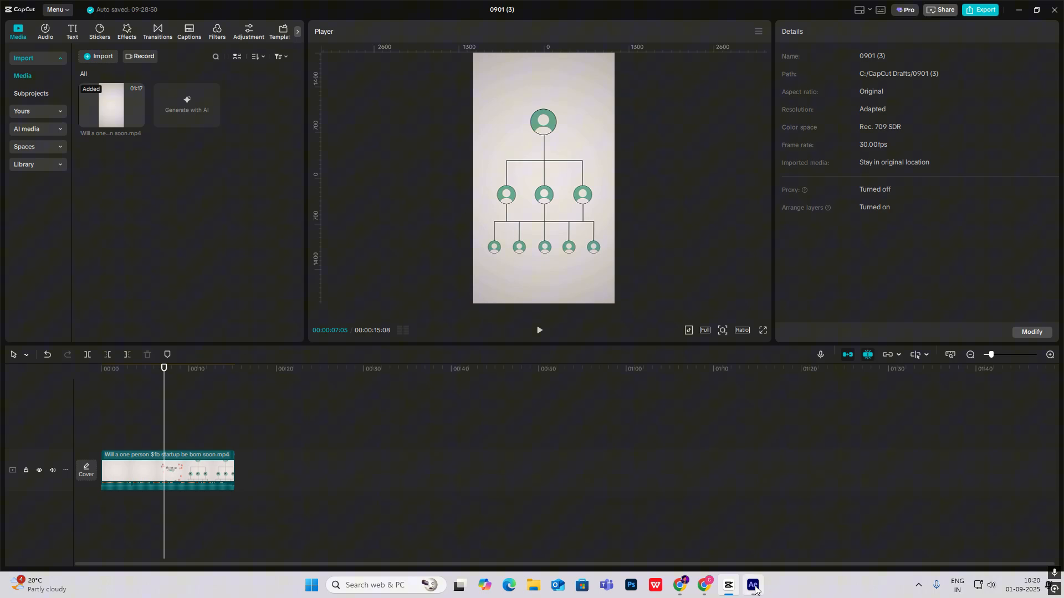
- Leave CapCut's flowchart reference and return to After Effects at the portrait and 'coming soon...' moment
{"action": "left_click", "coordinate": [752, 587]}
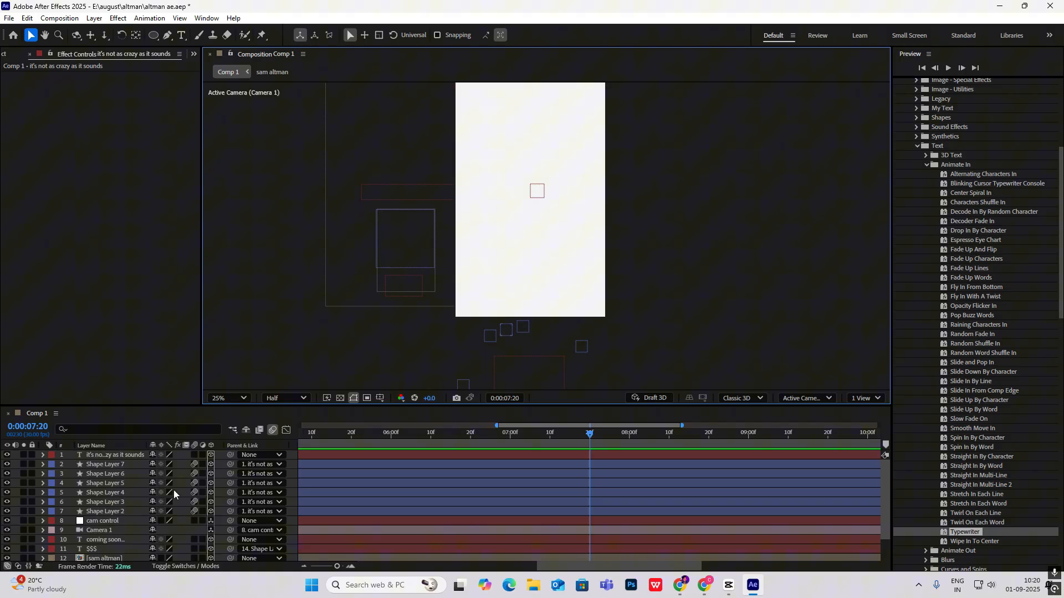
{"action": "scroll", "scroll_direction": "down", "scroll_amount": 3}
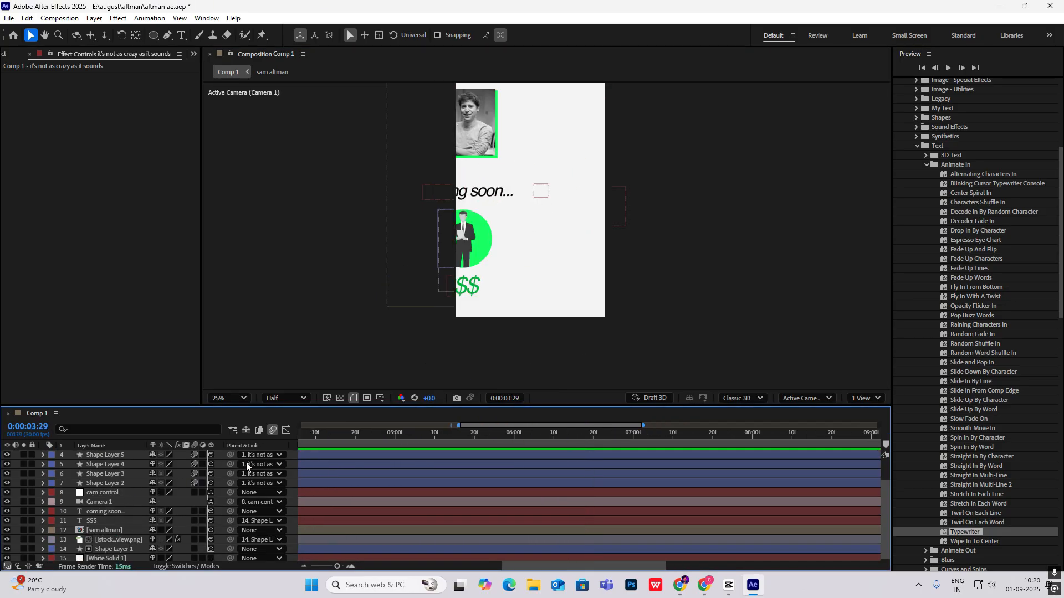
- Draw a large circle with a #4FFF85 bright green fill
{"action": "left_click", "coordinate": [353, 35]}
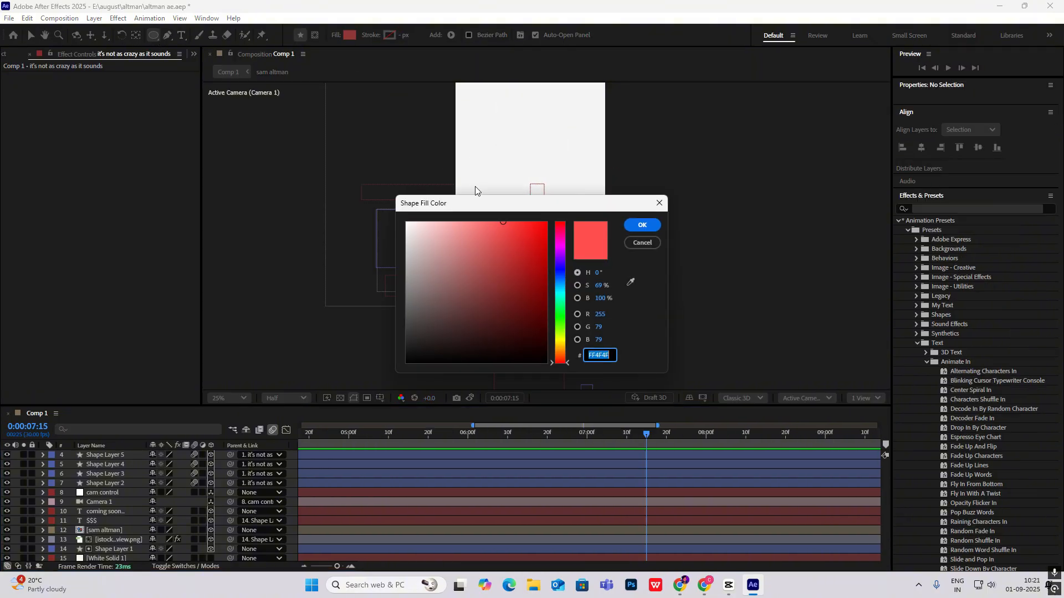
{"action": "left_click", "coordinate": [559, 285]}
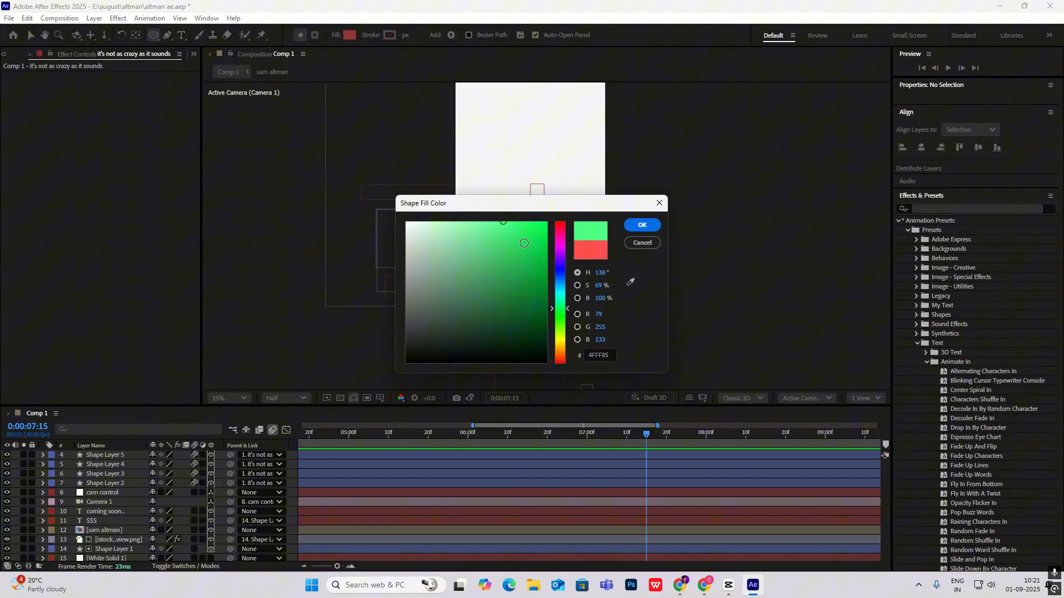
{"action": "left_click", "coordinate": [640, 224]}
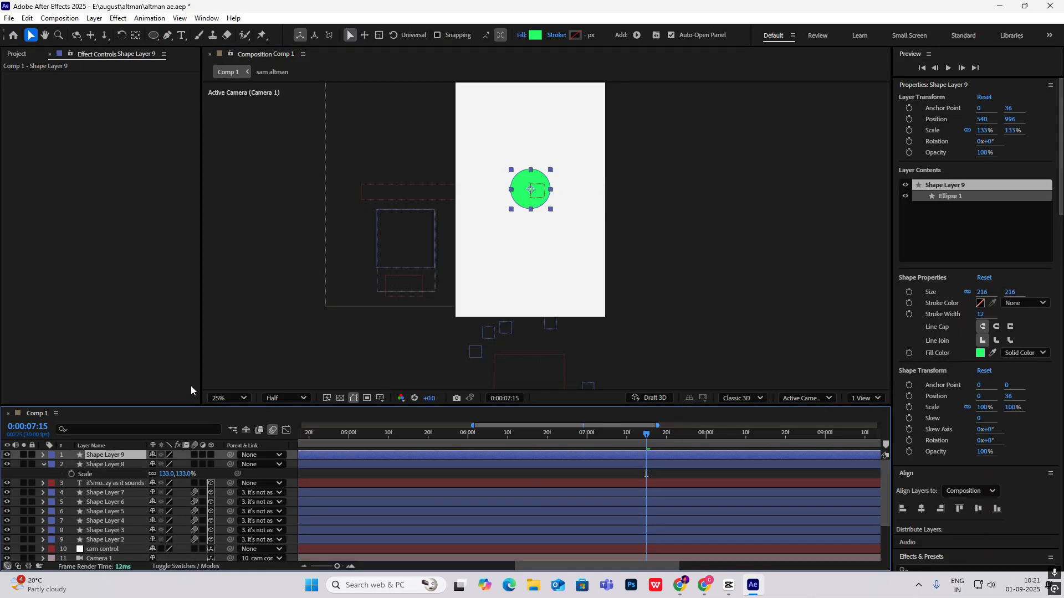
- Add a white circle scaled to 47% inside it and duplicate it
{"action": "left_click", "coordinate": [979, 352]}
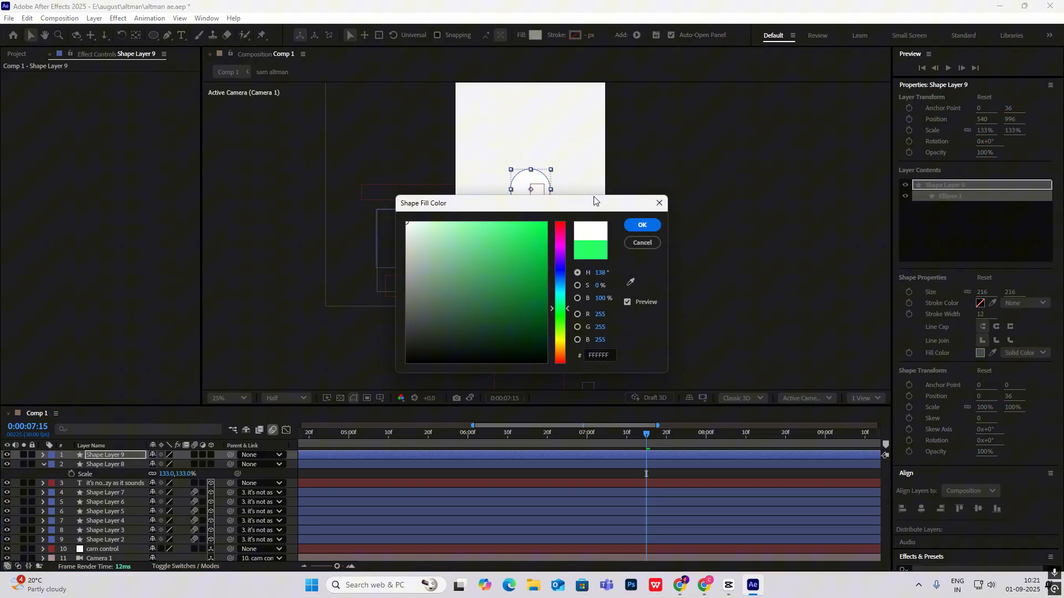
{"action": "left_click", "coordinate": [640, 224]}
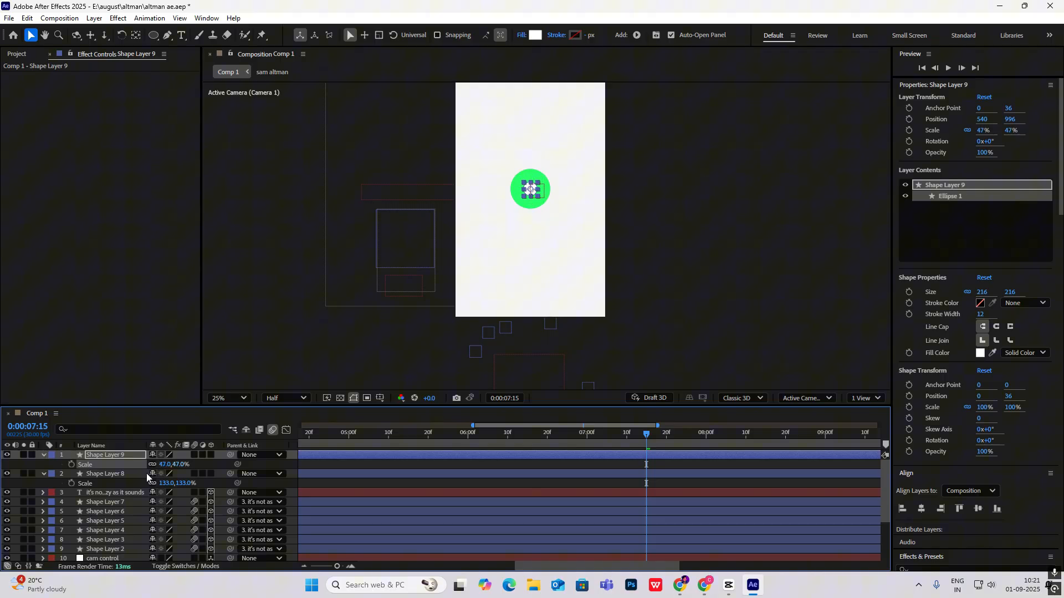
{"action": "left_click", "coordinate": [227, 398]}
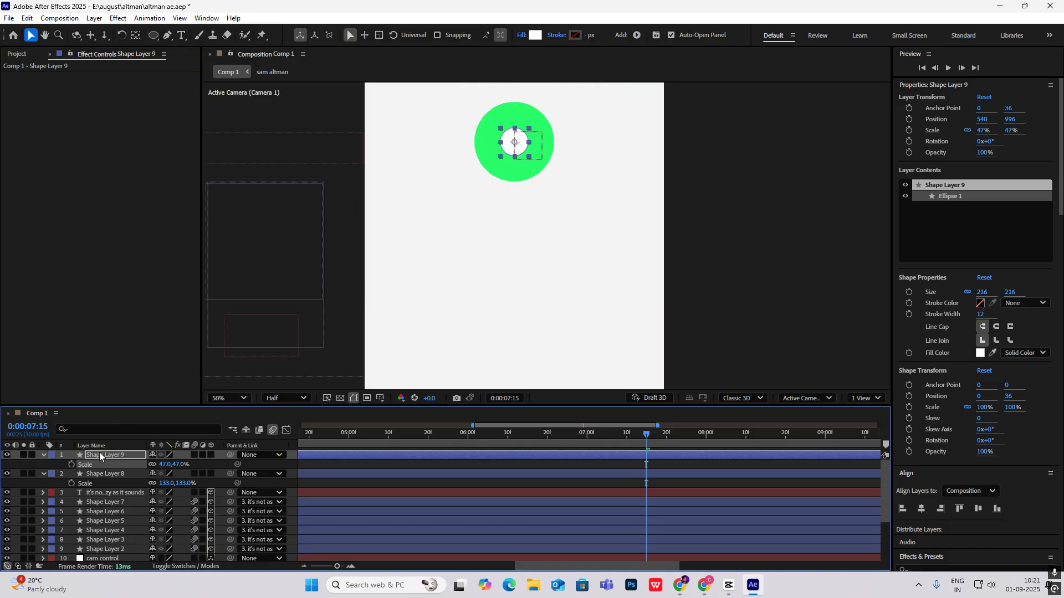
{"action": "key", "text": "ctrl+d"}
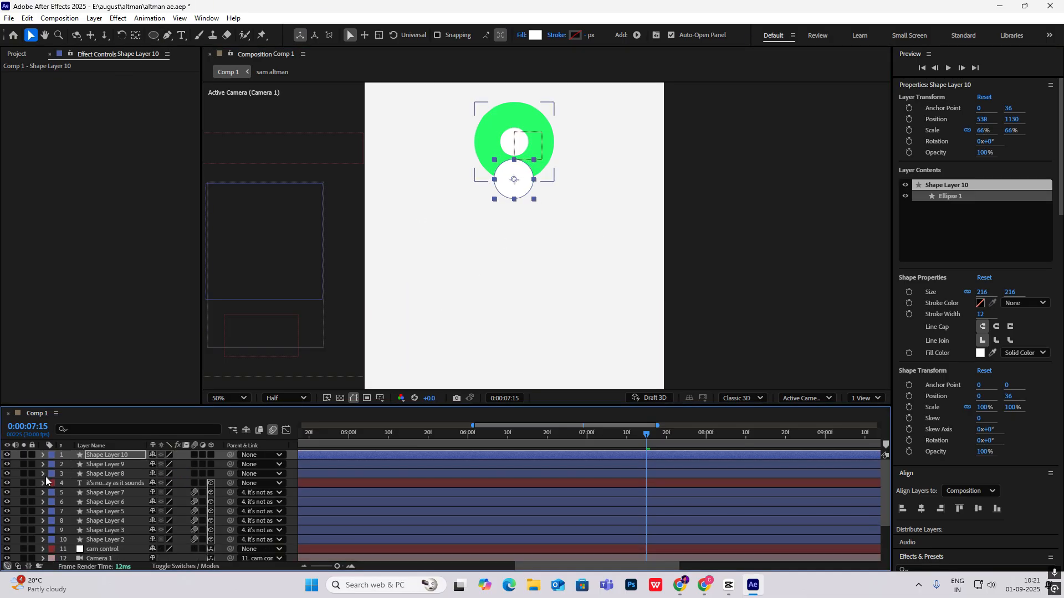
- Shape the white head and body circles, masking the body to the green circle
{"action": "left_click", "coordinate": [167, 34]}
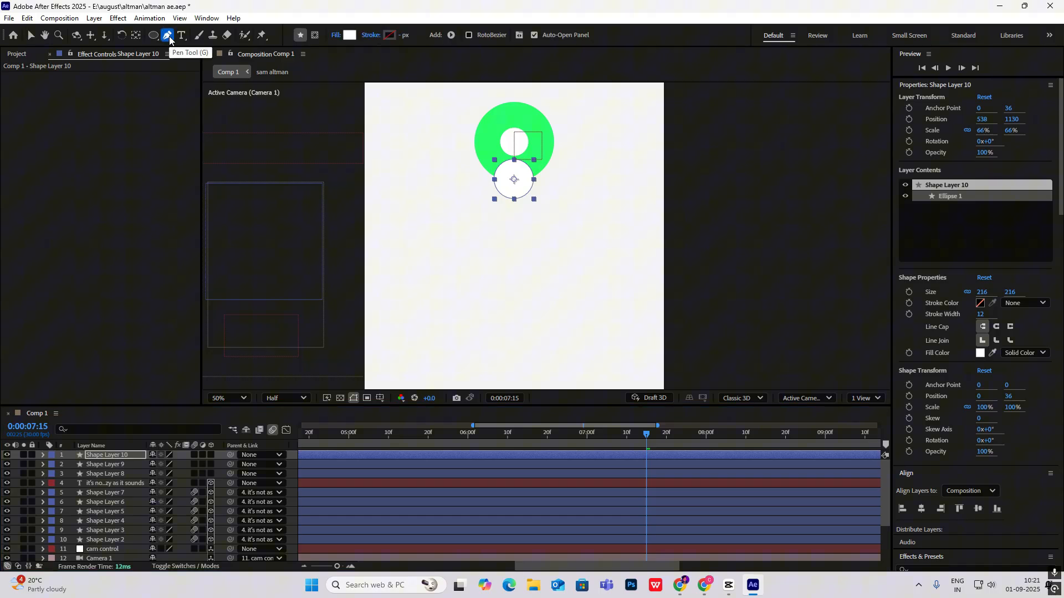
{"action": "mouse_move", "coordinate": [312, 35]}
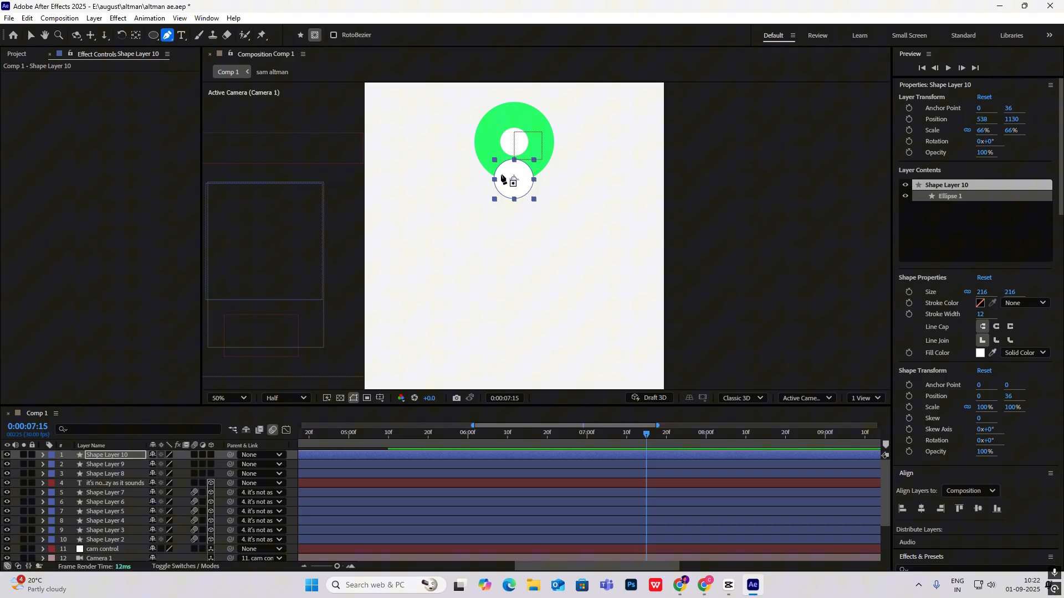
{"action": "left_click", "coordinate": [219, 398]}
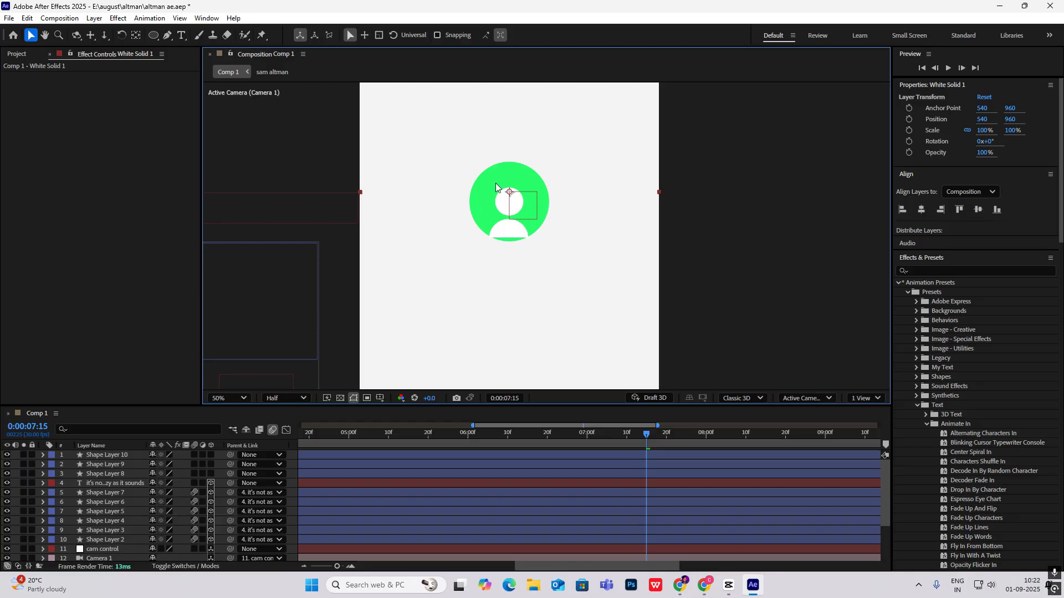
{"action": "left_click", "coordinate": [106, 464]}
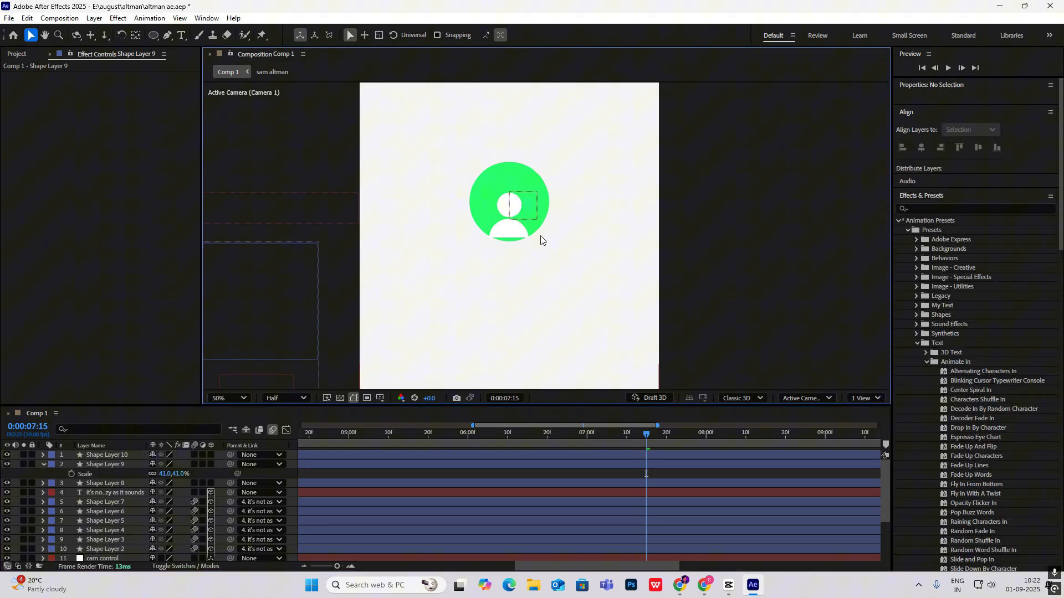
{"action": "left_click", "coordinate": [727, 585]}
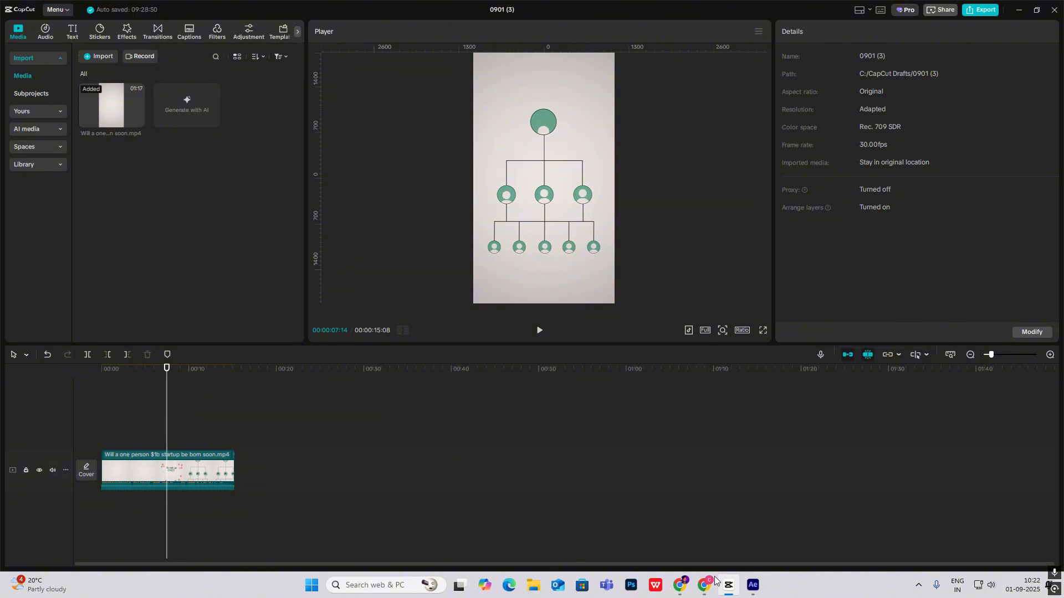
- Give Shape Layer 8 a solid #111111 outline, then select Shape Layers 9 and 10 together
{"action": "left_click", "coordinate": [752, 590]}
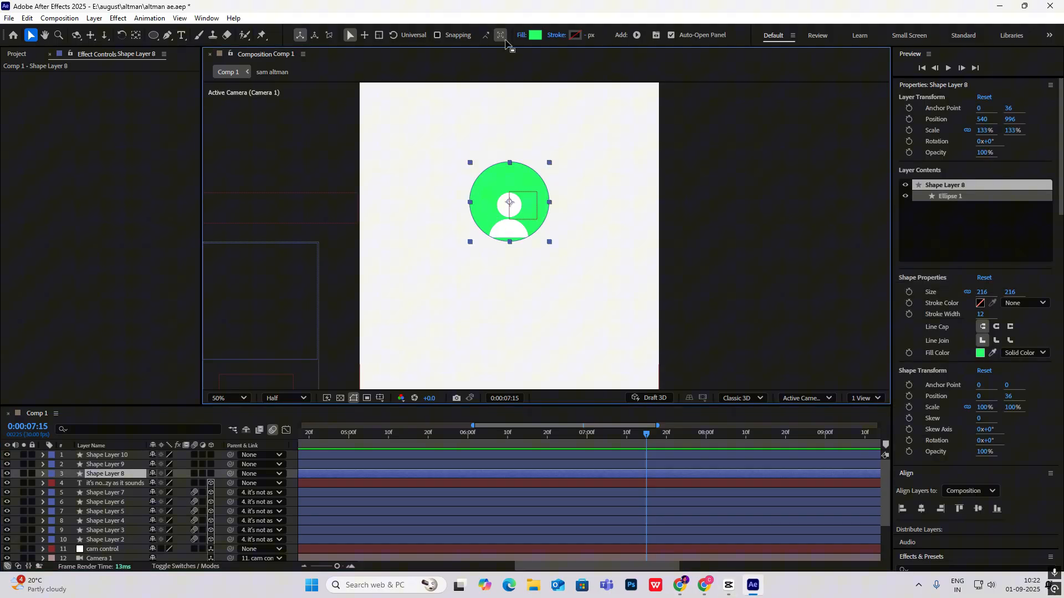
{"action": "left_click", "coordinate": [555, 34]}
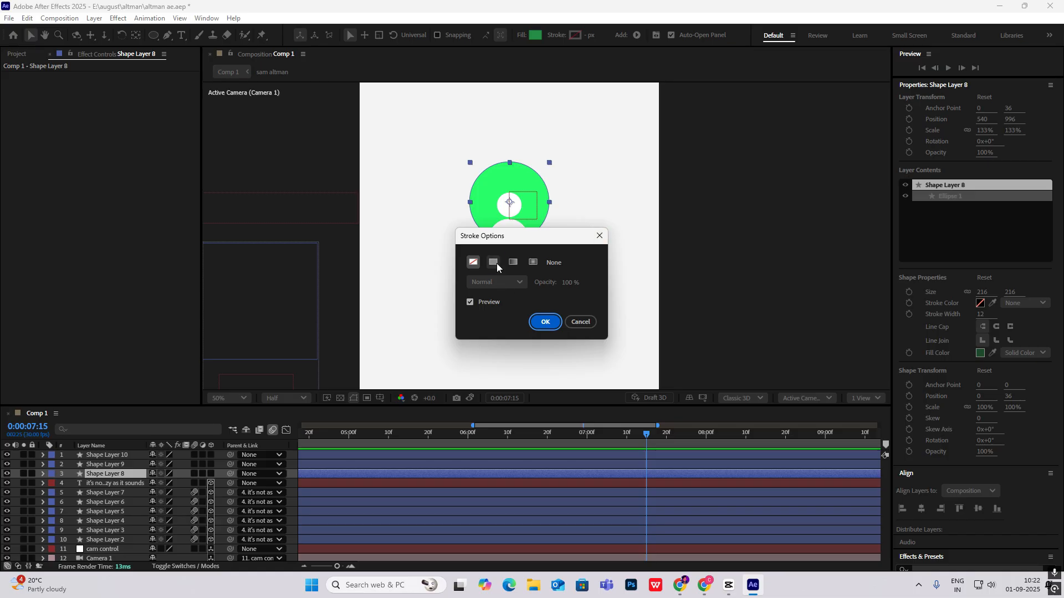
{"action": "left_click", "coordinate": [545, 320]}
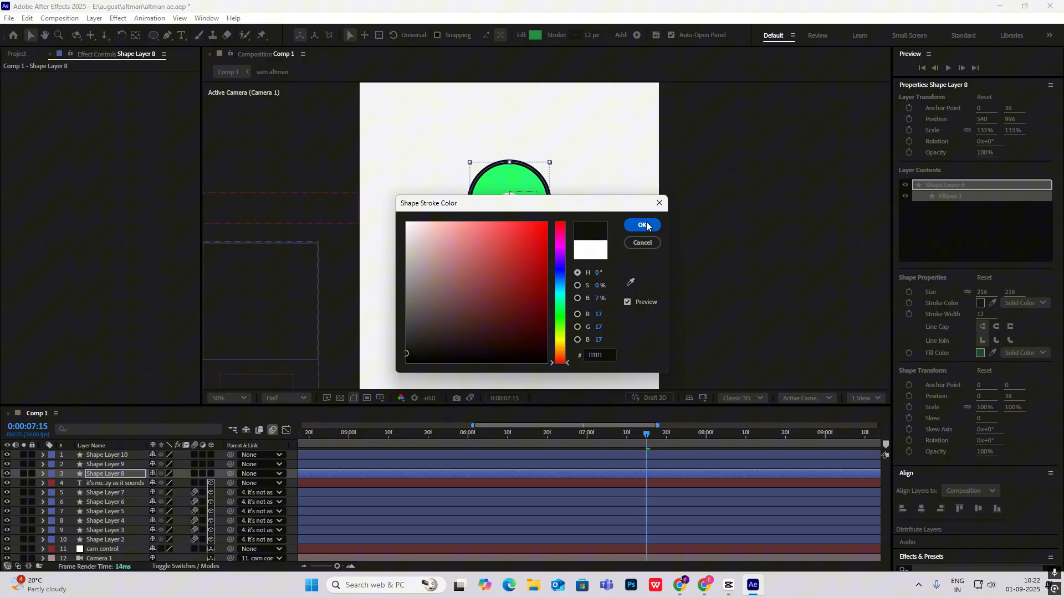
{"action": "left_click", "coordinate": [641, 226]}
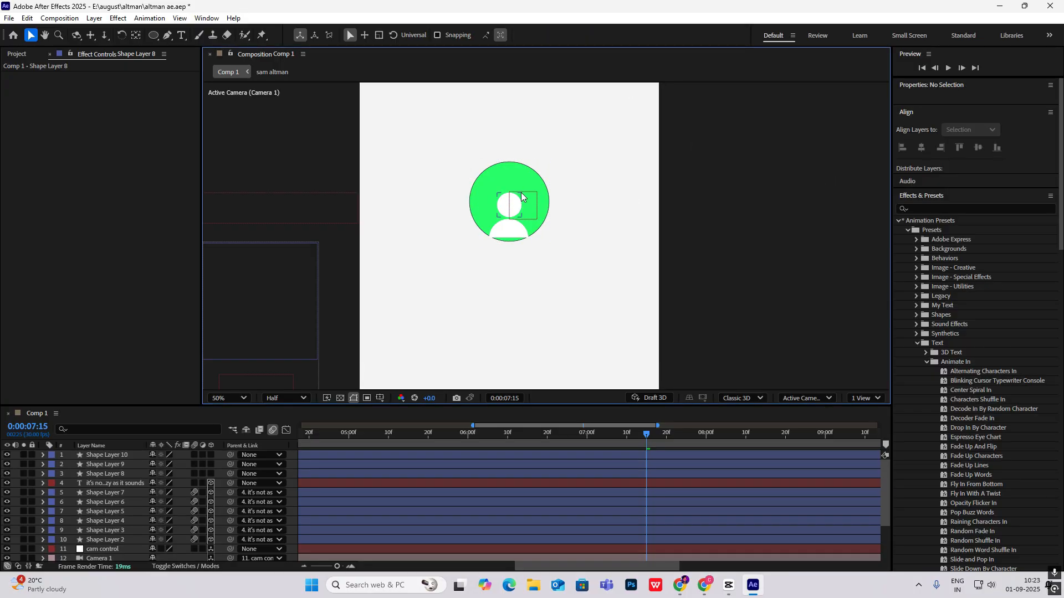
{"action": "left_click", "coordinate": [107, 464]}
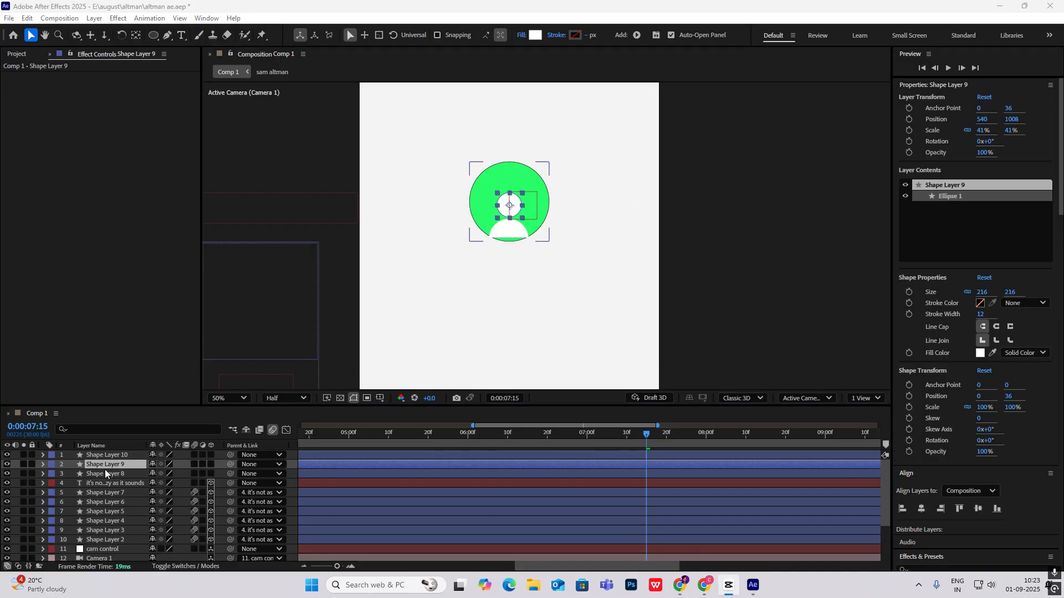
{"action": "left_click", "coordinate": [105, 455]}
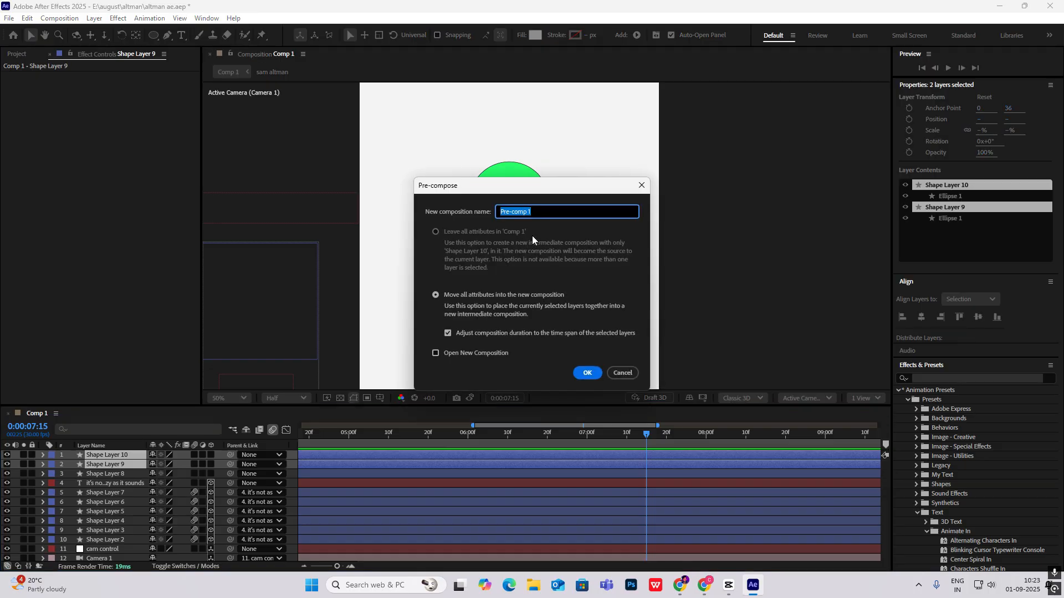
- Precompose the head and body layers as 'white person'
{"action": "type", "text": "white"}
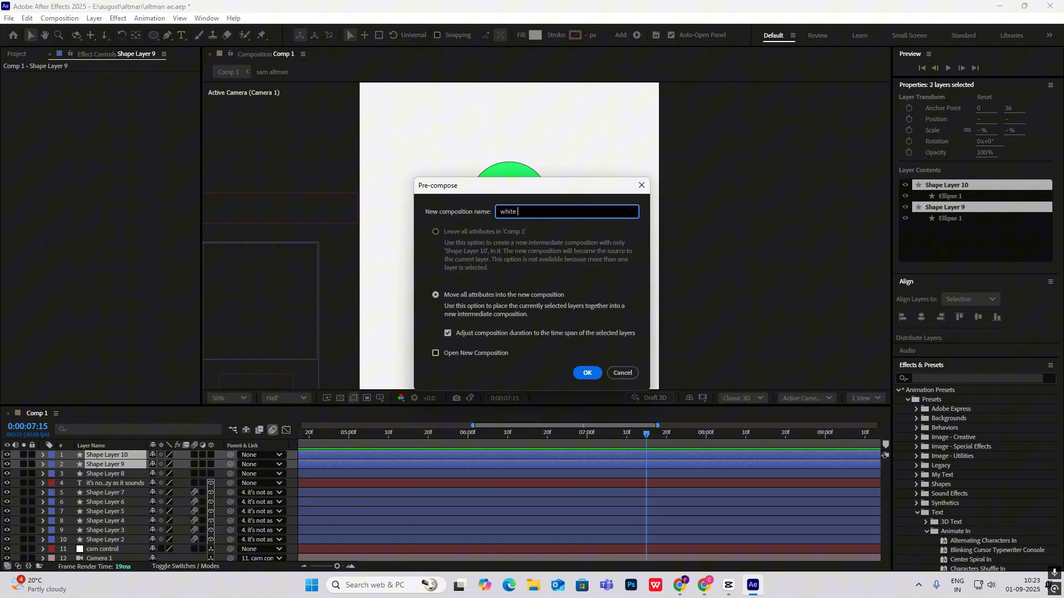
{"action": "type", "text": "person"}
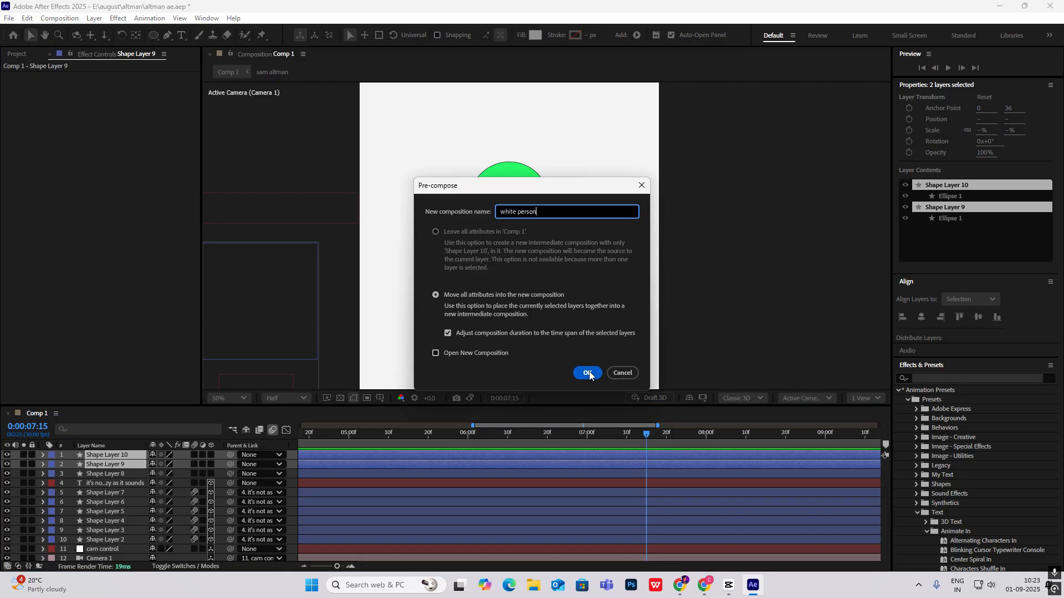
{"action": "left_click", "coordinate": [586, 372]}
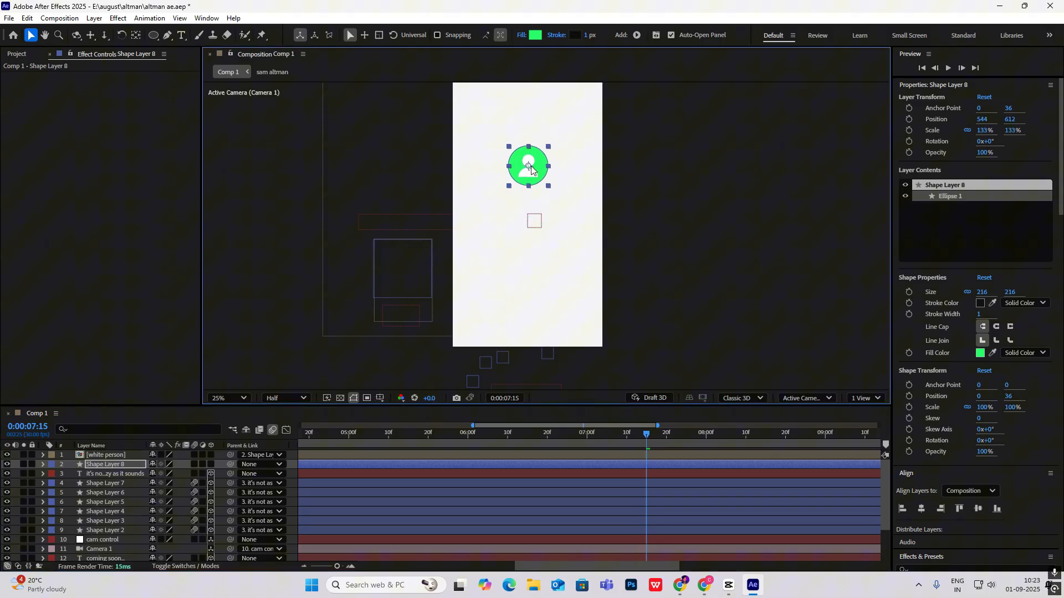
- Deselect all layers and ready the Pen tool with its stroke colour settings
{"action": "left_click", "coordinate": [575, 184]}
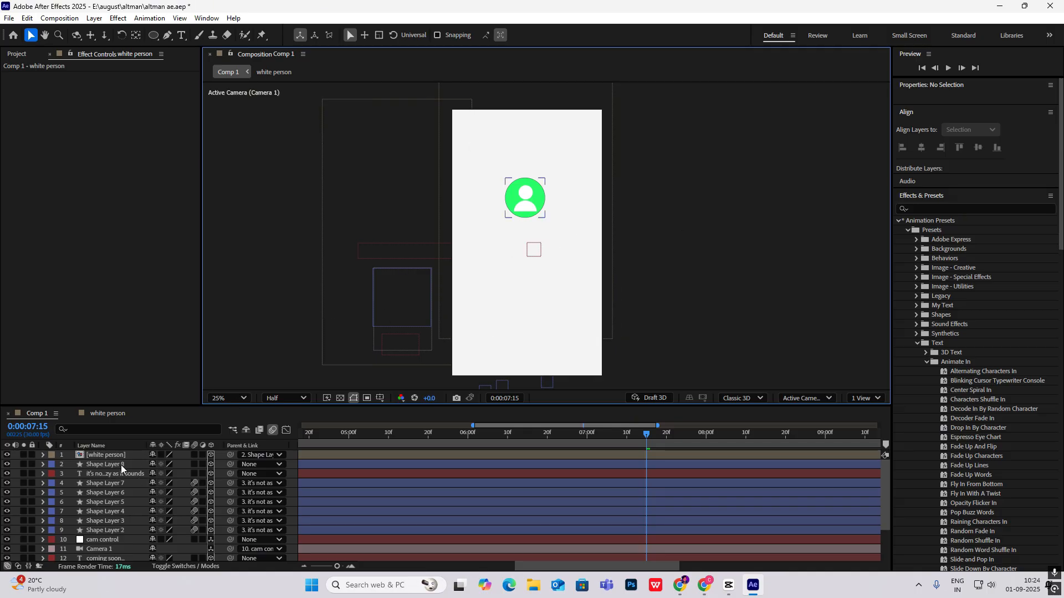
{"action": "left_click", "coordinate": [103, 465]}
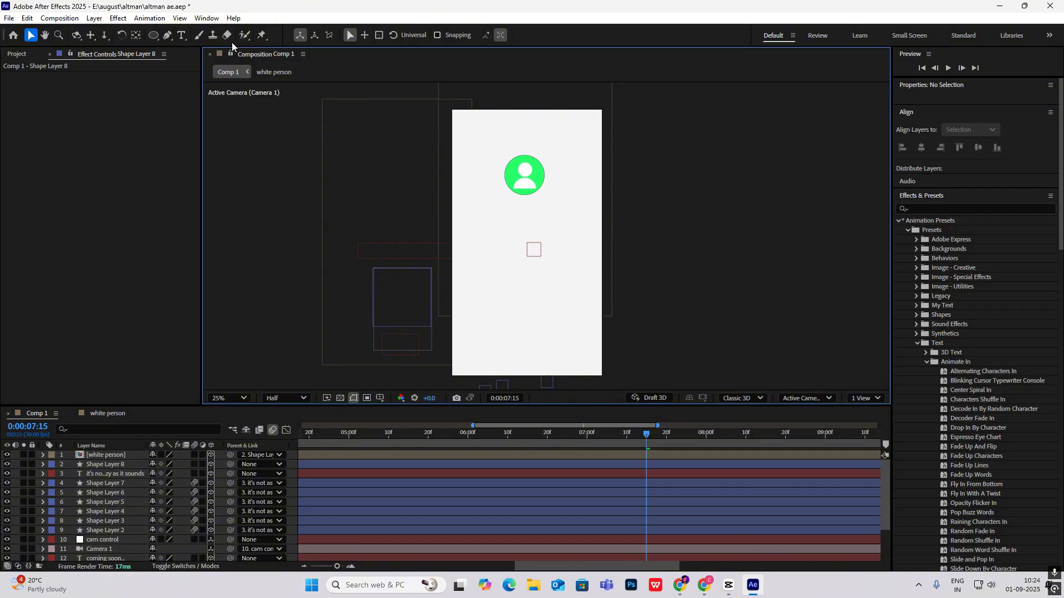
{"action": "left_click", "coordinate": [184, 34]}
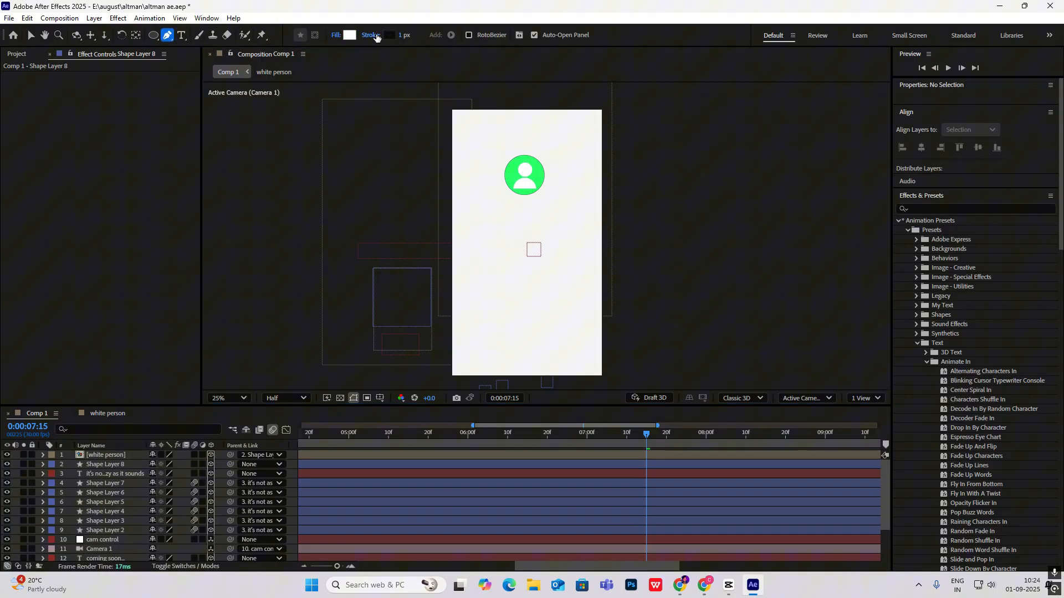
{"action": "left_click", "coordinate": [335, 35]}
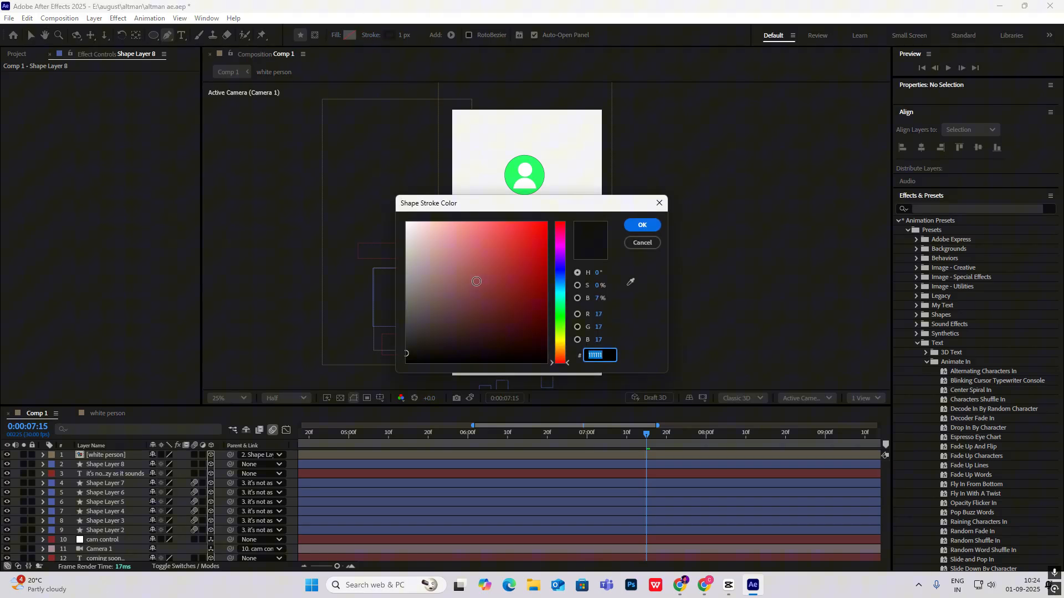
- Draw a 5 px #111111 connector line branching down from the person icon
{"action": "left_click", "coordinate": [639, 224]}
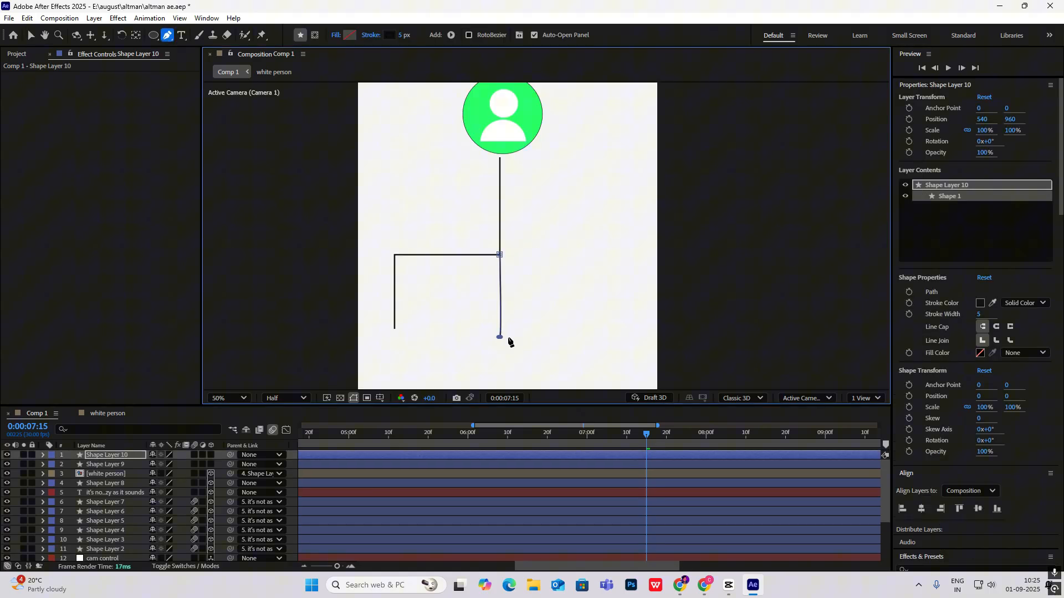
{"action": "left_click", "coordinate": [30, 35]}
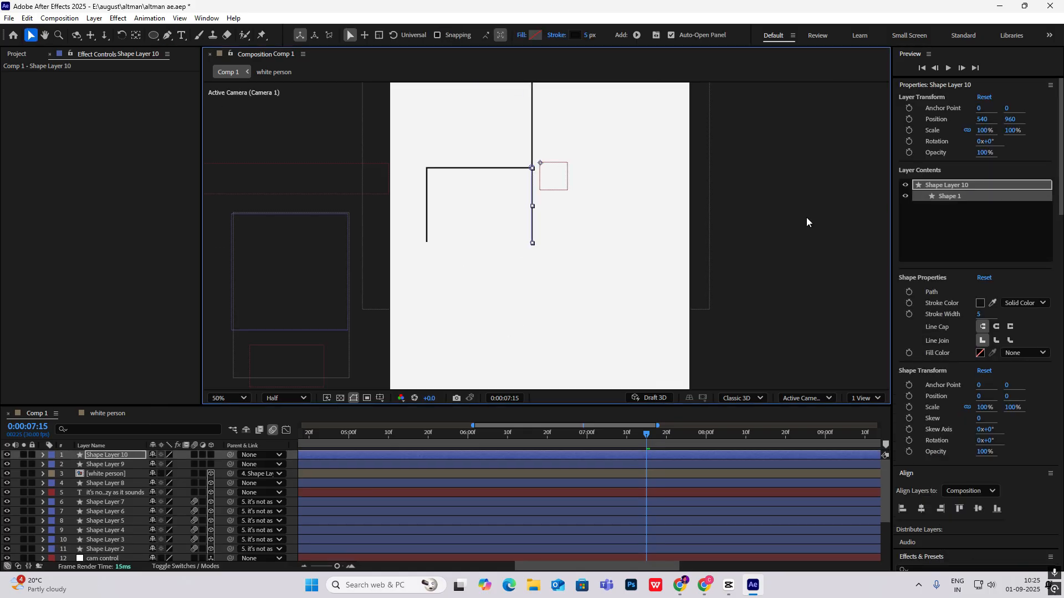
{"action": "left_click", "coordinate": [153, 35]}
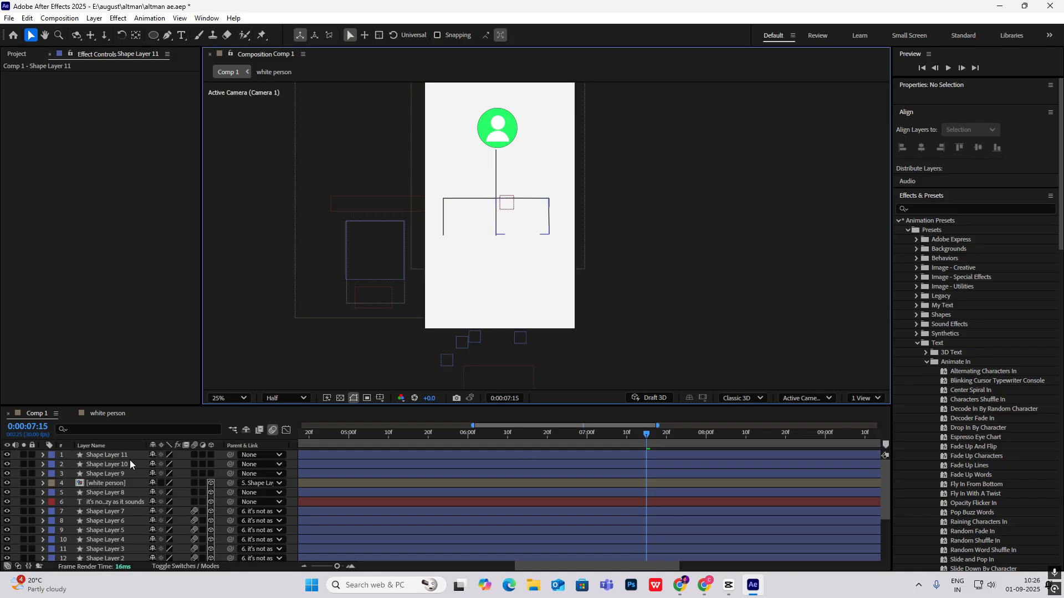
- Duplicate the green circle and white person layers, positioning copies at the three branch ends
{"action": "left_click", "coordinate": [103, 483]}
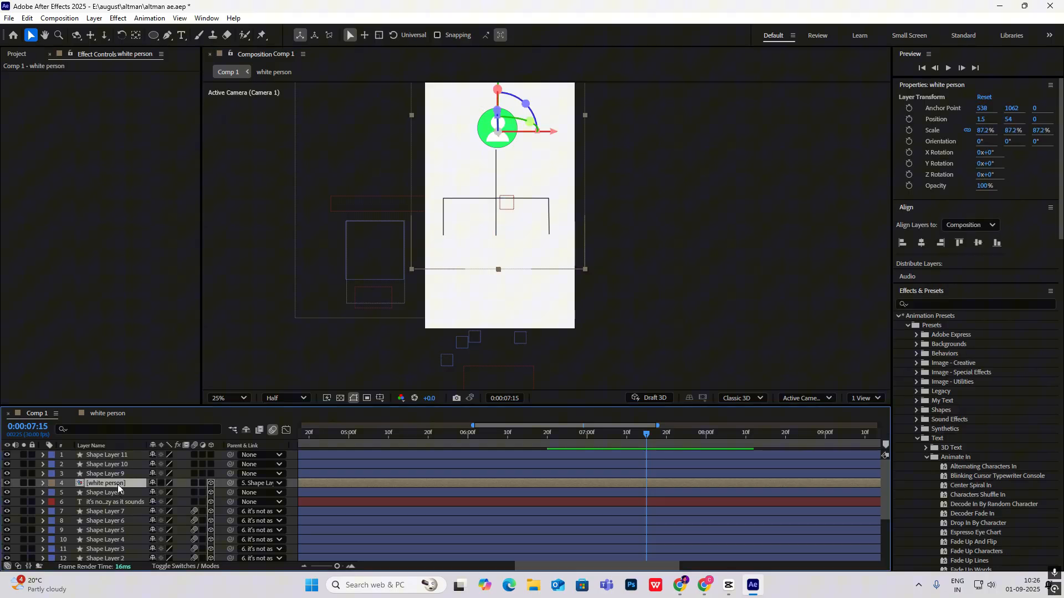
{"action": "left_click", "coordinate": [106, 492]}
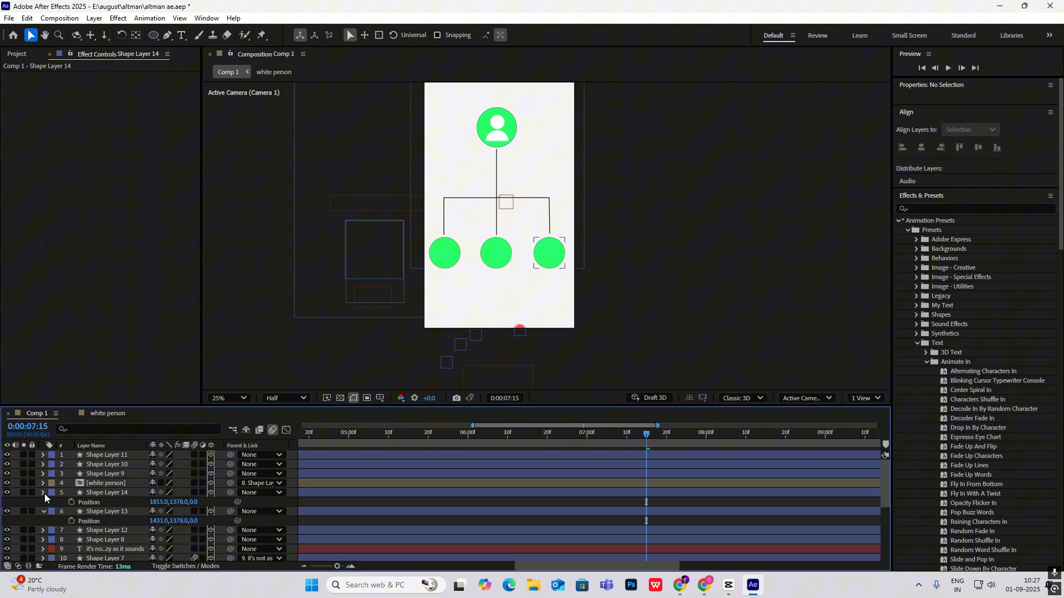
{"action": "left_click", "coordinate": [42, 492]}
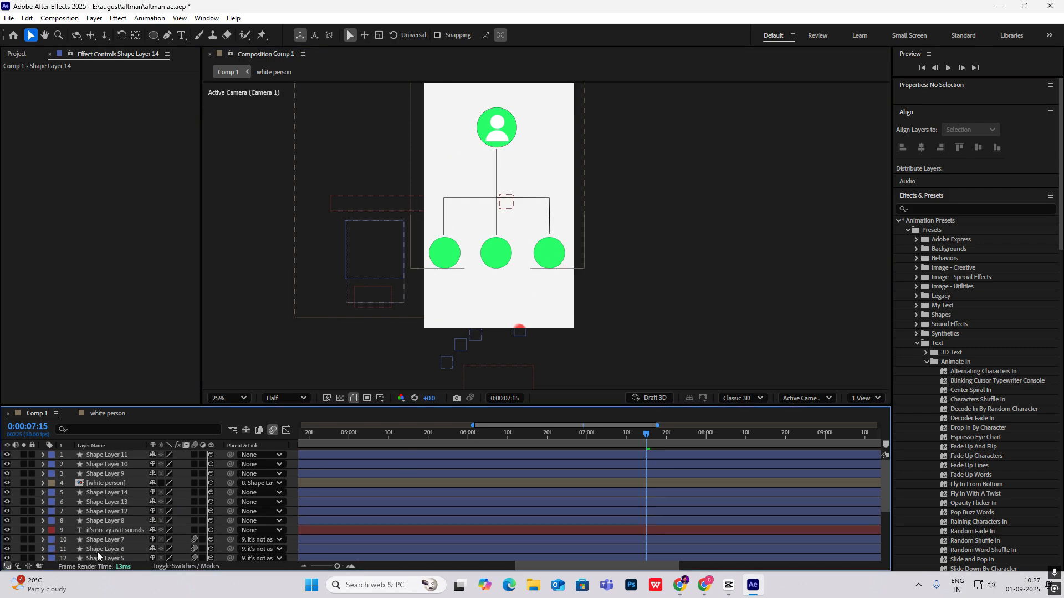
{"action": "left_click", "coordinate": [105, 483]}
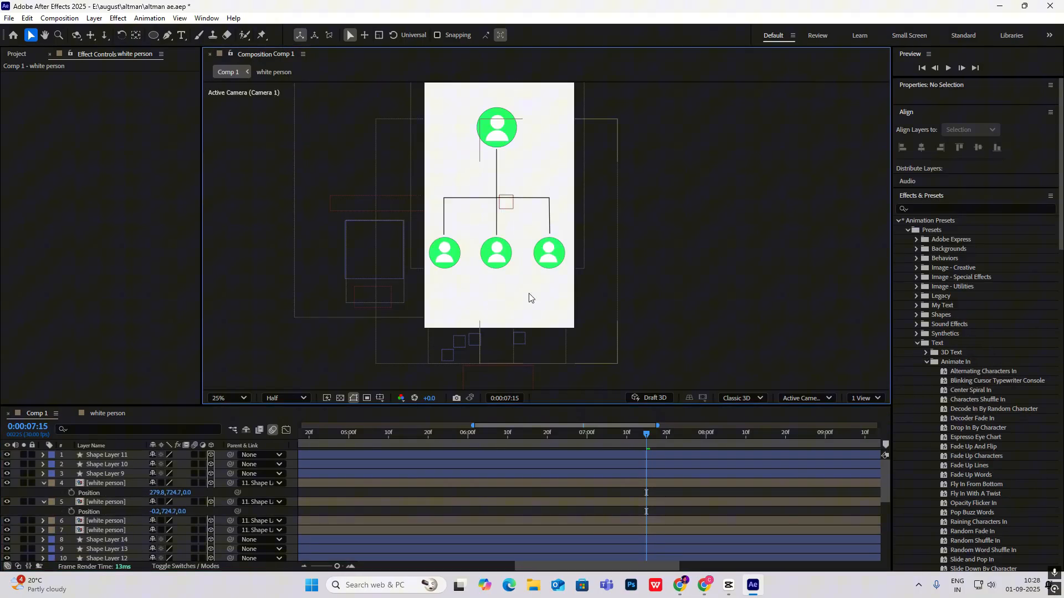
- Parent each white person copy to Shape Layers 8–11, then check the CapCut reference
{"action": "left_click", "coordinate": [42, 483]}
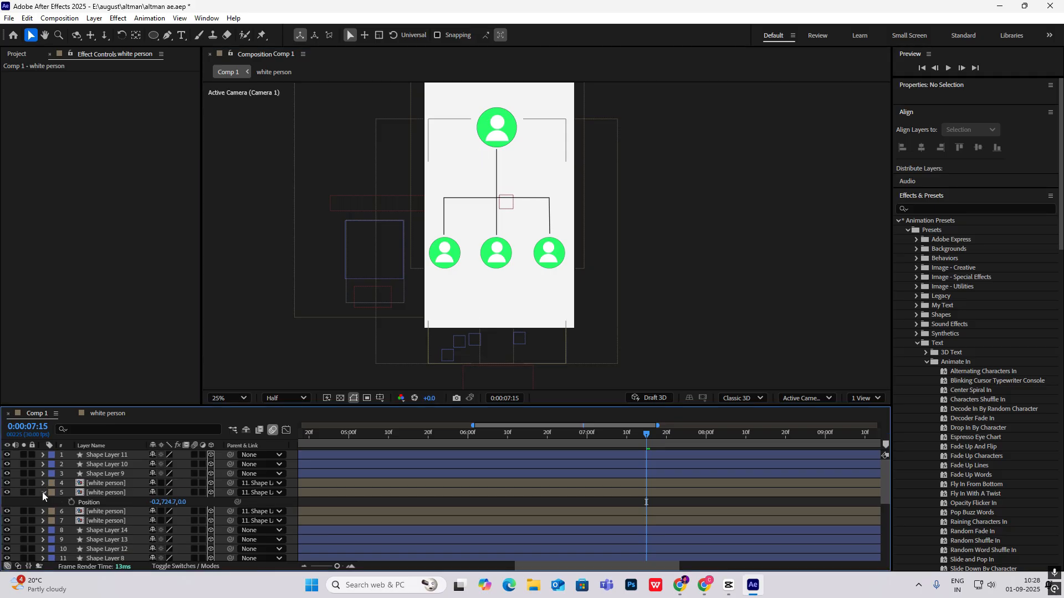
{"action": "left_click", "coordinate": [105, 502]}
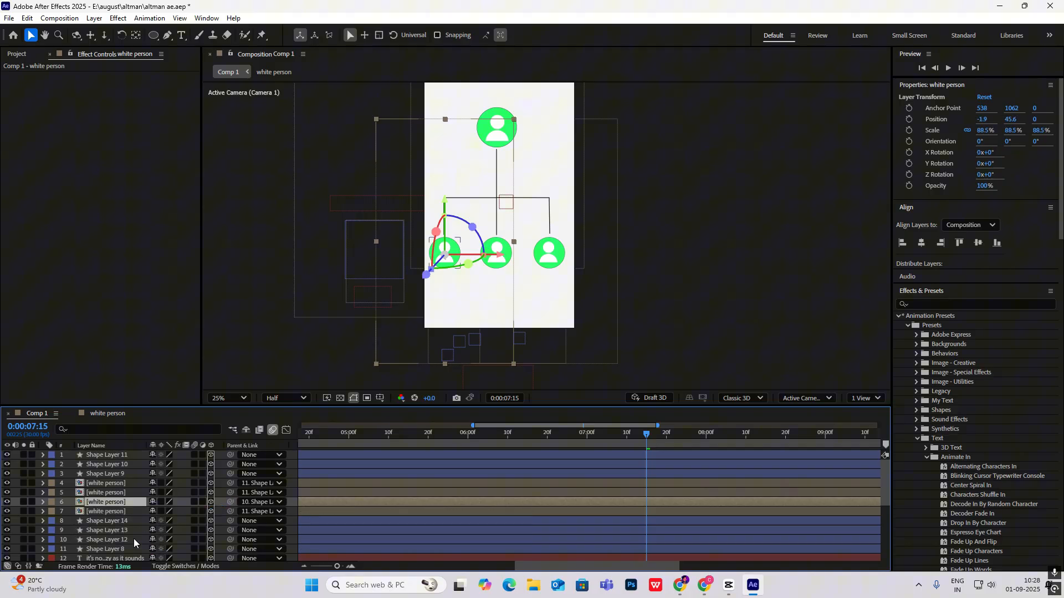
{"action": "left_click", "coordinate": [105, 491]}
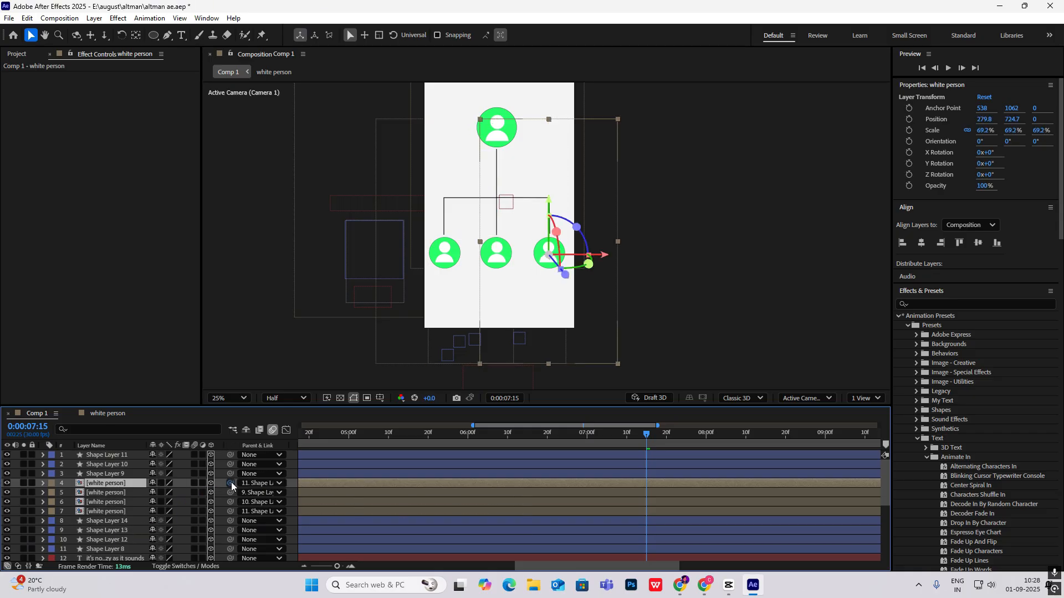
{"action": "left_click", "coordinate": [260, 483]}
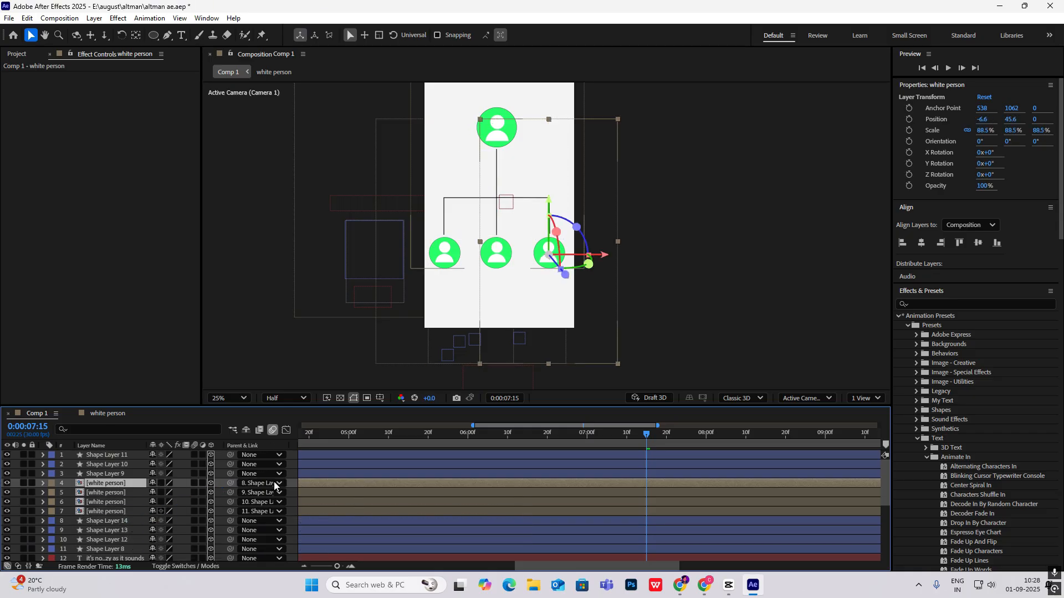
{"action": "left_click", "coordinate": [728, 589]}
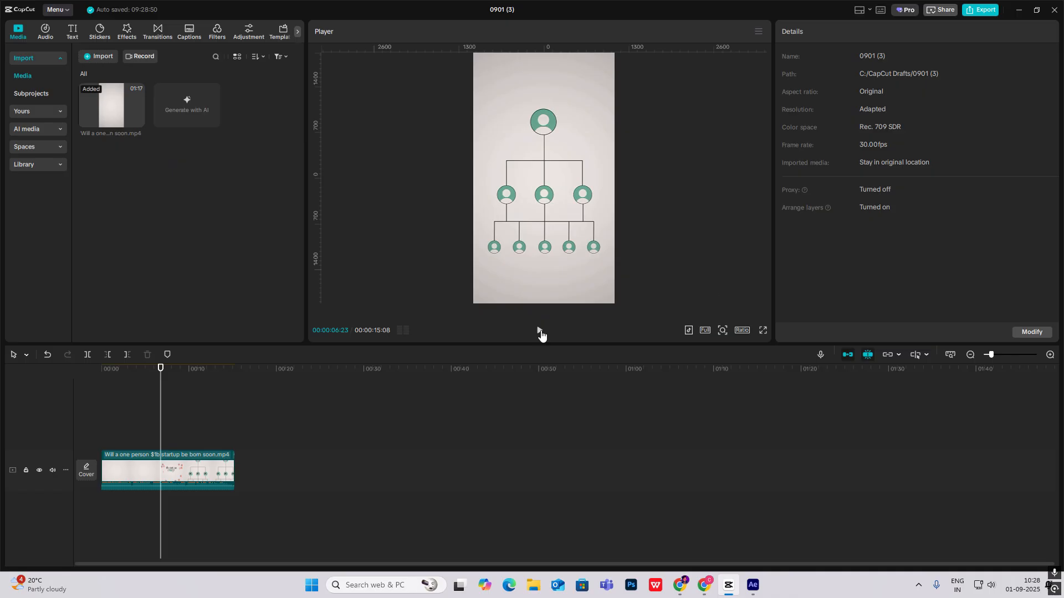
{"action": "left_click", "coordinate": [751, 585]}
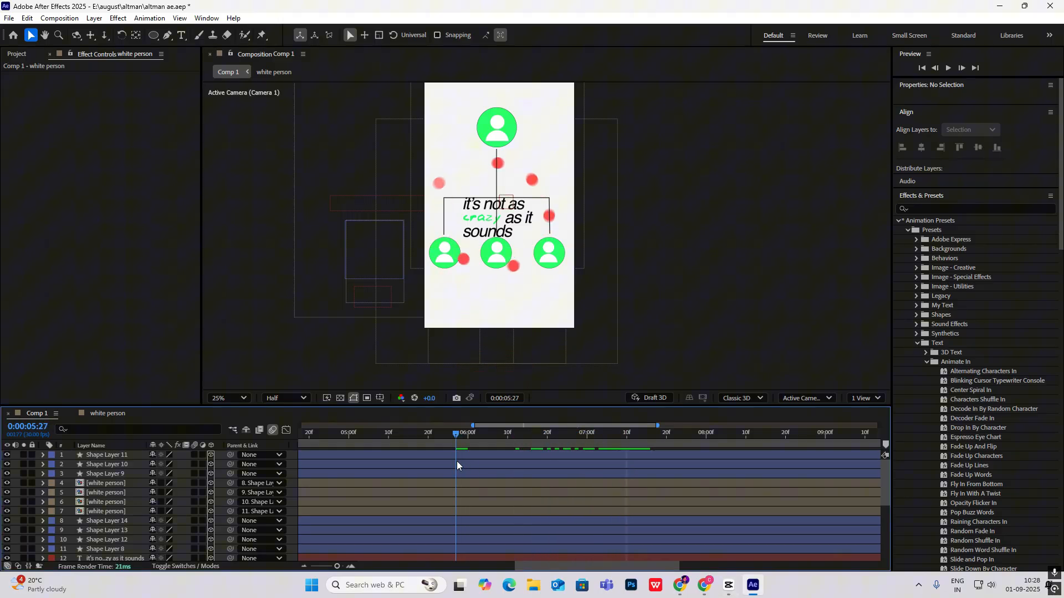
- Add Position keyframes near 7:21 on the white person layers and offset their X values
{"action": "left_click", "coordinate": [605, 432]}
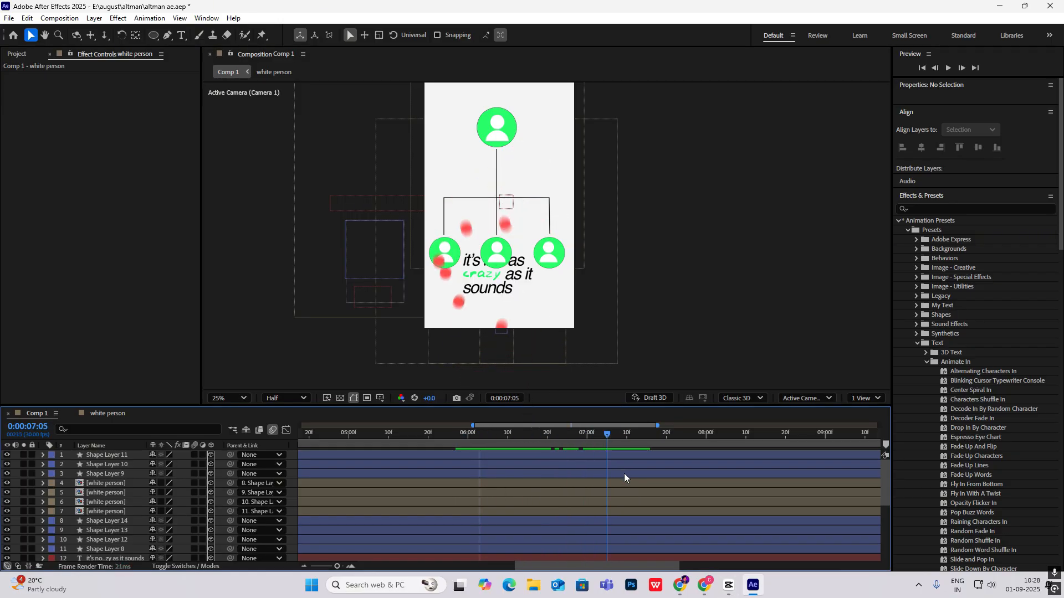
{"action": "left_click", "coordinate": [633, 433]}
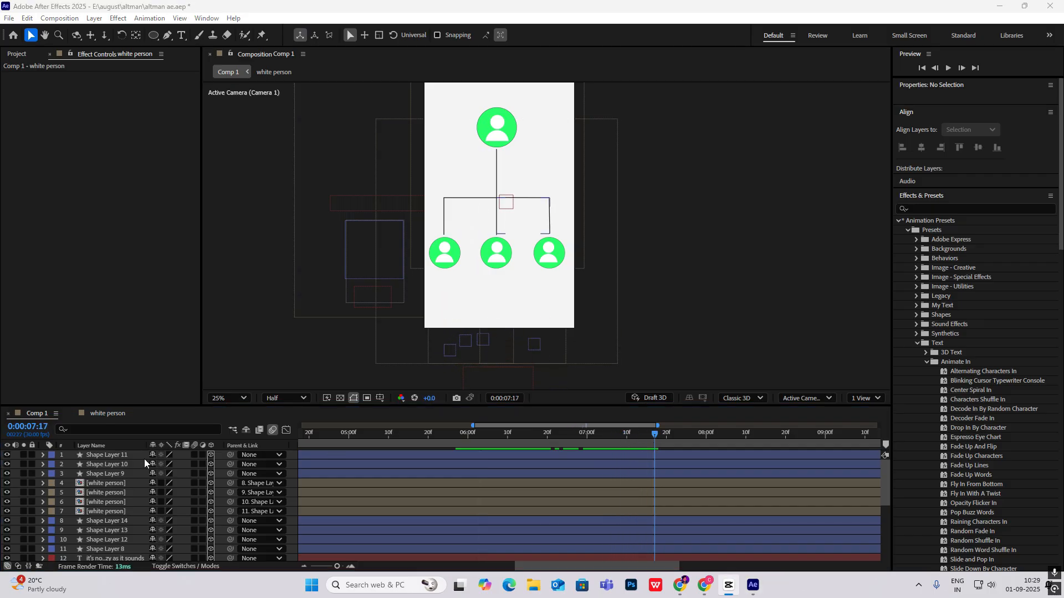
{"action": "left_click", "coordinate": [106, 510]}
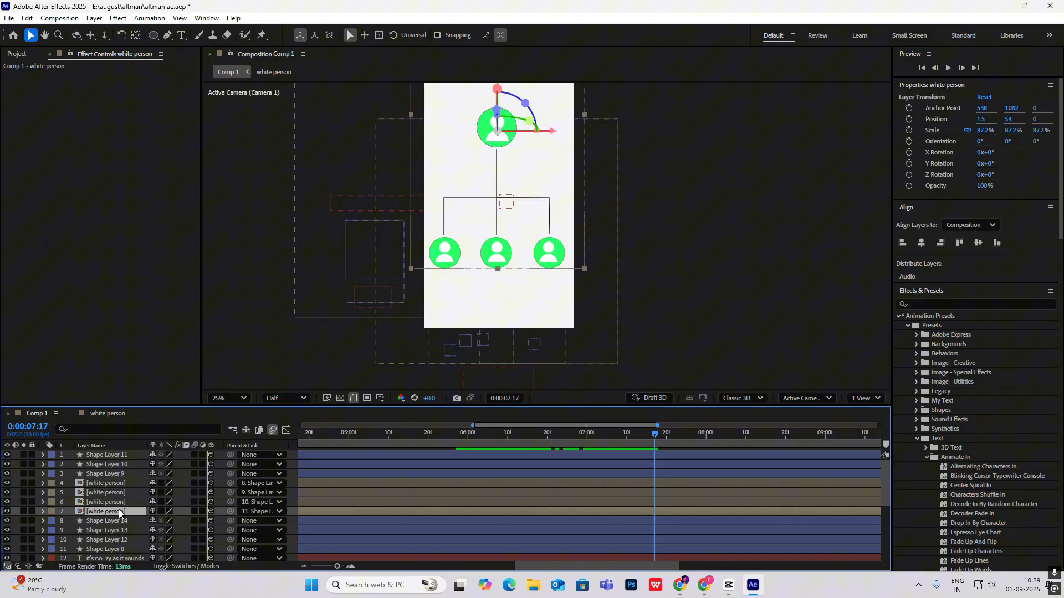
{"action": "mouse_move", "coordinate": [185, 565]}
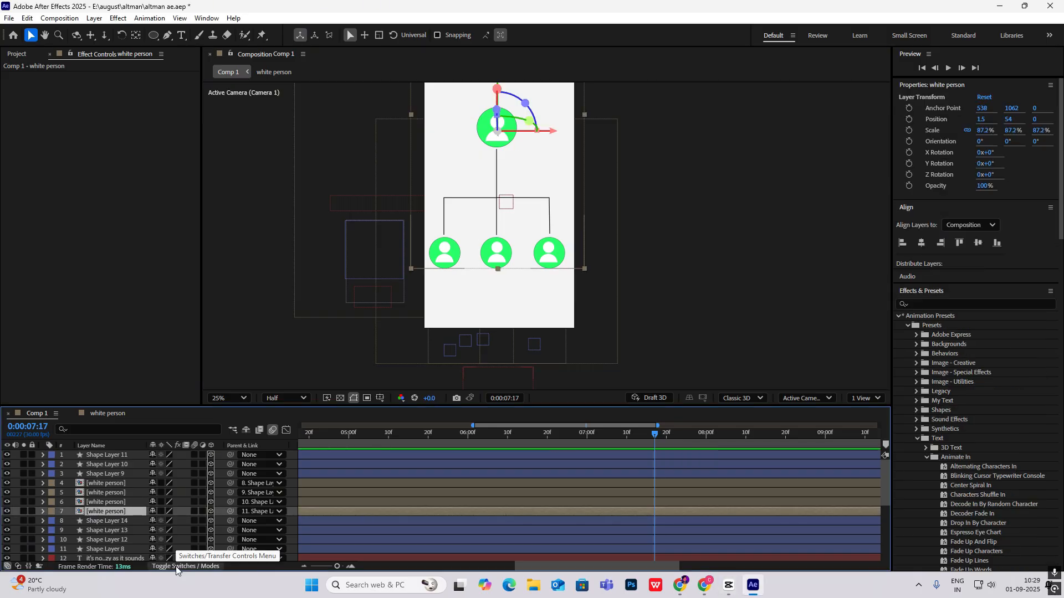
{"action": "left_click", "coordinate": [185, 566]}
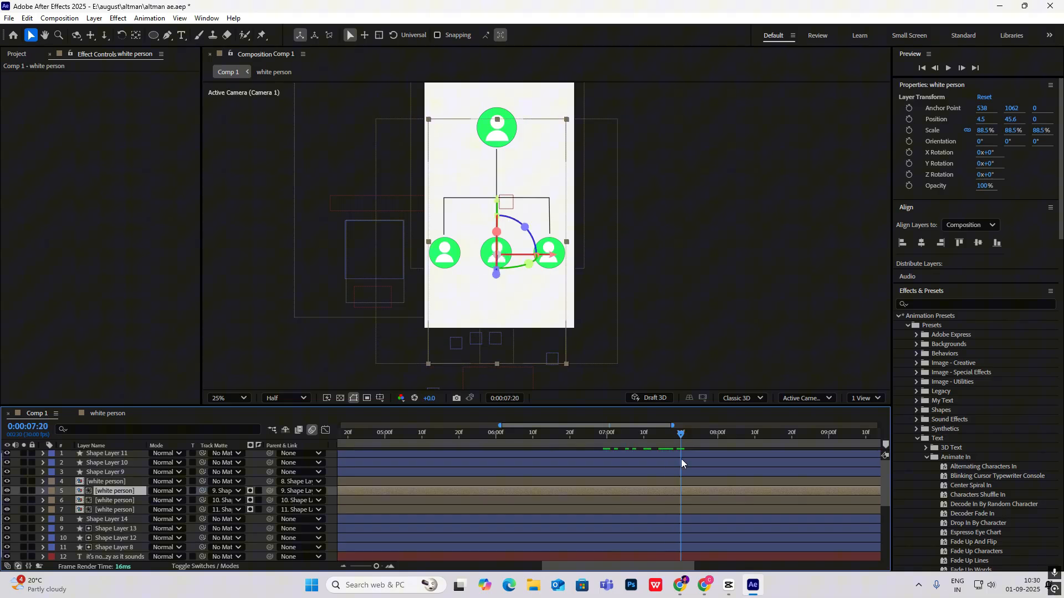
{"action": "mouse_move", "coordinate": [680, 432]}
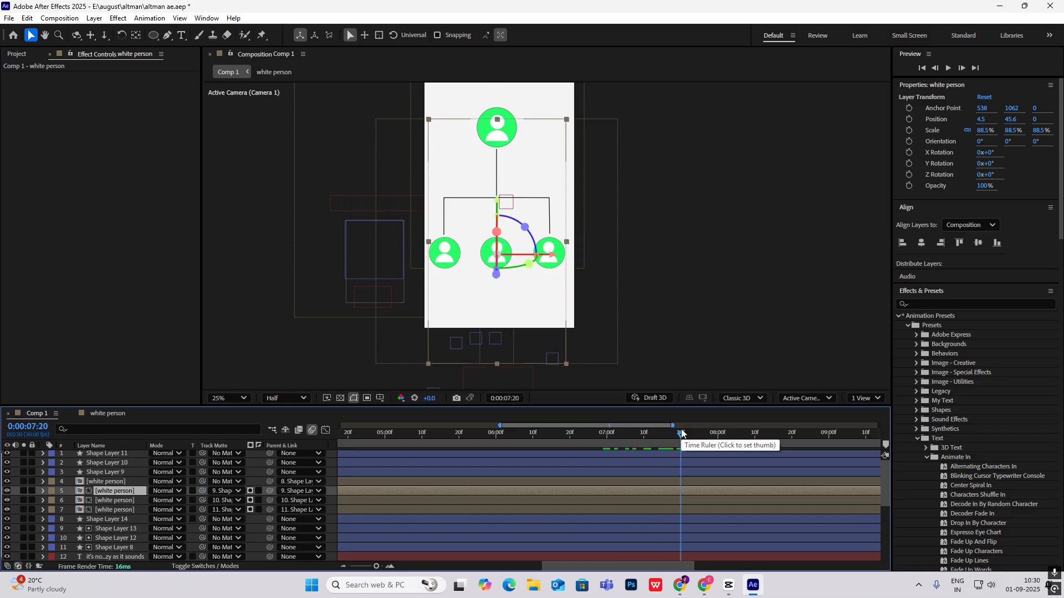
{"action": "left_click", "coordinate": [682, 432]}
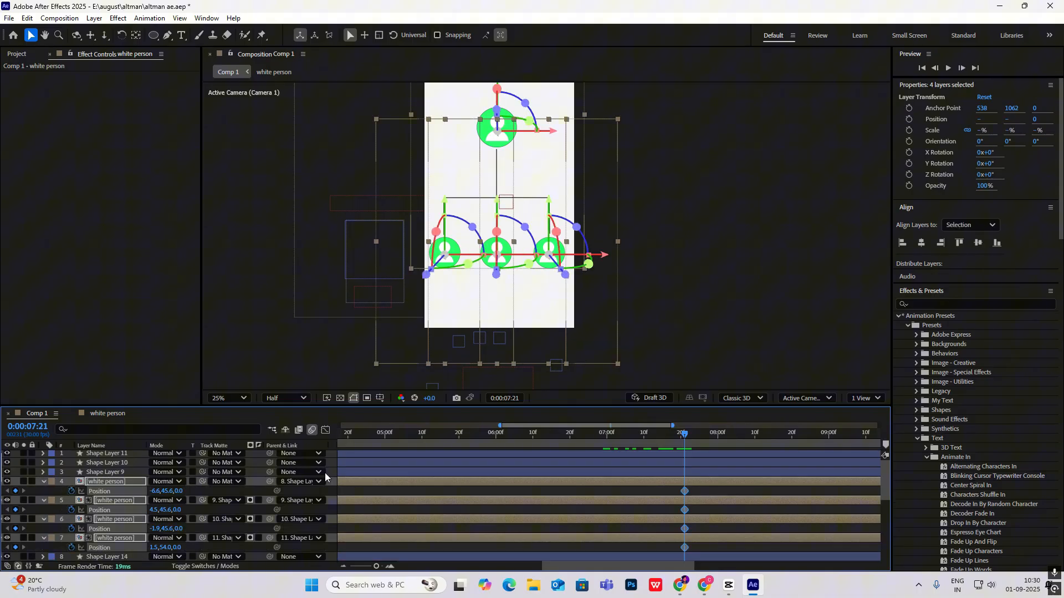
{"action": "left_click", "coordinate": [733, 432]}
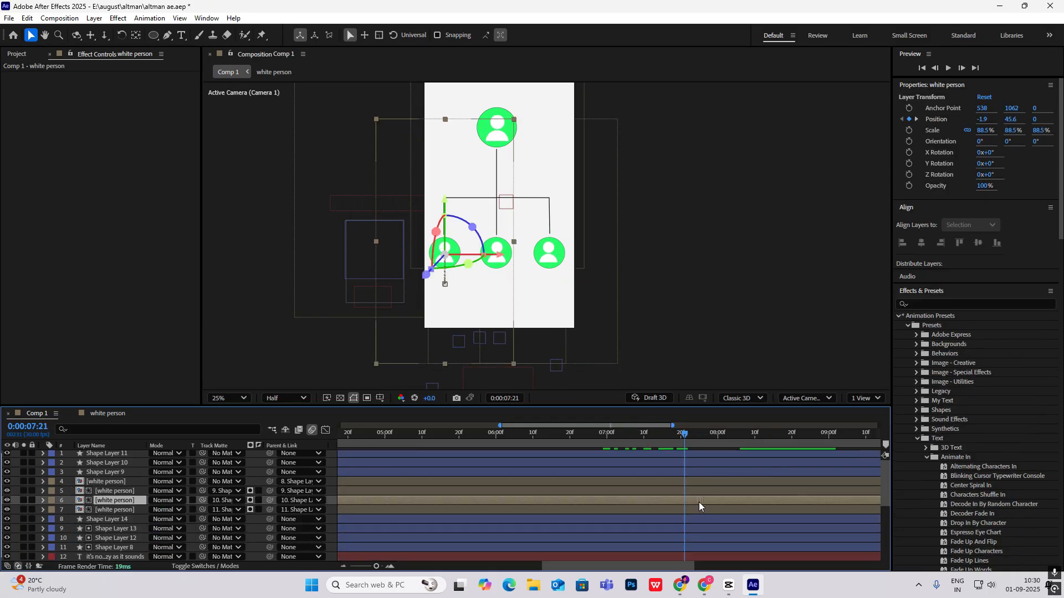
{"action": "left_click", "coordinate": [112, 481]}
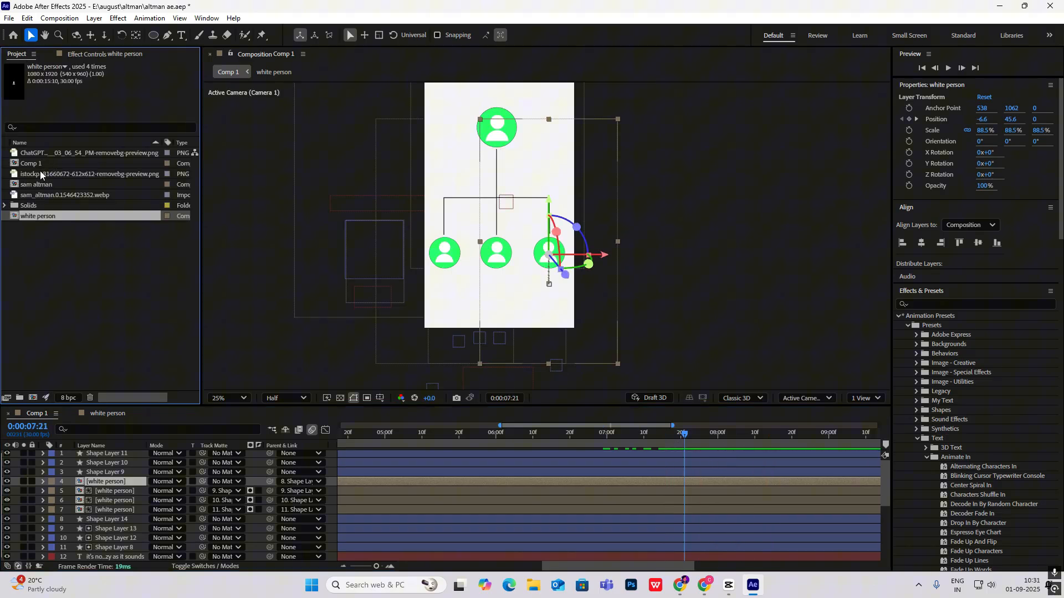
- Bring the ChatGPT robot PNG into Comp 1 at about the eight-second mark
{"action": "left_click", "coordinate": [88, 152]}
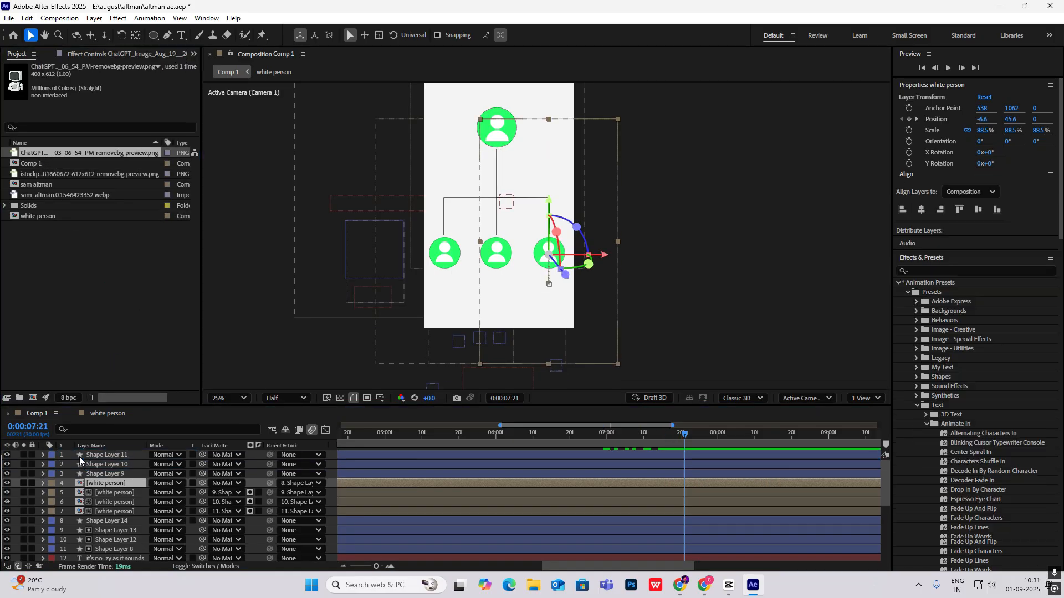
{"action": "left_click", "coordinate": [115, 464]}
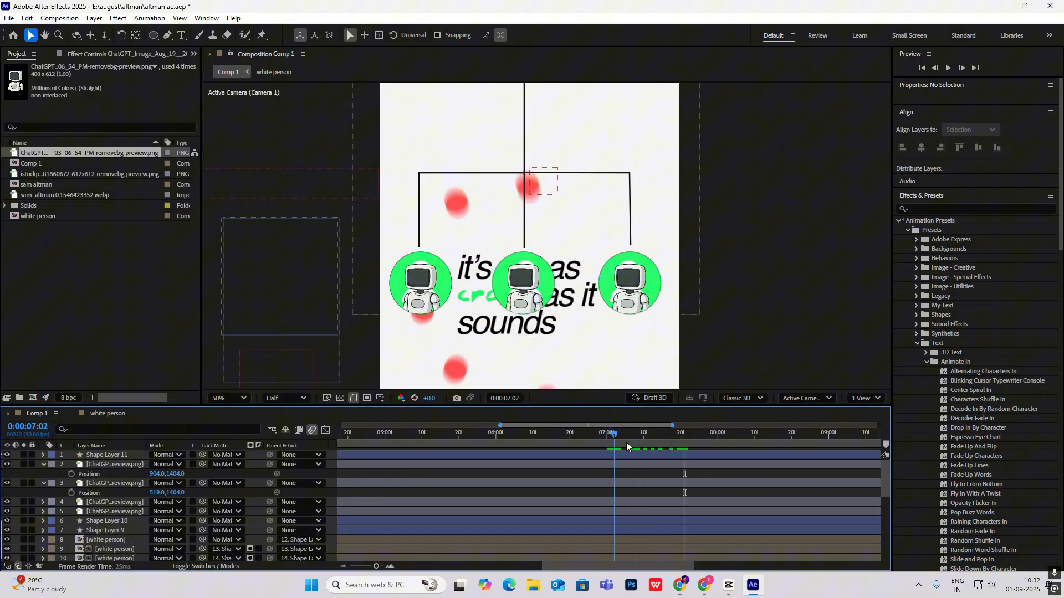
{"action": "left_click", "coordinate": [735, 432]}
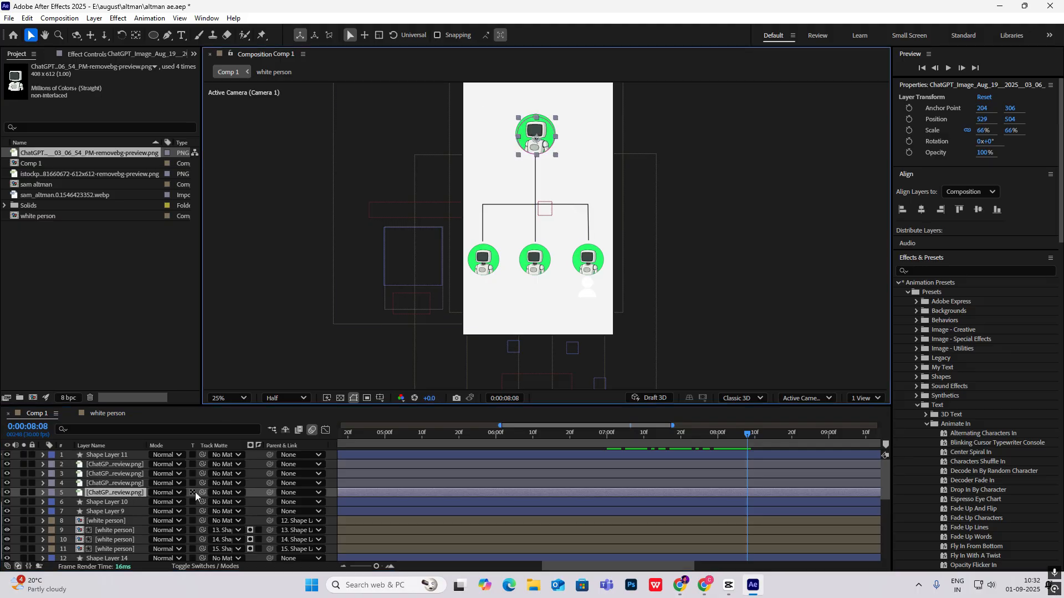
{"action": "mouse_move", "coordinate": [203, 493]}
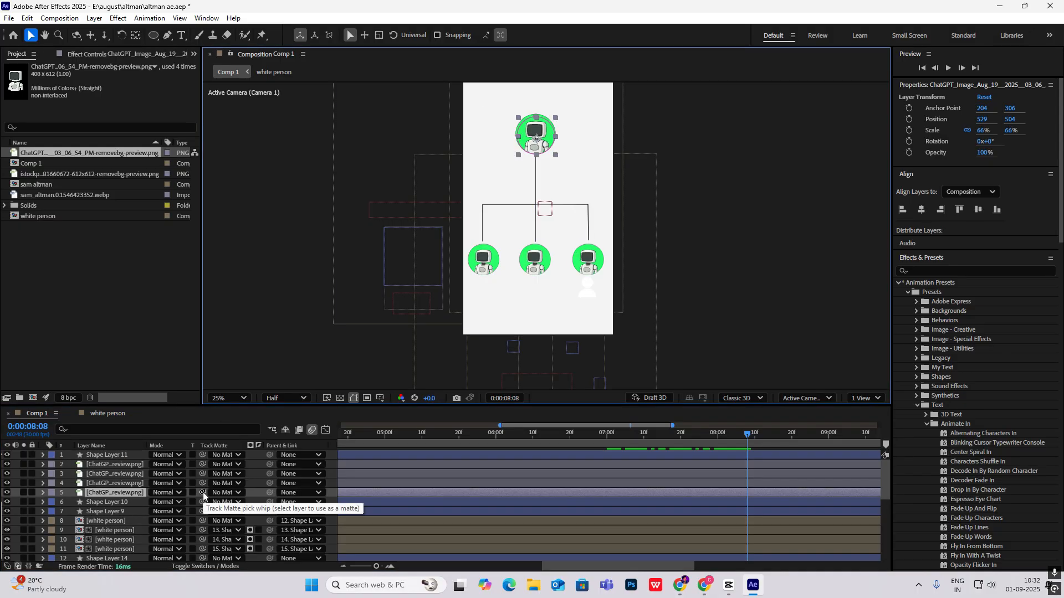
{"action": "scroll", "scroll_direction": "down", "scroll_amount": 3}
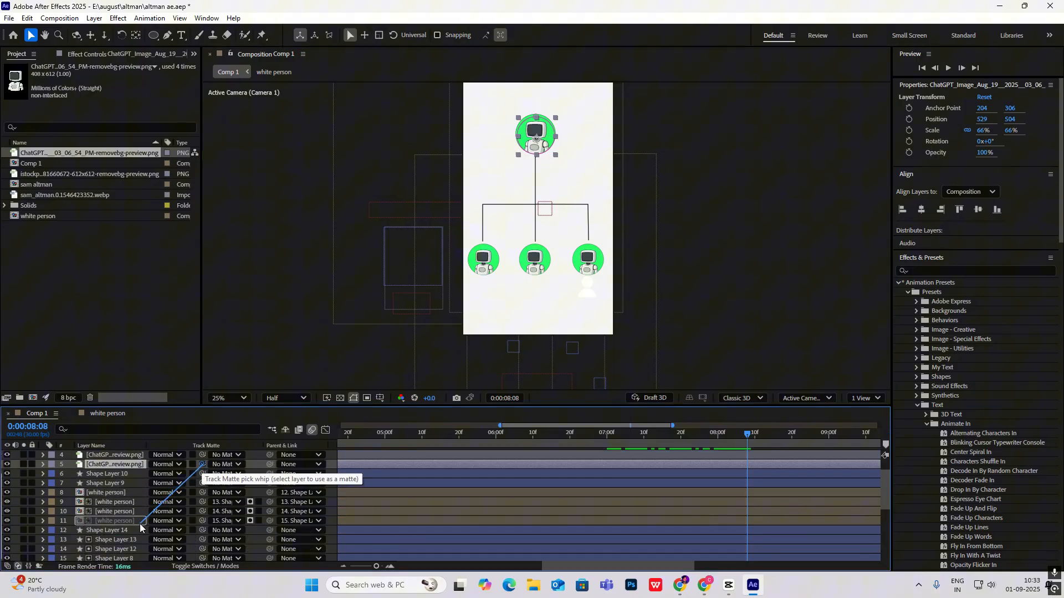
{"action": "scroll", "scroll_direction": "down", "scroll_amount": 3}
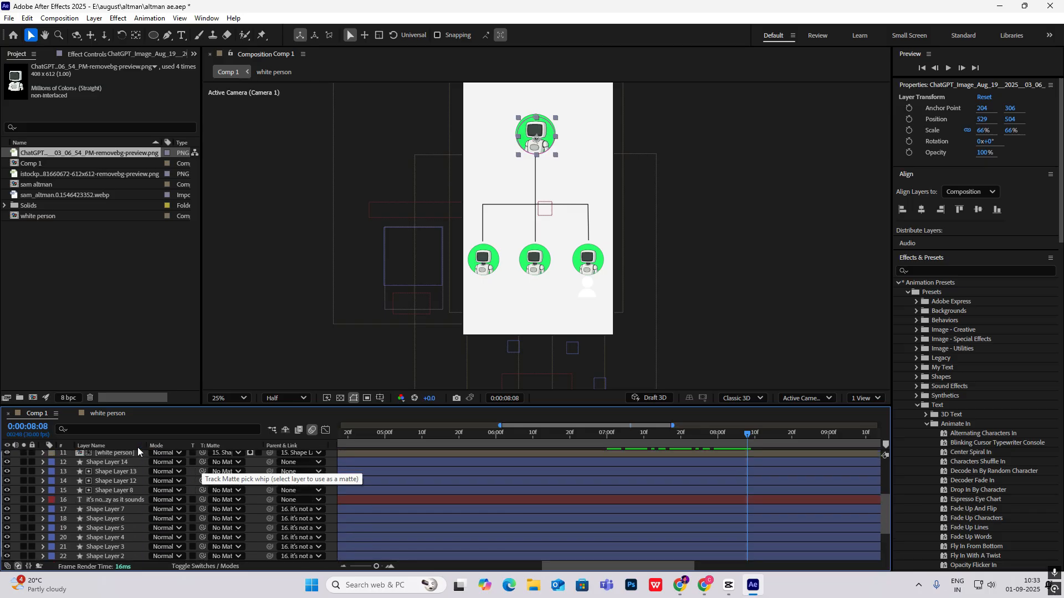
{"action": "scroll", "scroll_direction": "up", "scroll_amount": 3}
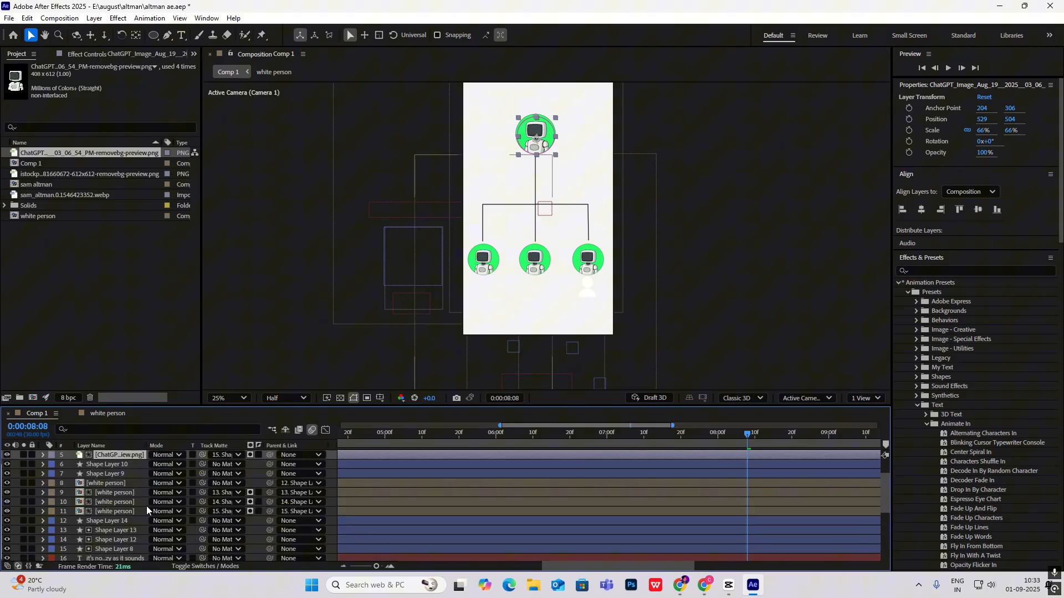
{"action": "scroll", "scroll_direction": "up", "scroll_amount": 3}
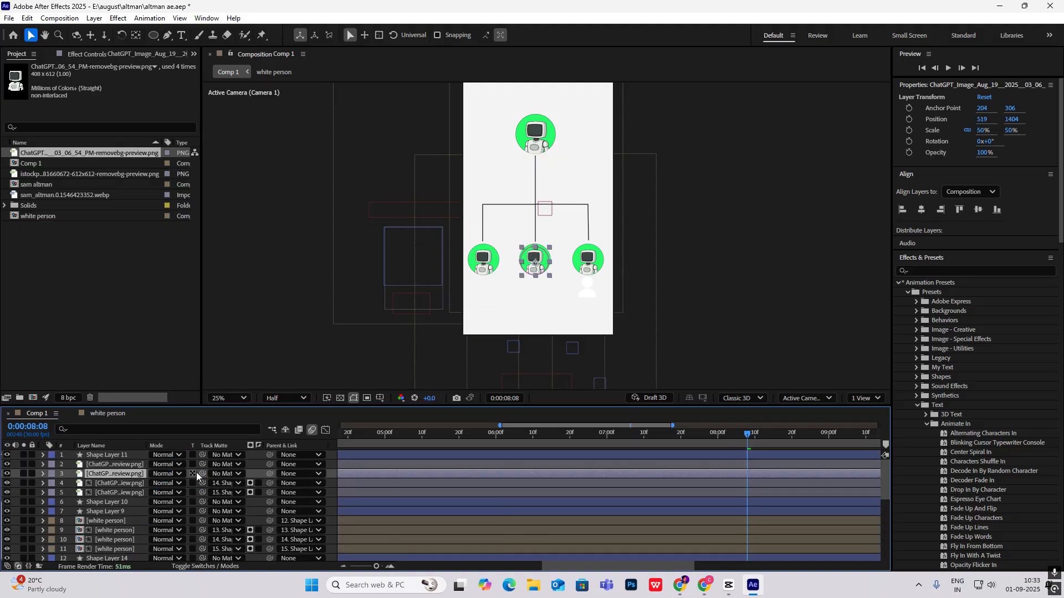
{"action": "scroll", "scroll_direction": "down", "scroll_amount": 3}
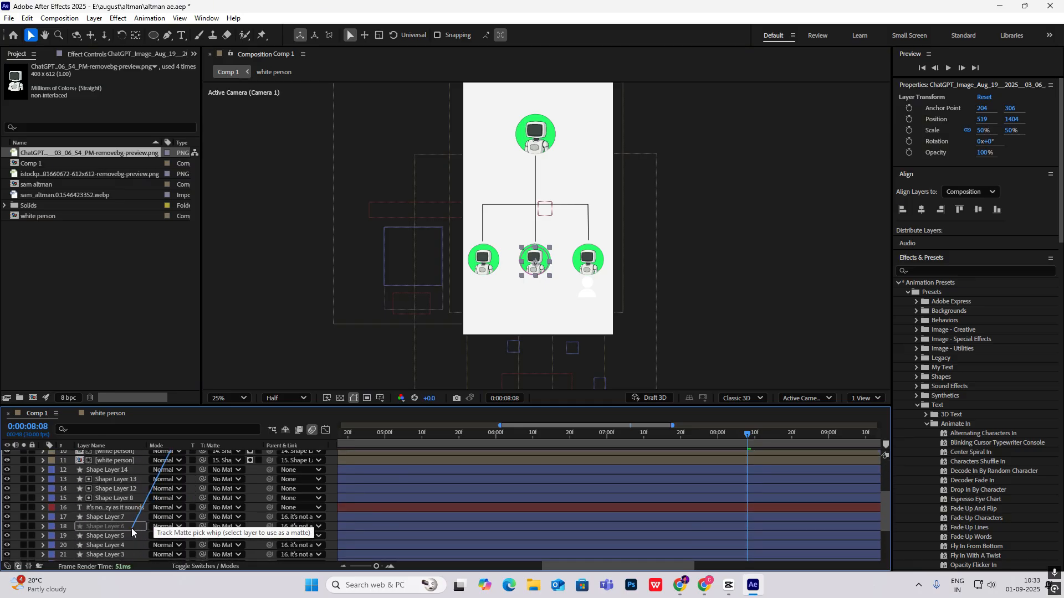
{"action": "scroll", "scroll_direction": "up", "scroll_amount": 3}
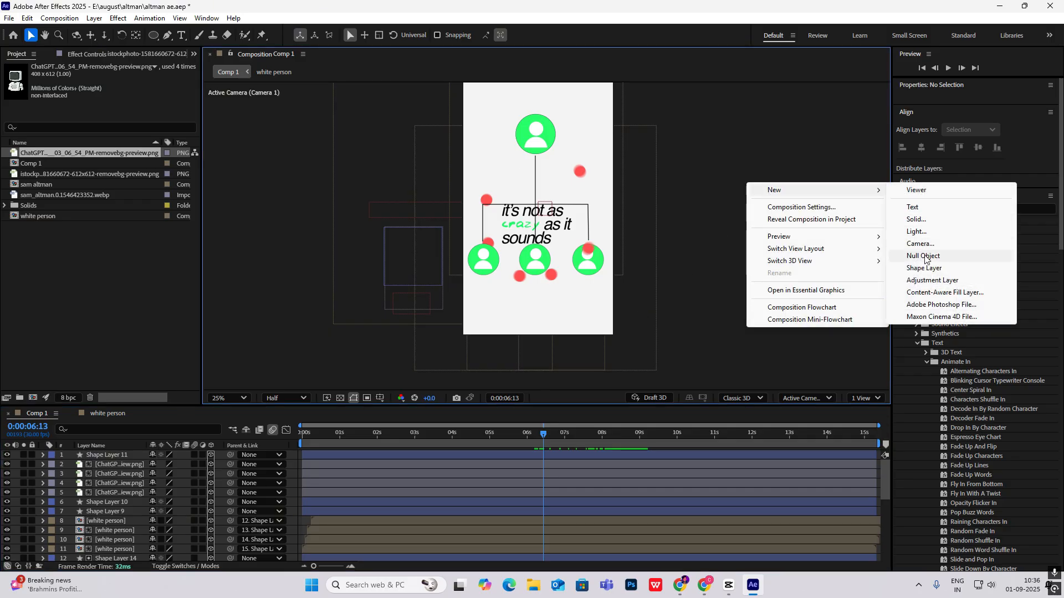
- Add a null object named scene 3 and link the flowchart layers to it
{"action": "left_click", "coordinate": [922, 256]}
{"action": "type", "text": "scene 3"}
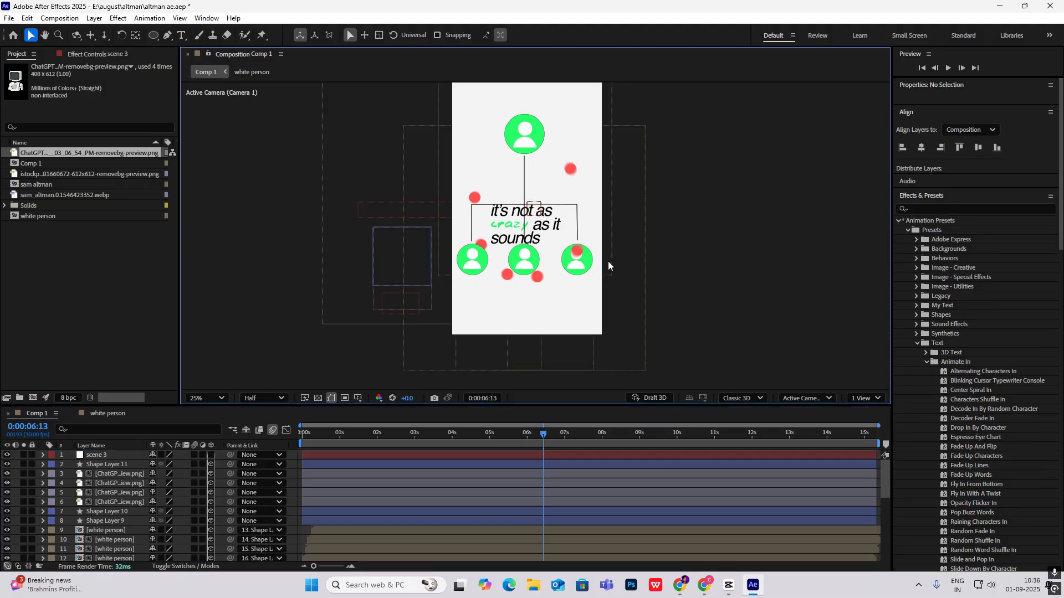
{"action": "left_click", "coordinate": [106, 464]}
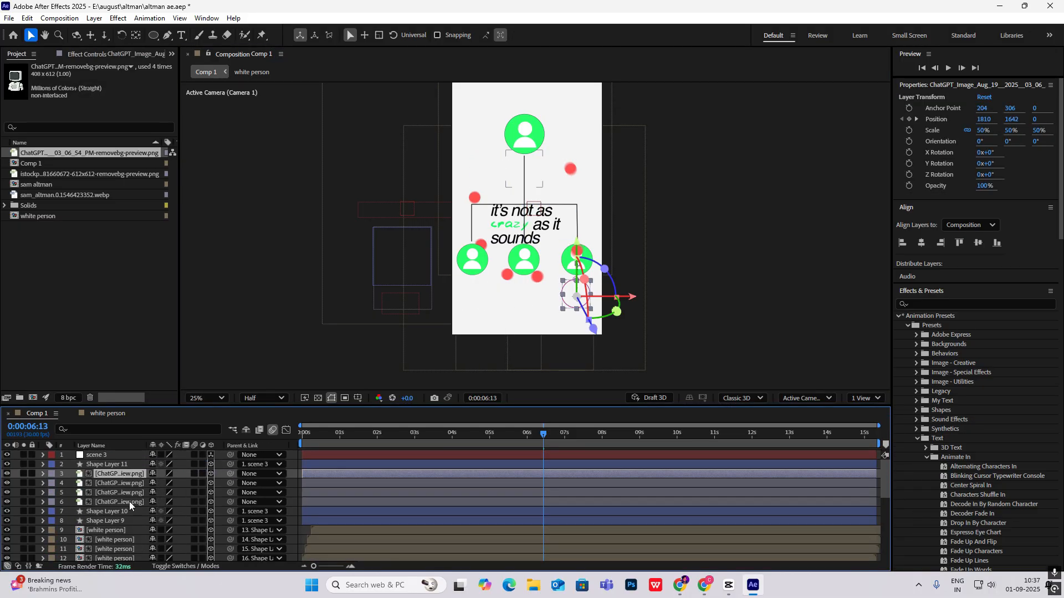
{"action": "left_click", "coordinate": [97, 455]}
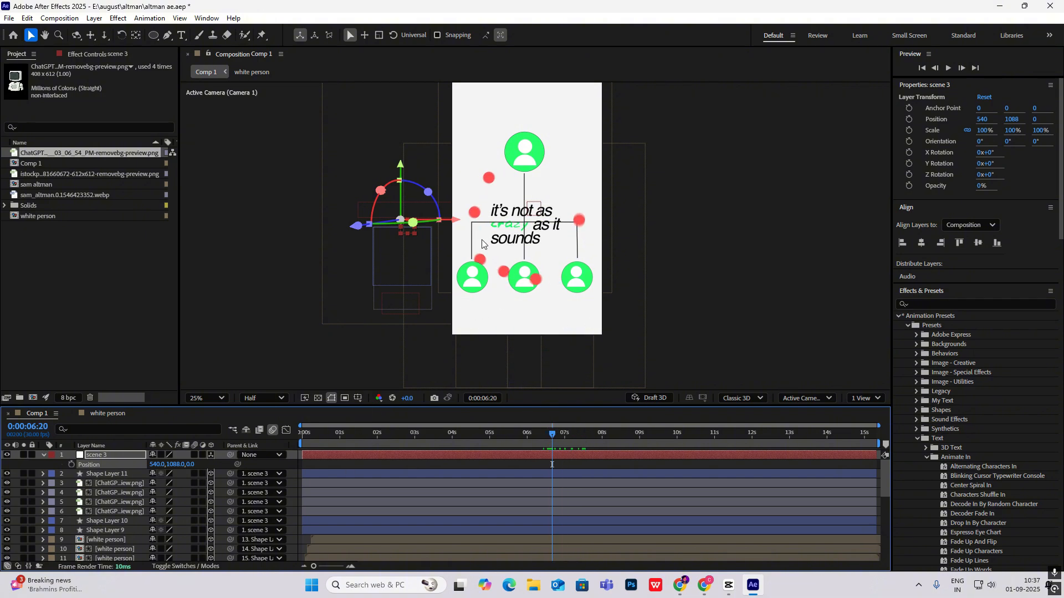
{"action": "mouse_move", "coordinate": [523, 197]}
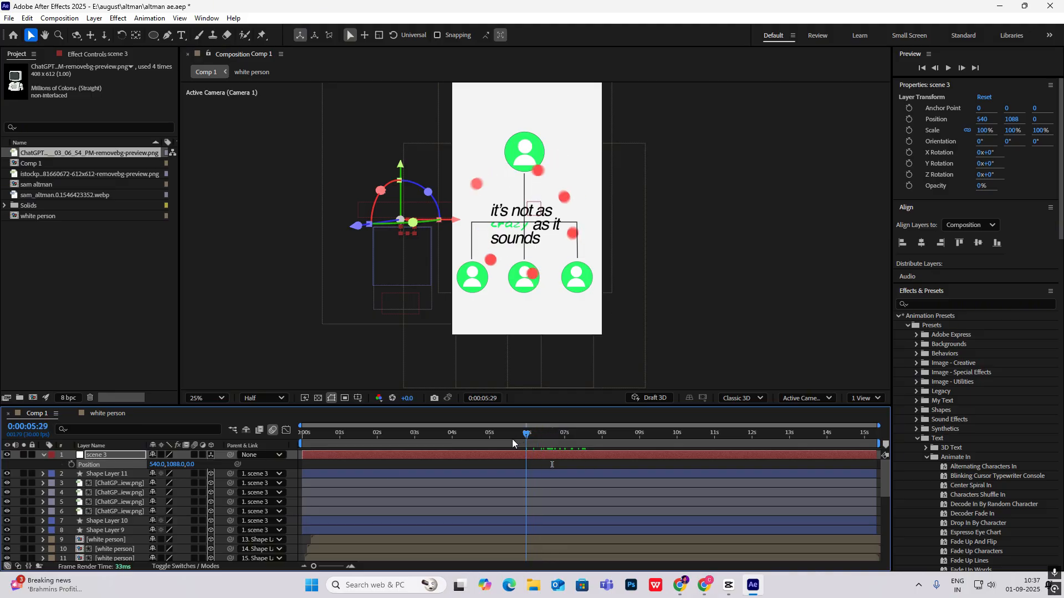
- Keyframe the scene 3 null's Position, raised above the frame, around seven seconds and near the start
{"action": "left_click", "coordinate": [575, 433]}
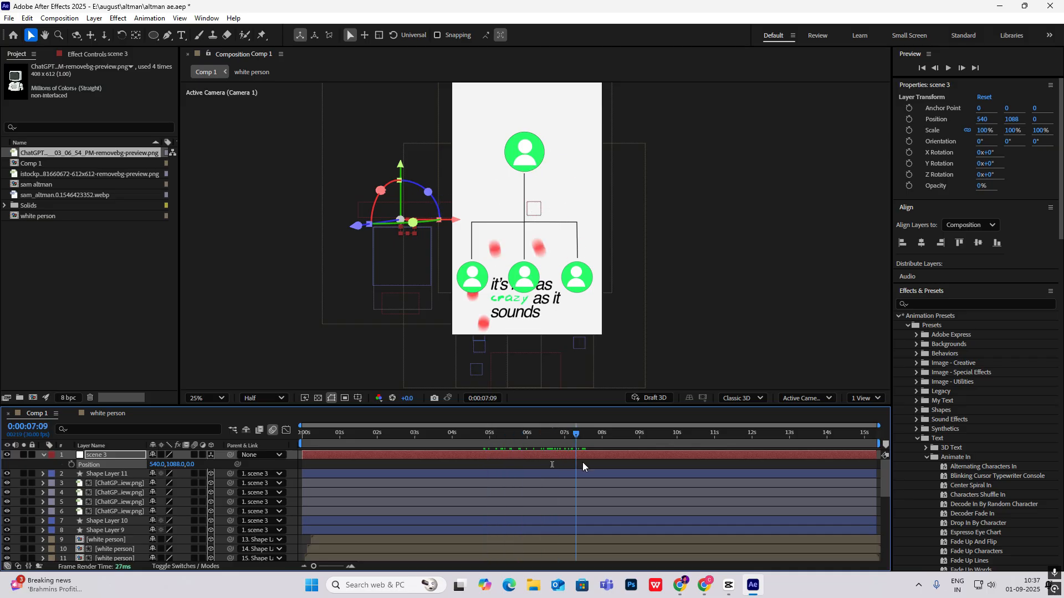
{"action": "left_click", "coordinate": [493, 432]}
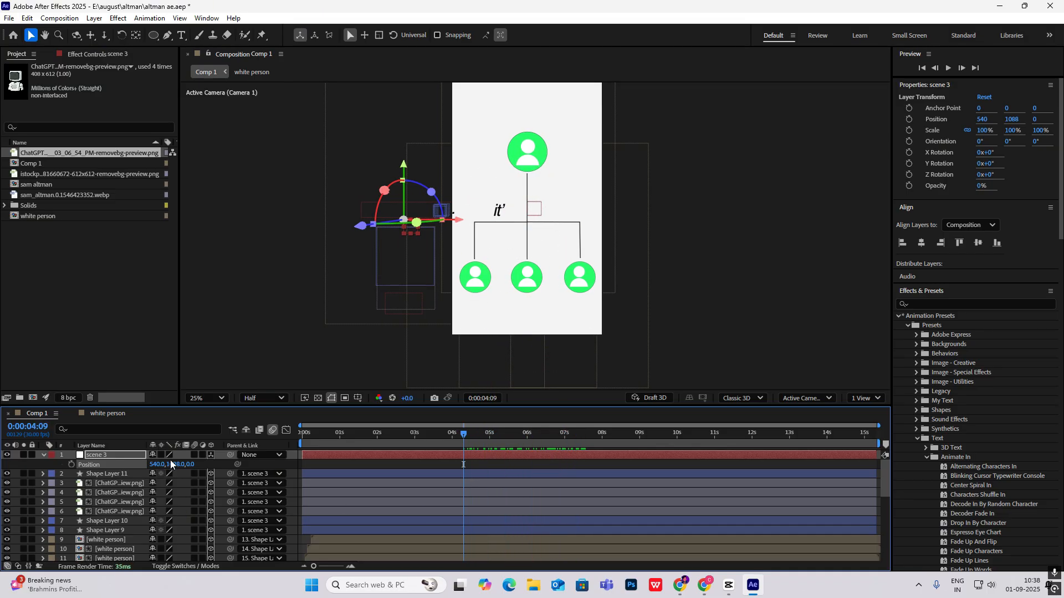
{"action": "left_click_drag", "start_coordinate": [404, 210], "coordinate": [404, 167]}
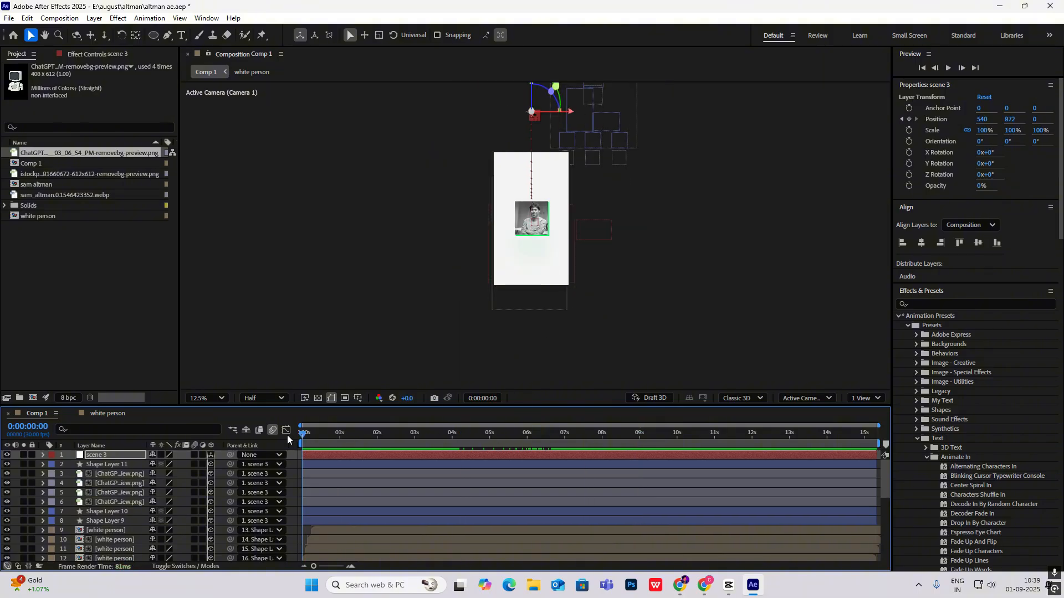
{"action": "left_click", "coordinate": [338, 432]}
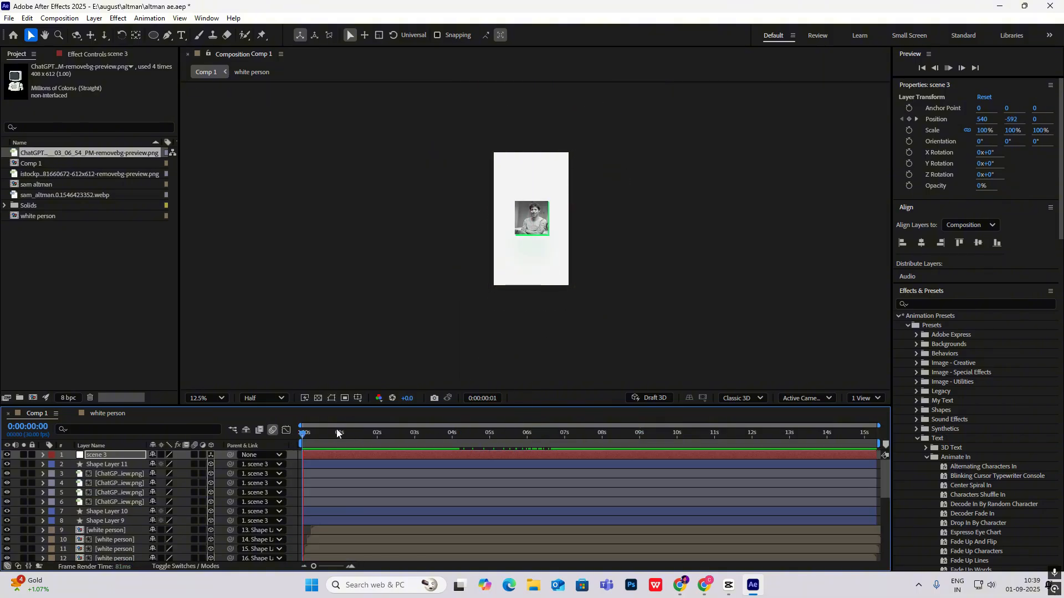
{"action": "left_click", "coordinate": [378, 432]}
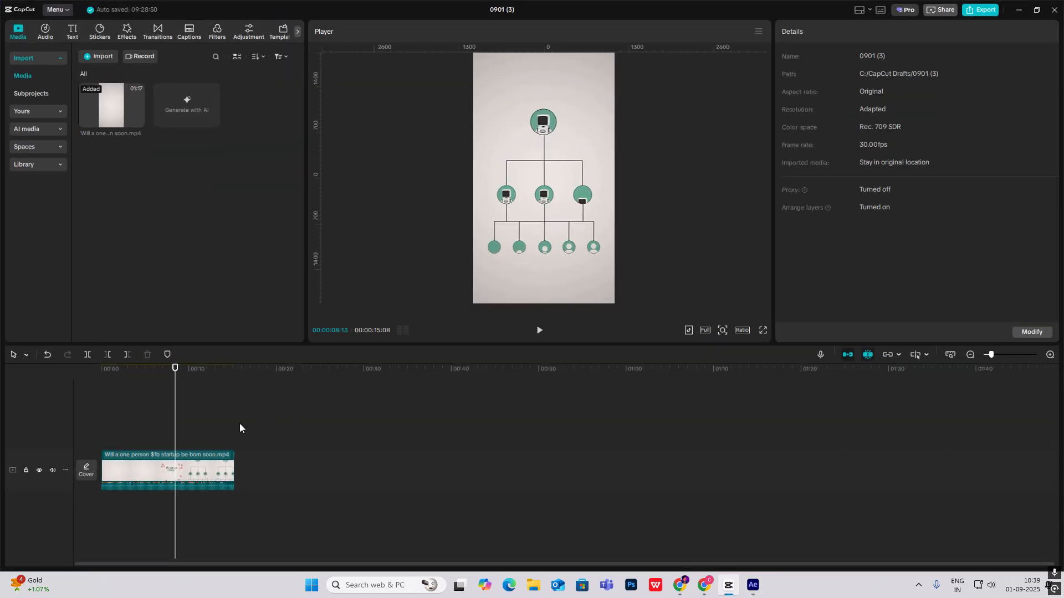
{"action": "left_click", "coordinate": [209, 368]}
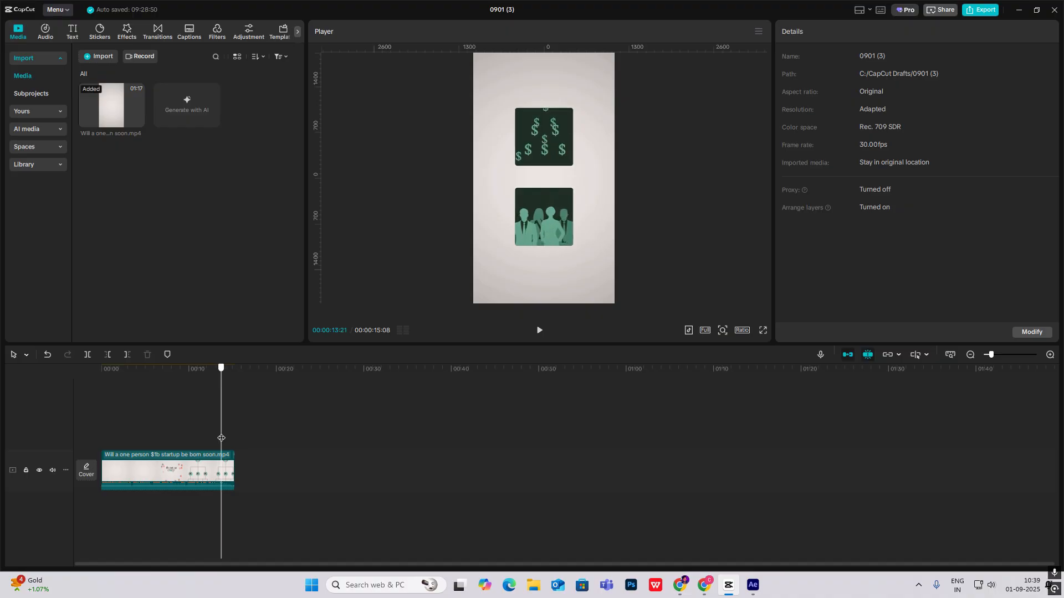
{"action": "mouse_move", "coordinate": [642, 381]}
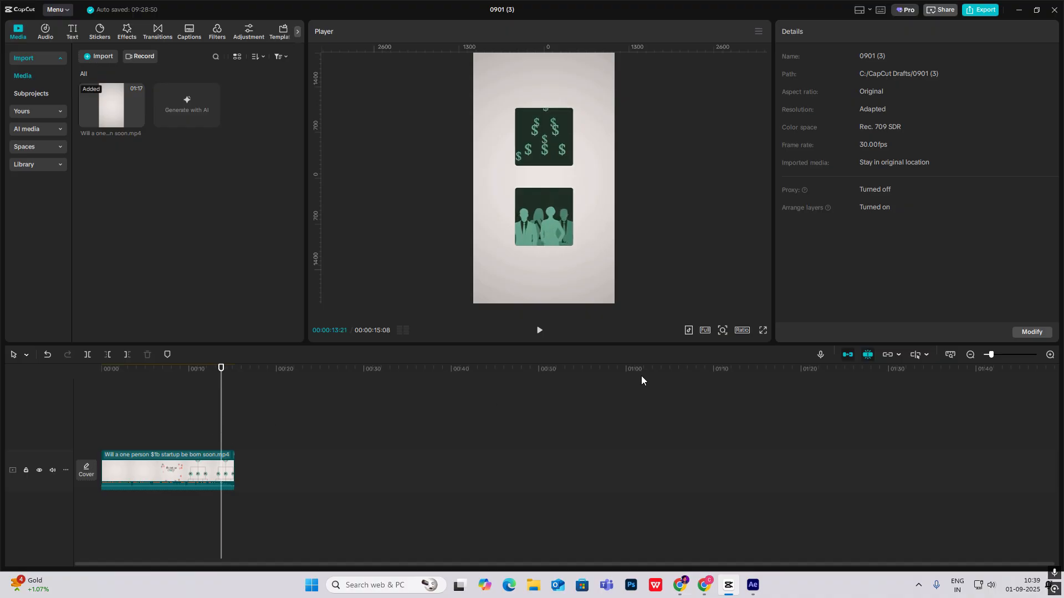